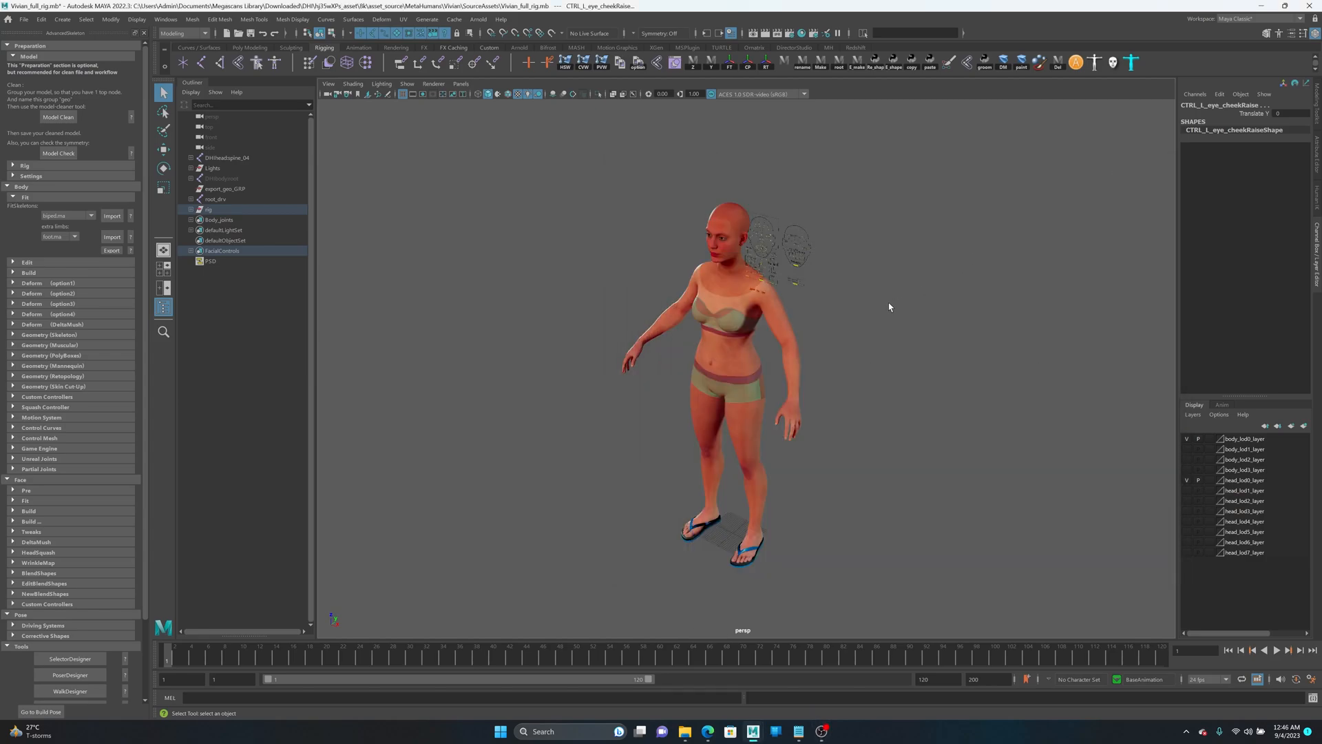
mouse_move(985, 320)
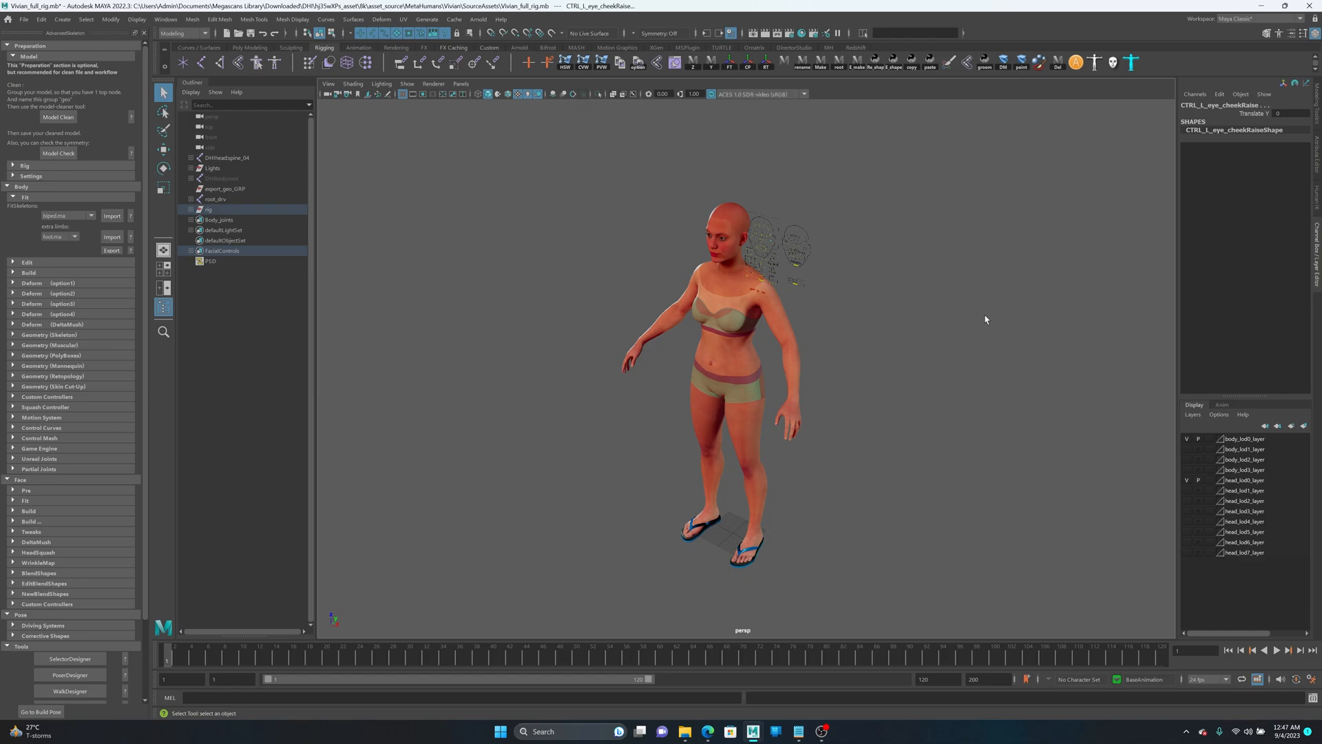
mouse_move(1027, 164)
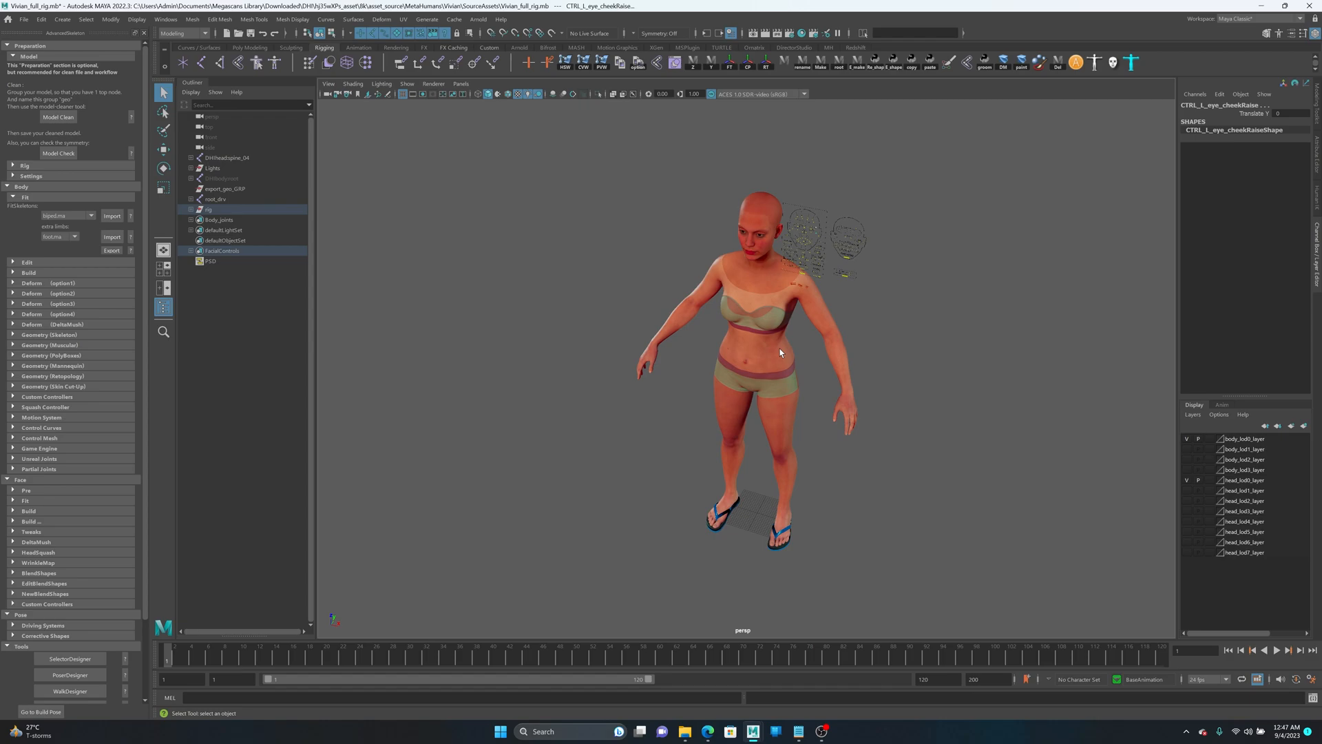
mouse_move(792, 540)
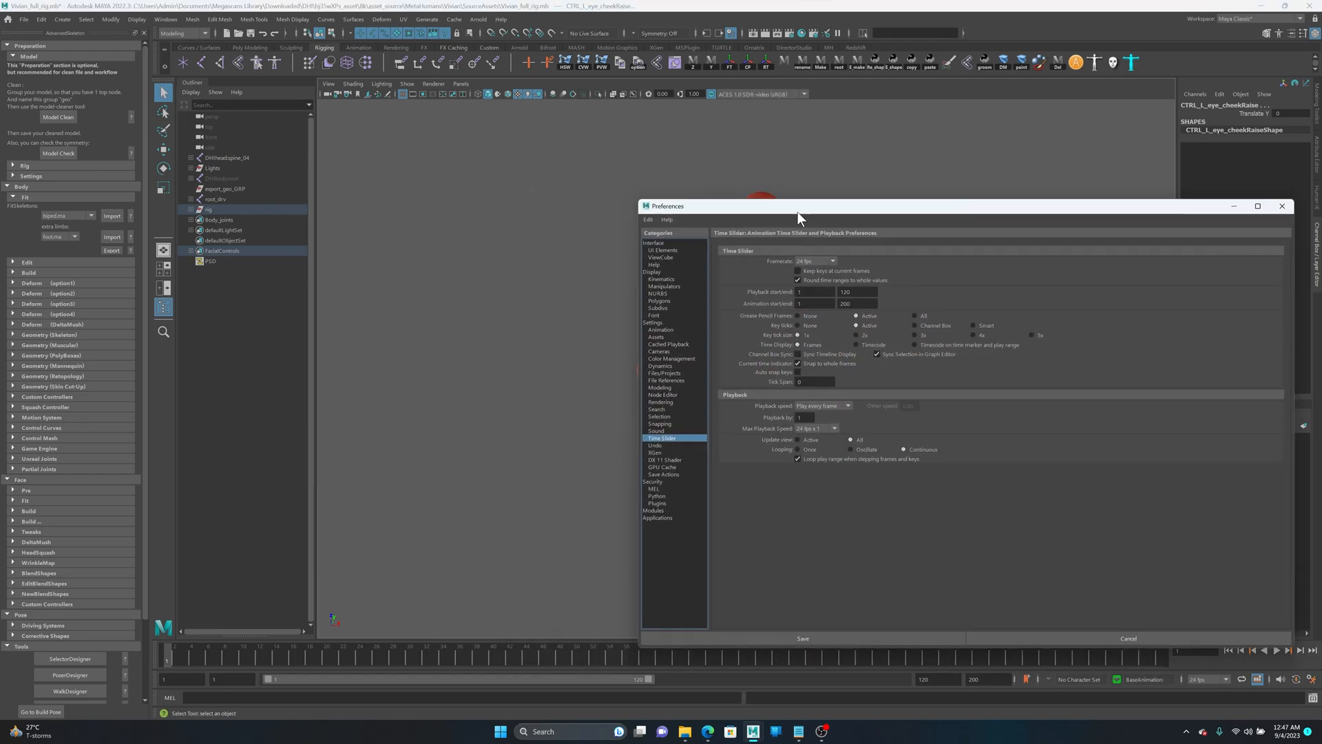
Save the playback preferences, then reopen Preferences to check and close it again
left_click(796, 345)
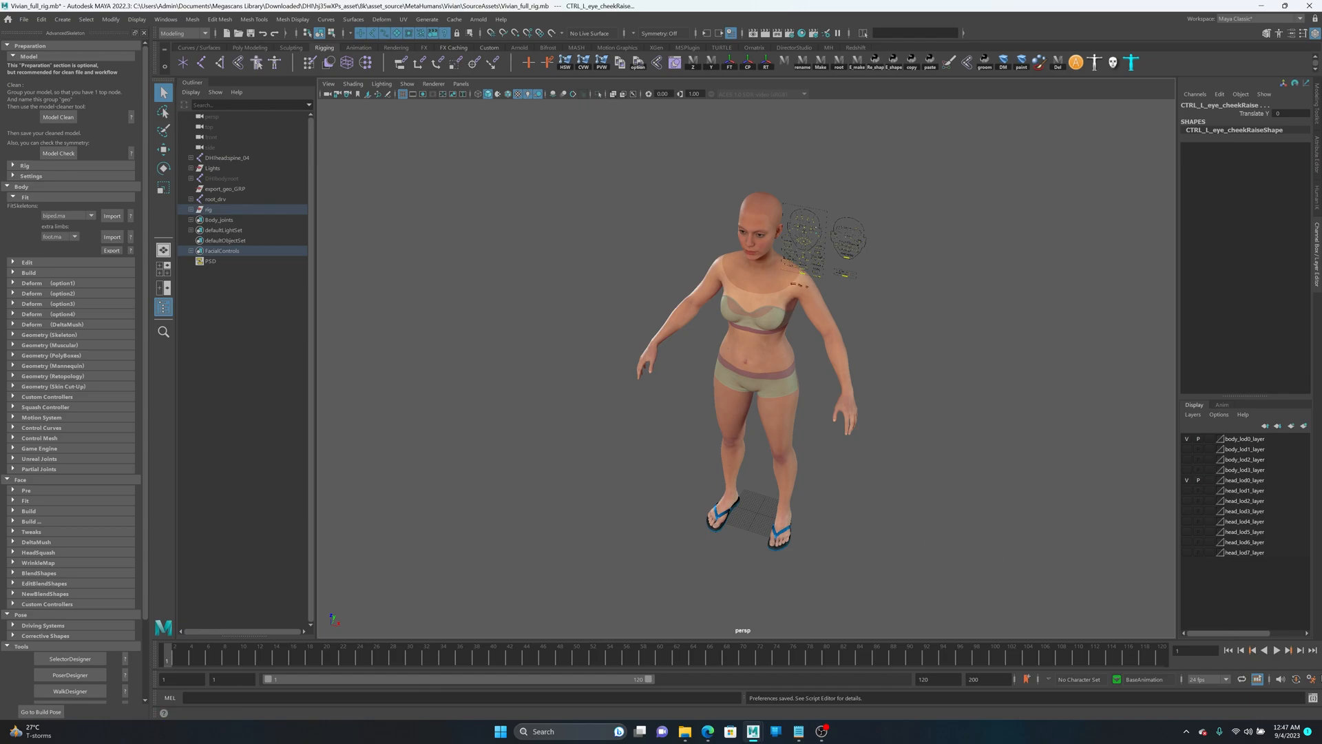
mouse_move(1303, 699)
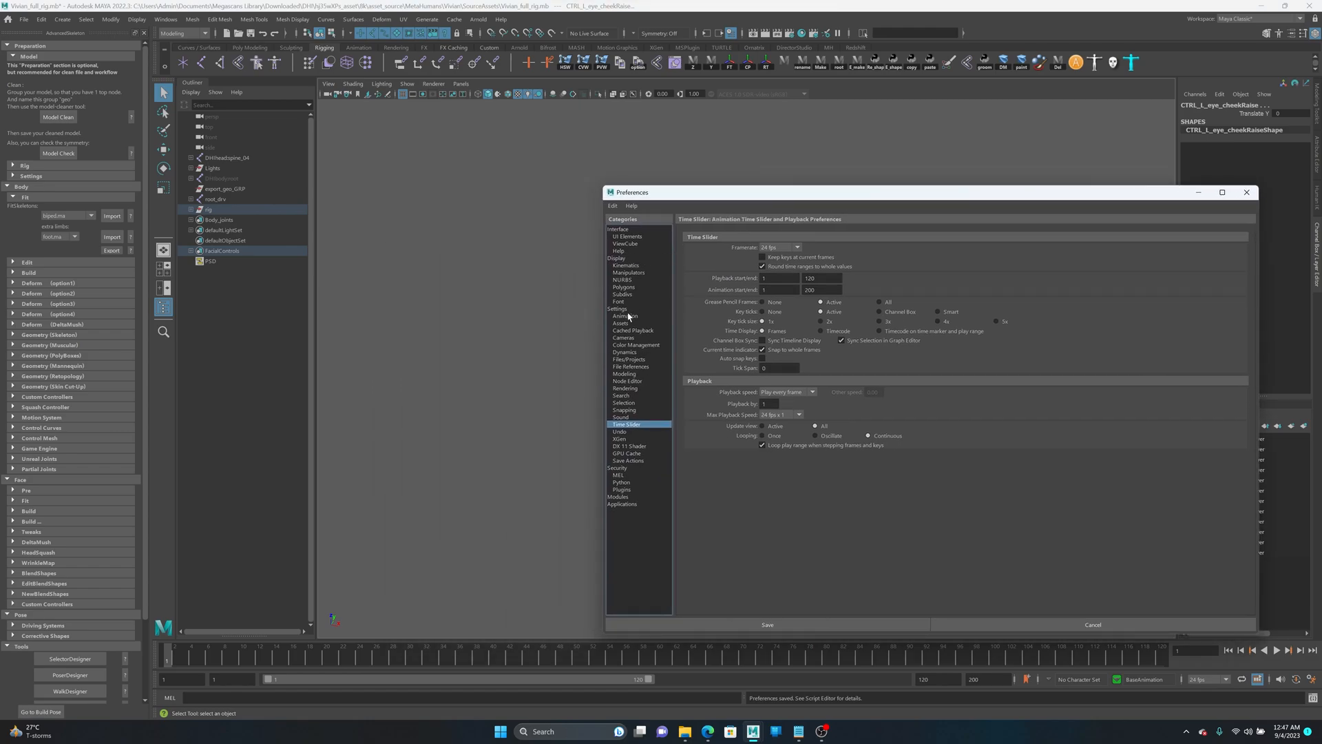
left_click(617, 308)
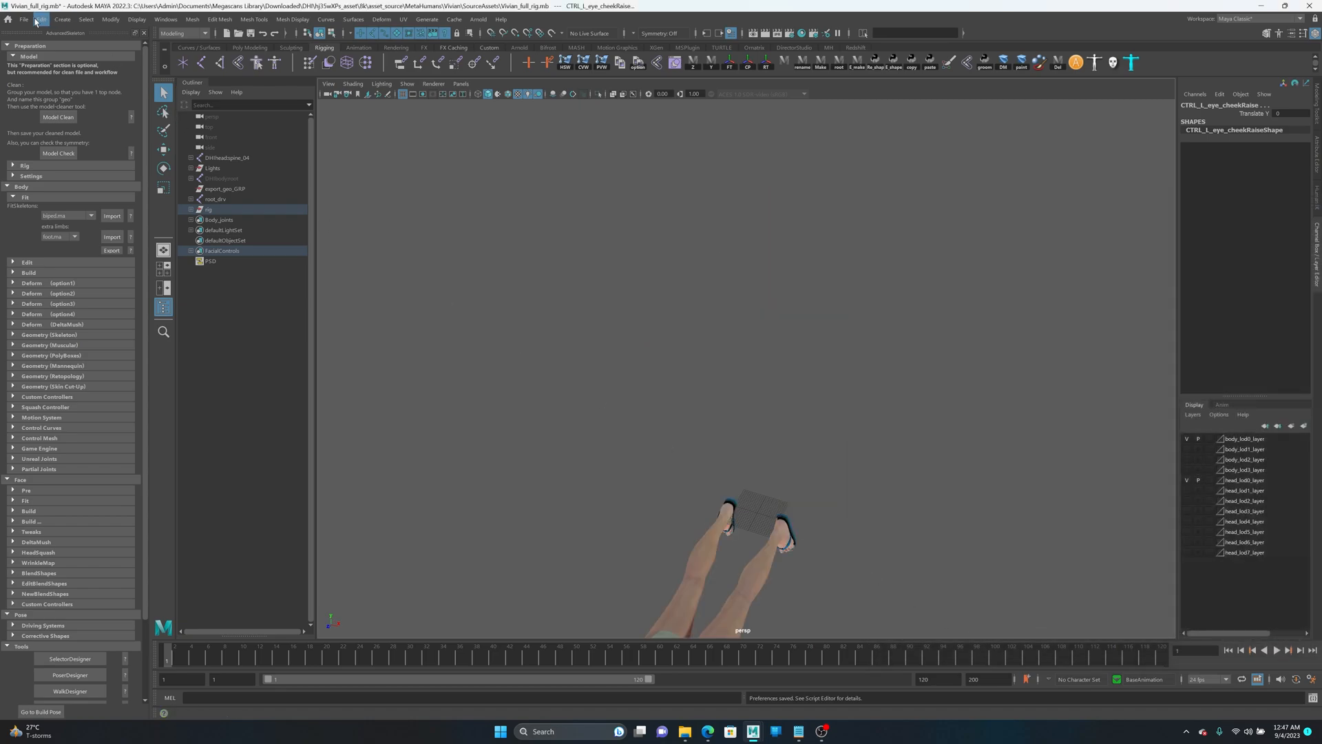
Browse the File menu without choosing anything, then orbit the view around the character
left_click(24, 19)
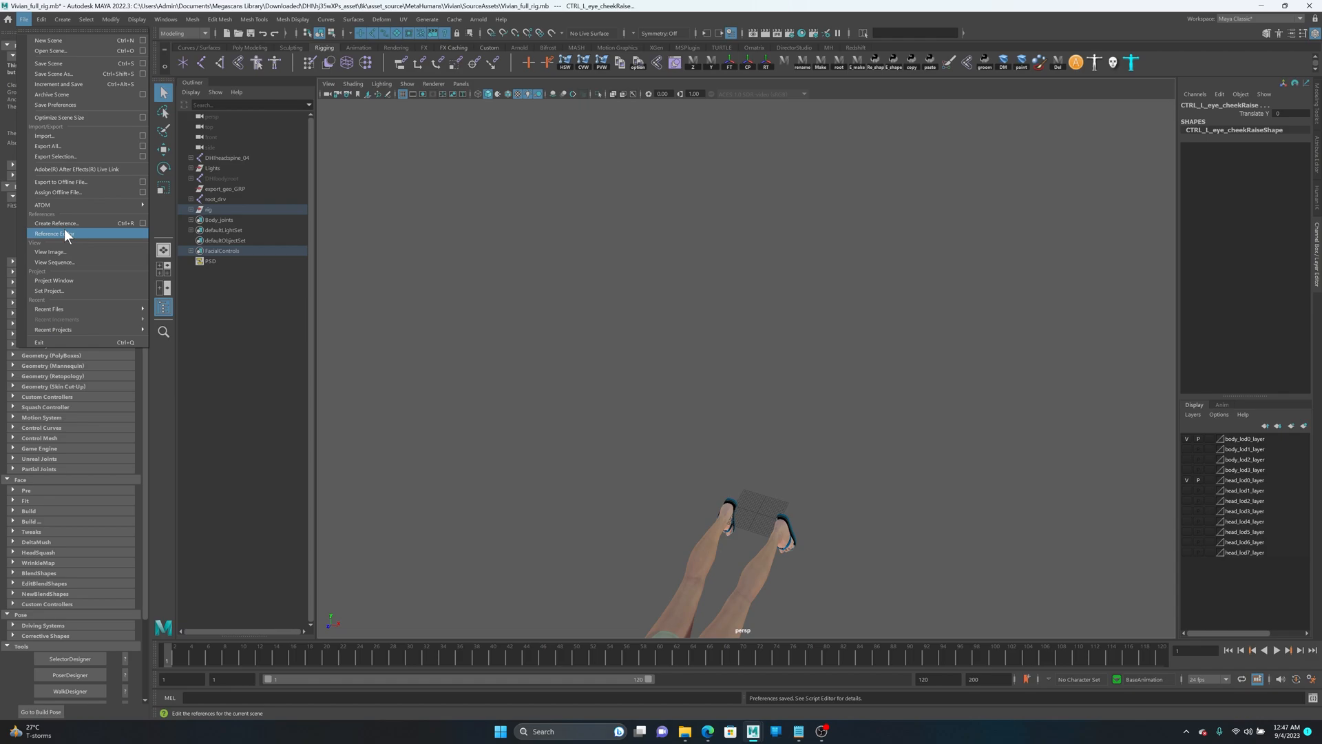
mouse_move(63, 205)
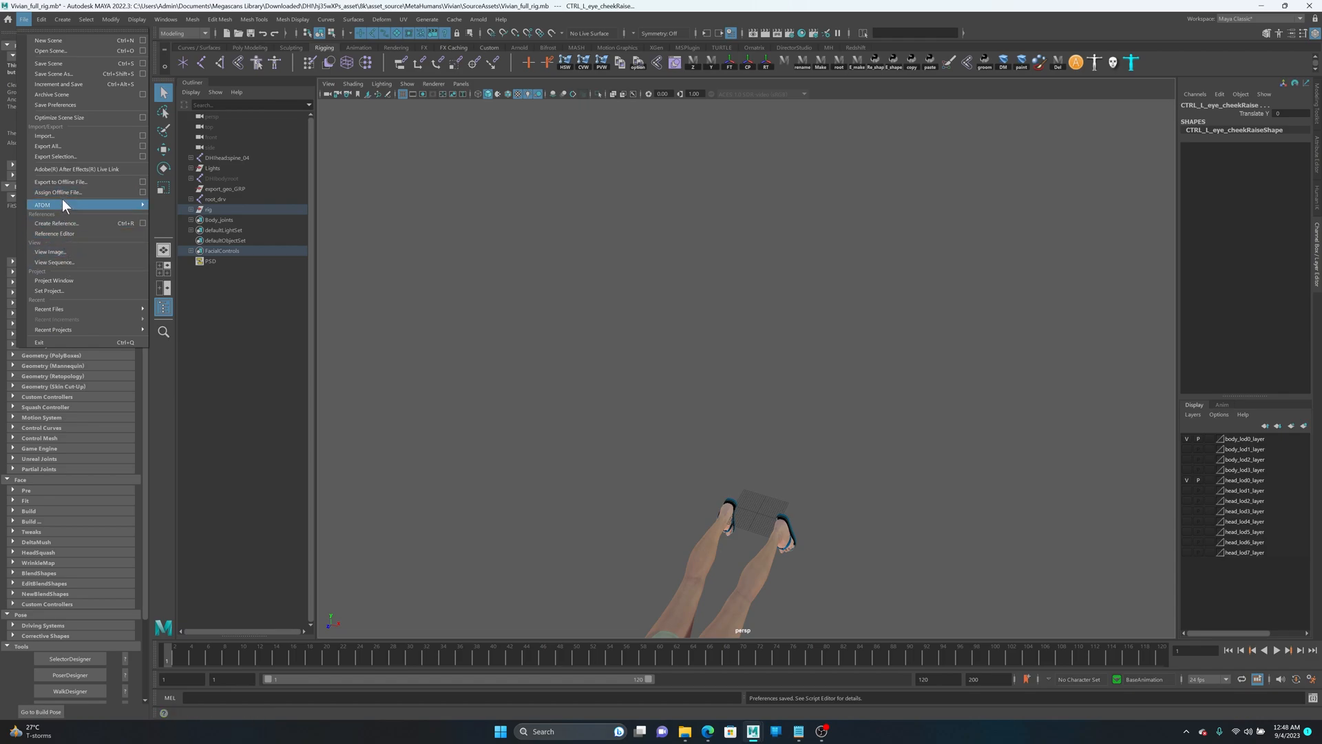
left_click(415, 250)
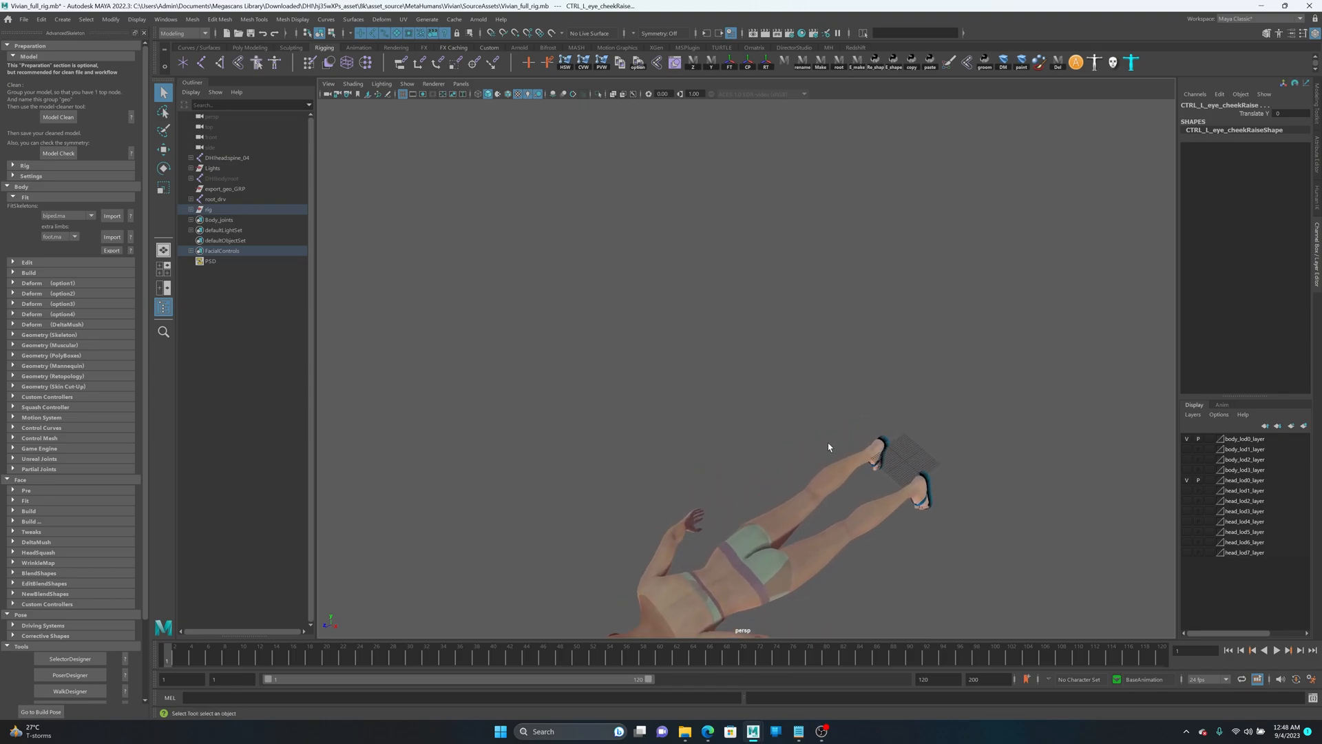
left_click_drag(827, 447, 793, 290)
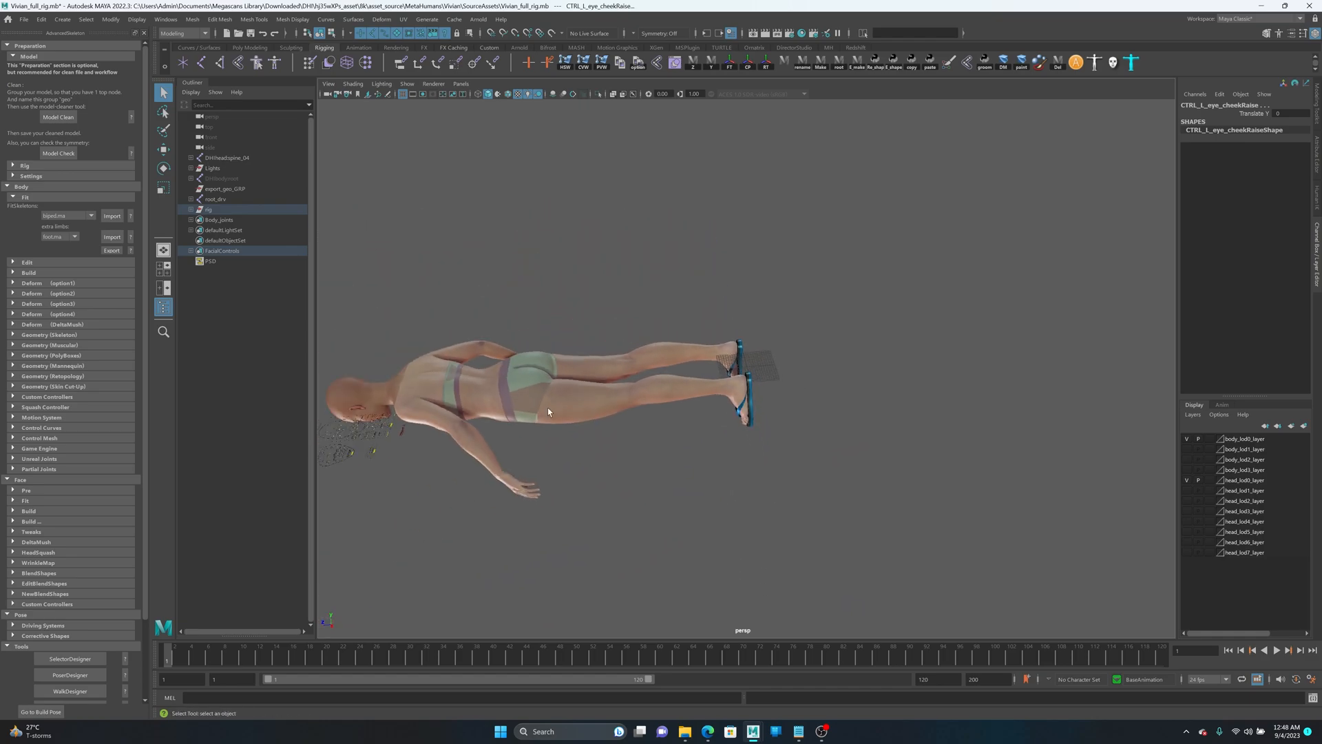
left_click_drag(549, 410, 695, 251)
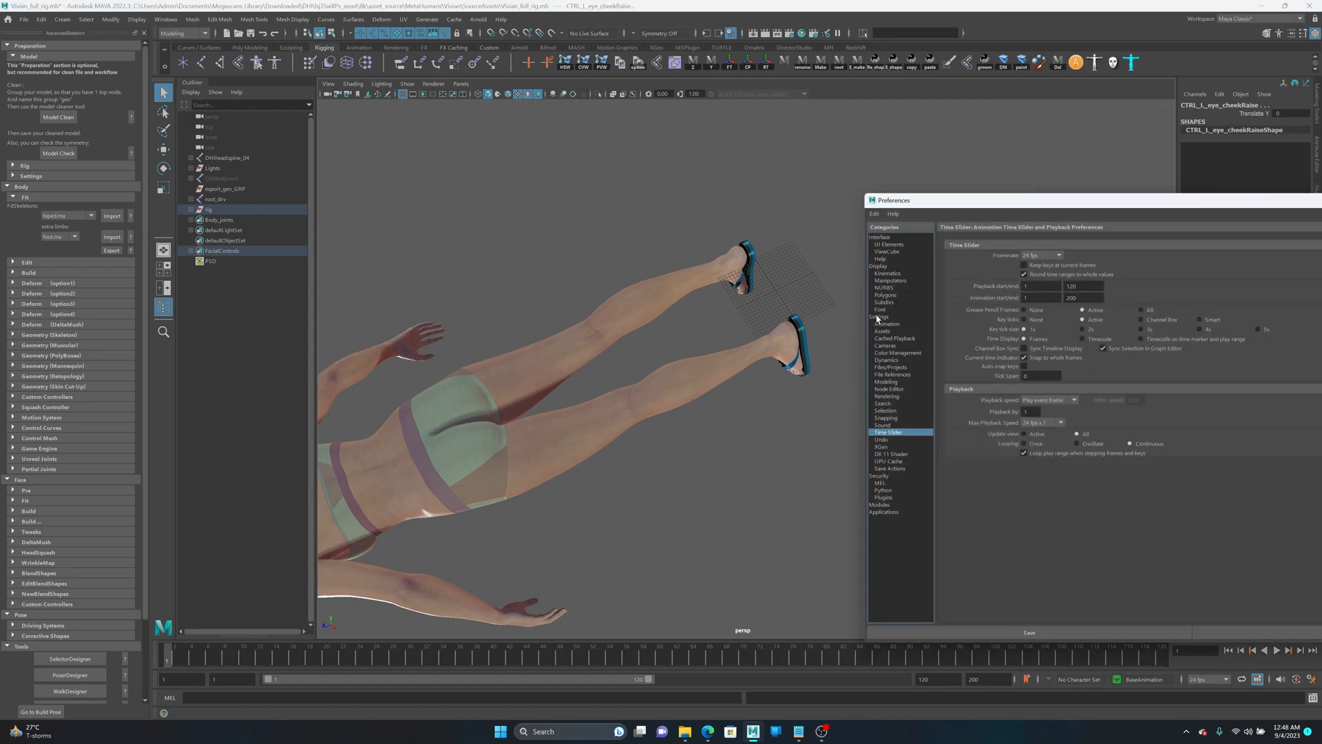
Turn on Show the ViewCube in the ViewCube preferences and orbit the lying character
left_click(887, 251)
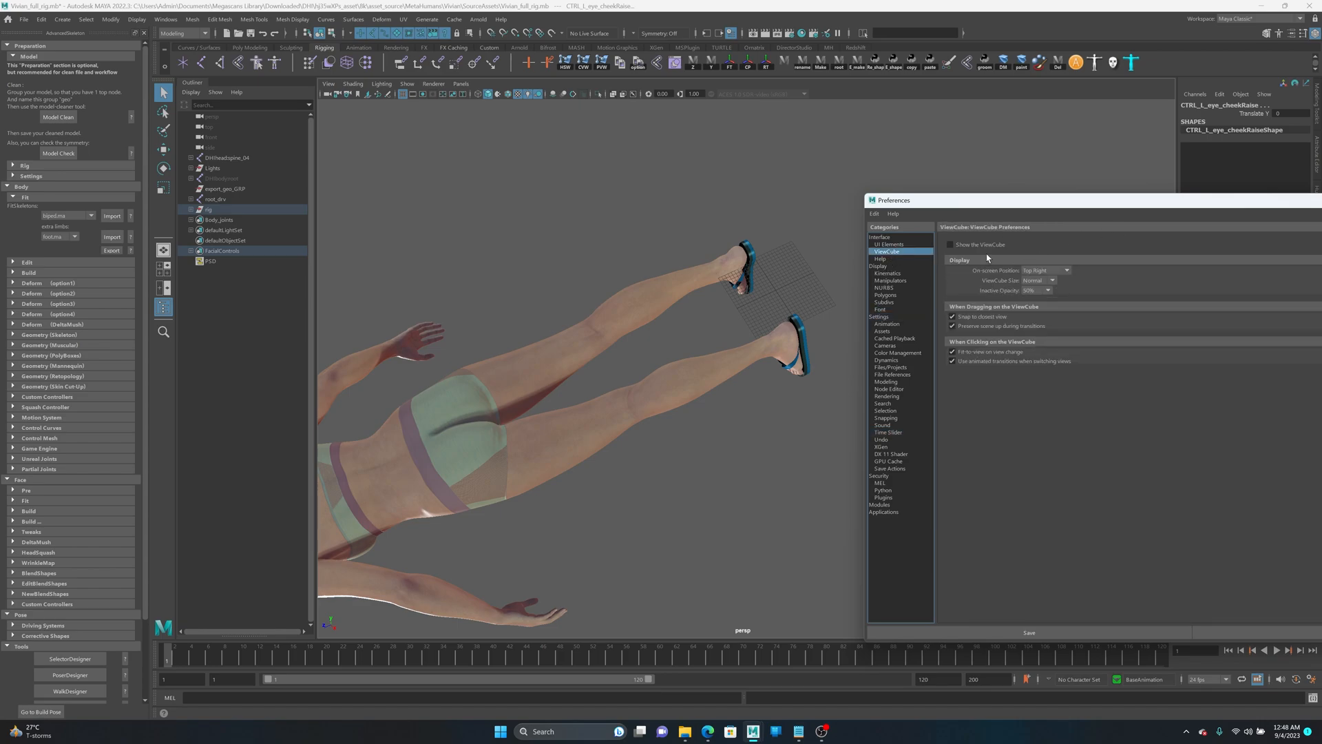
left_click(951, 244)
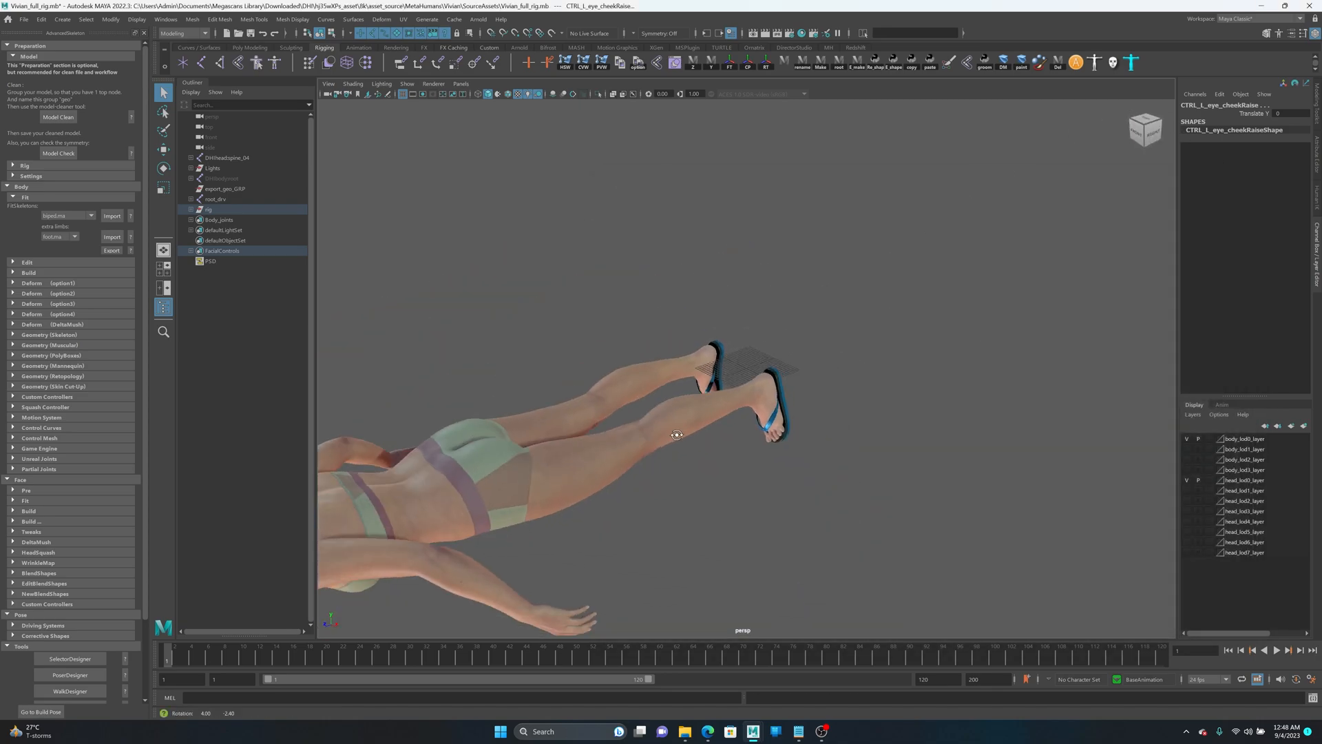
left_click_drag(675, 435, 656, 341)
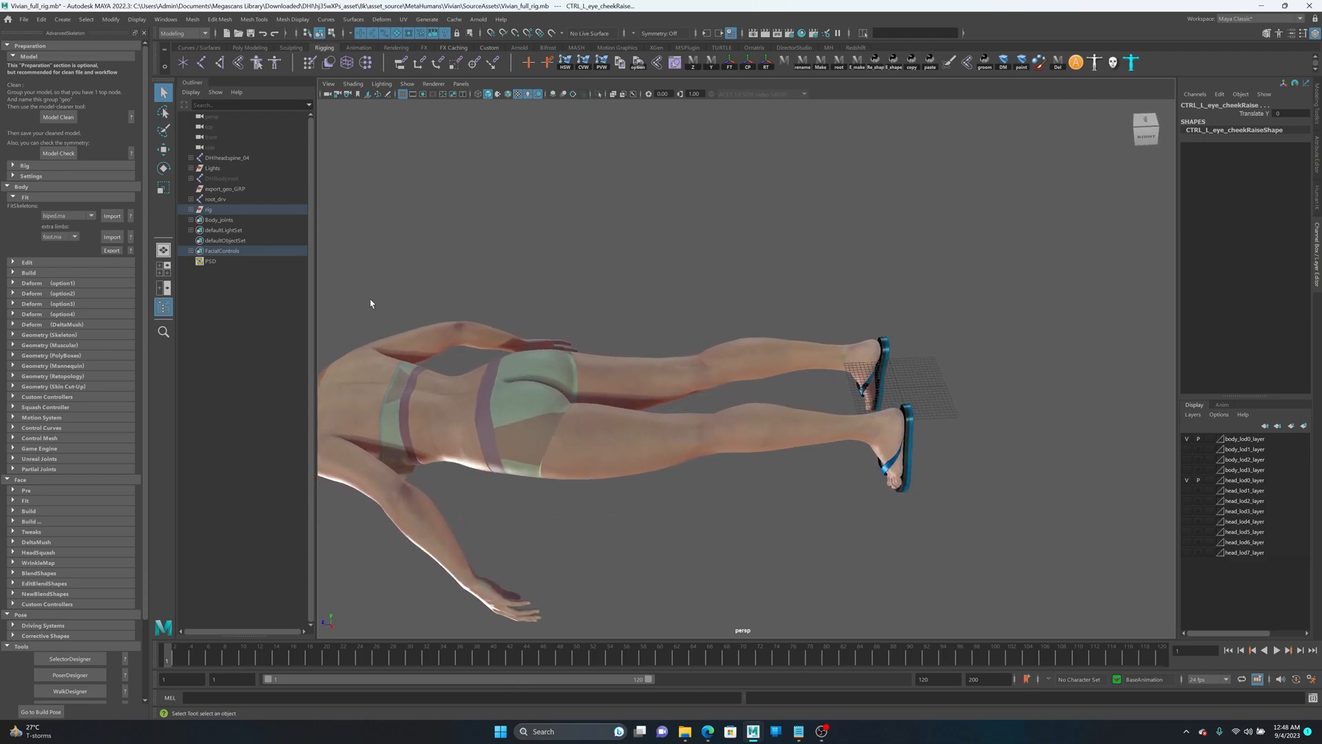
Clear the selection, expand the rig hierarchy and select the headRig_grp facial rig group
left_click(216, 199)
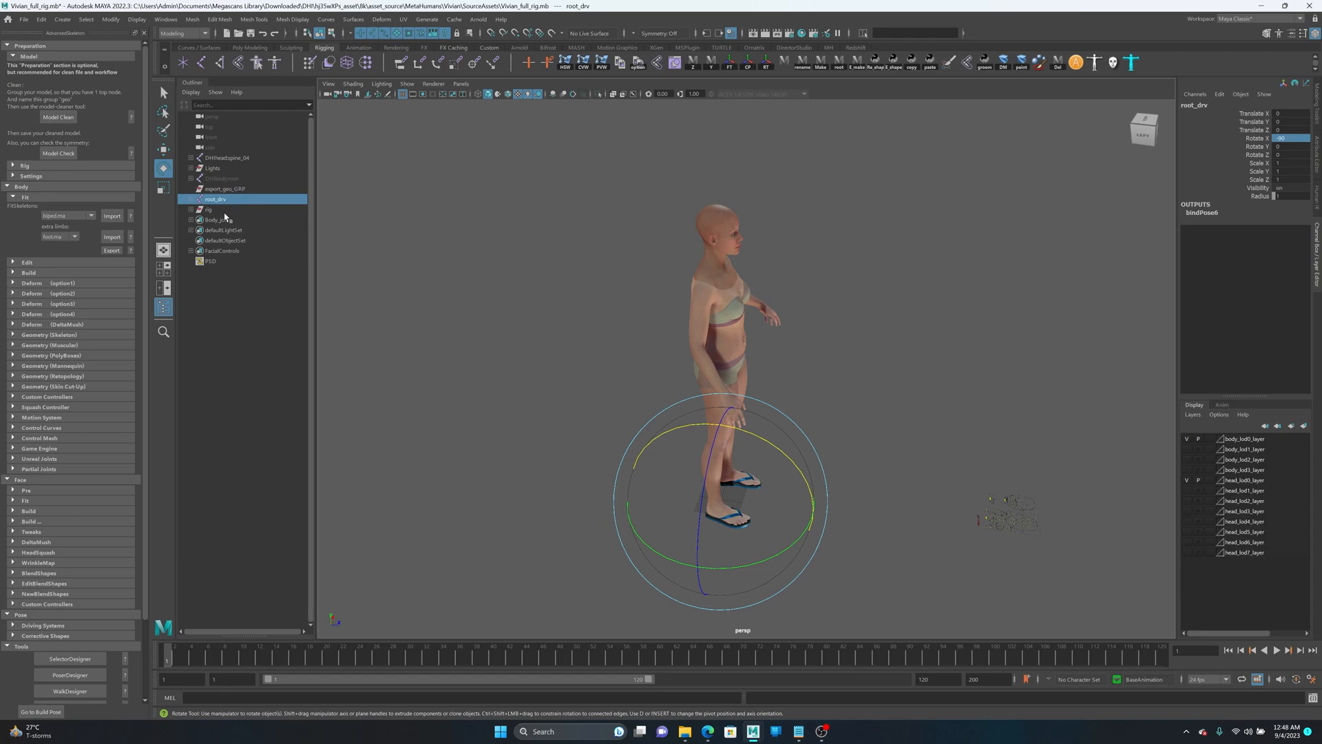
left_click(208, 209)
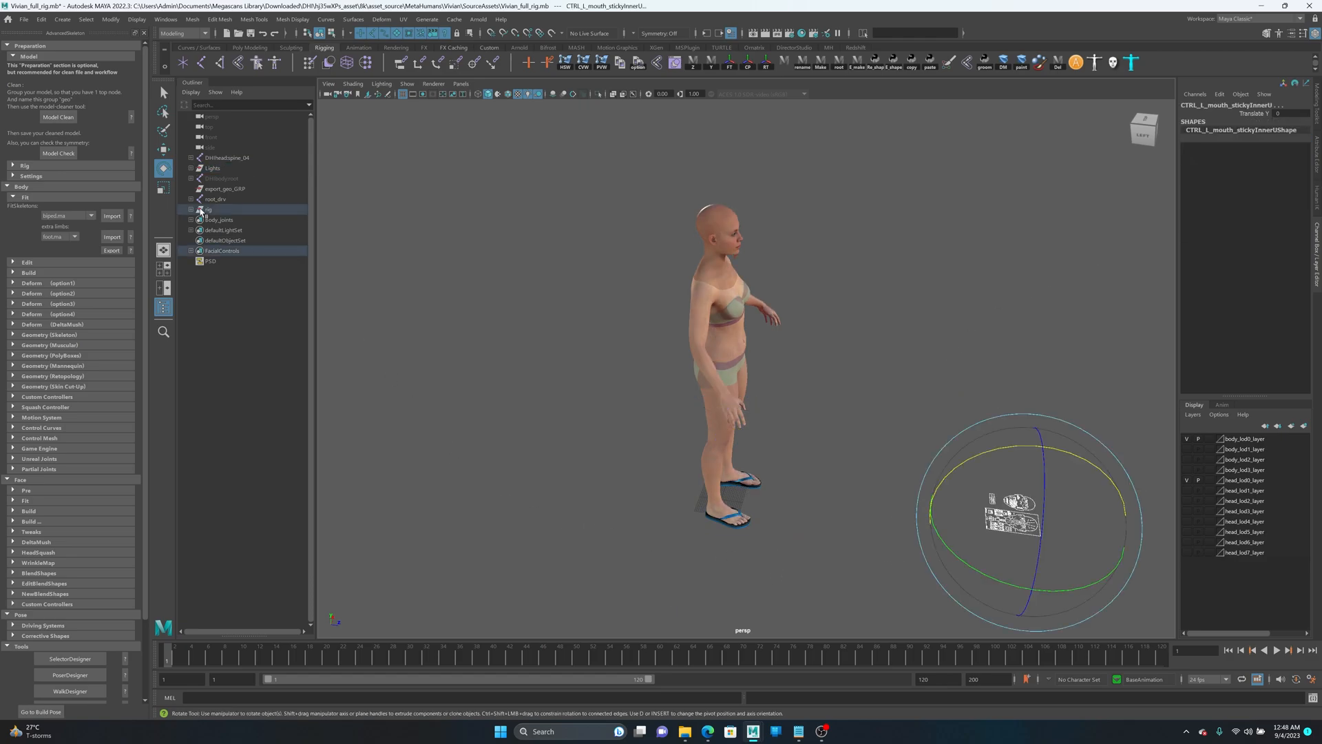
left_click(207, 209)
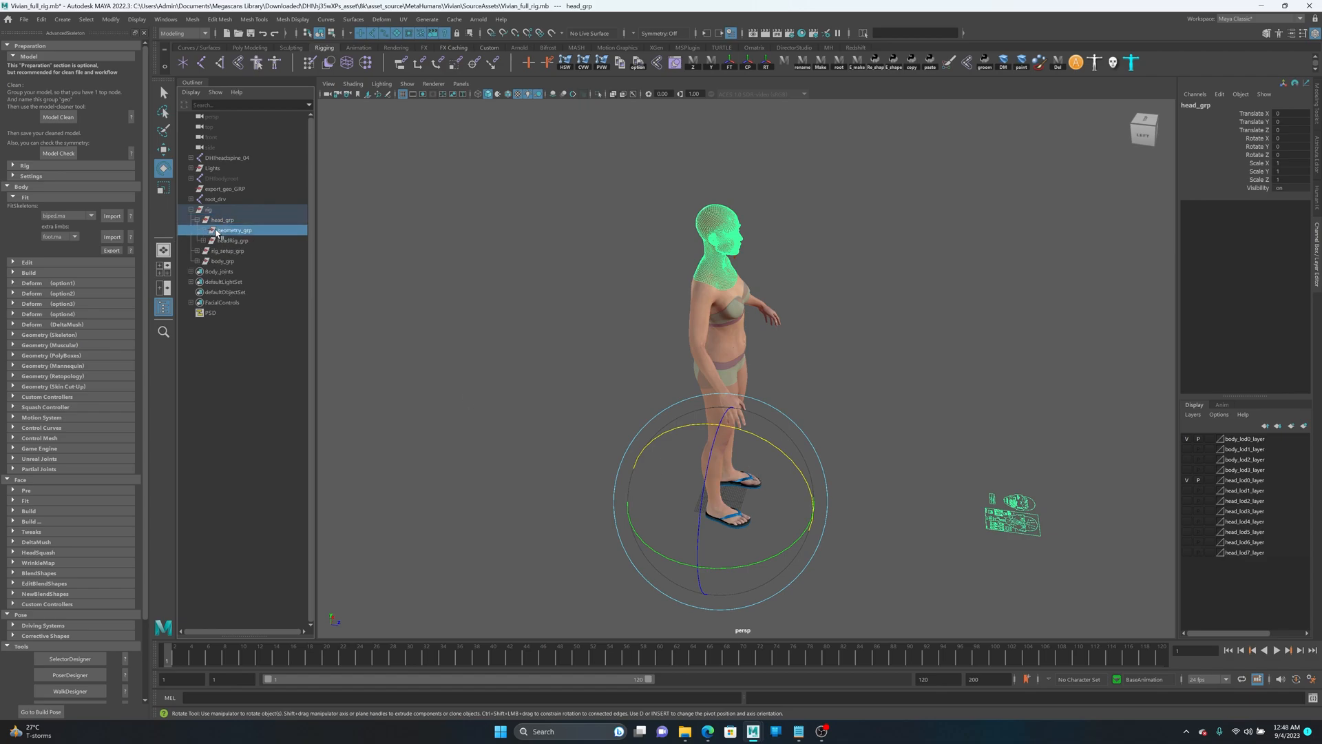
left_click(231, 241)
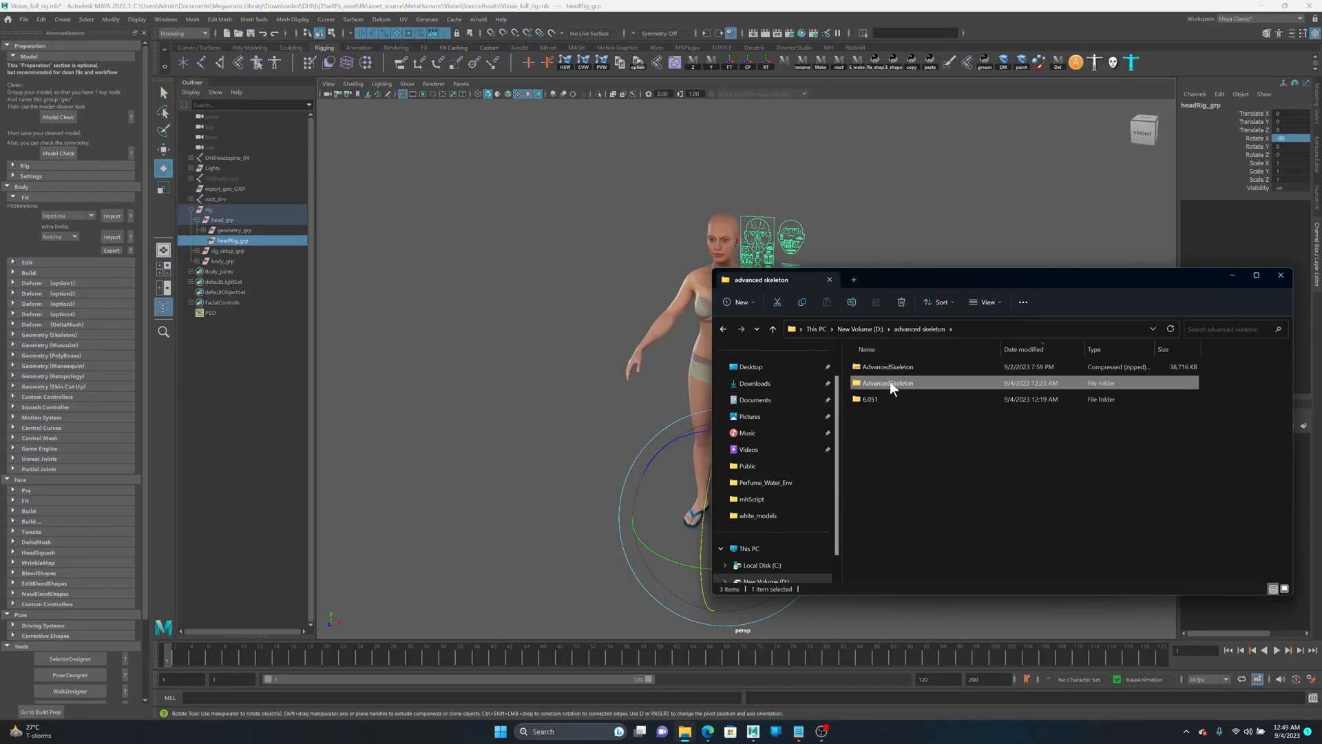
Open the AdvancedSkeleton folder in File Explorer
double_click(886, 383)
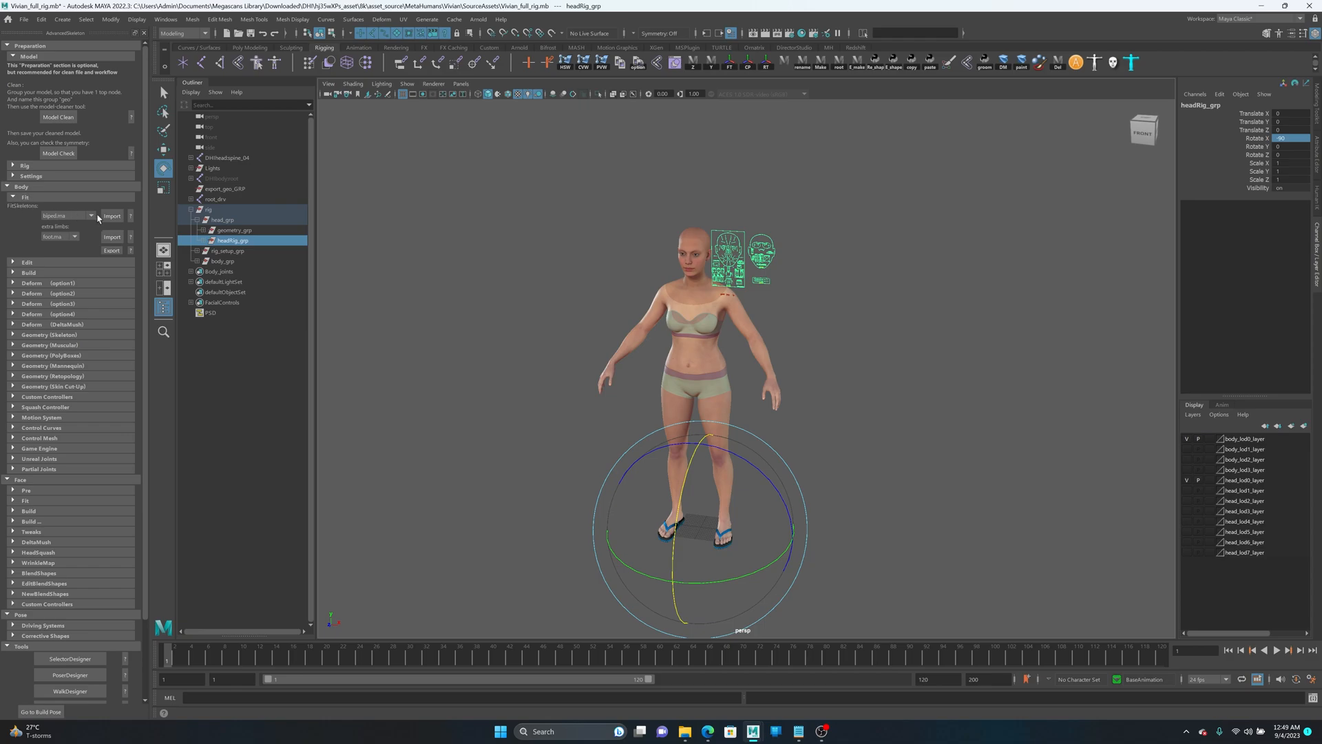
Import the biped.ma skeleton onto the character and answer the joint alignment prompt
left_click(112, 214)
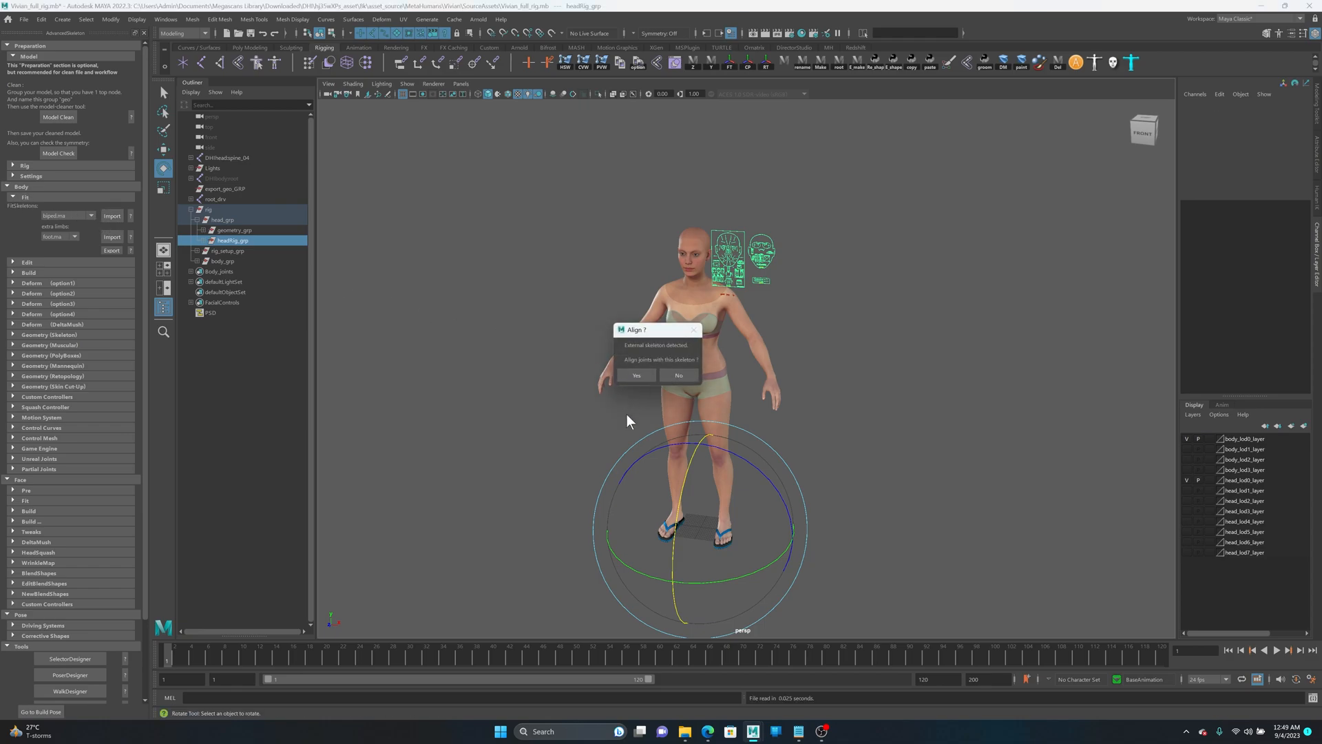
mouse_move(767, 429)
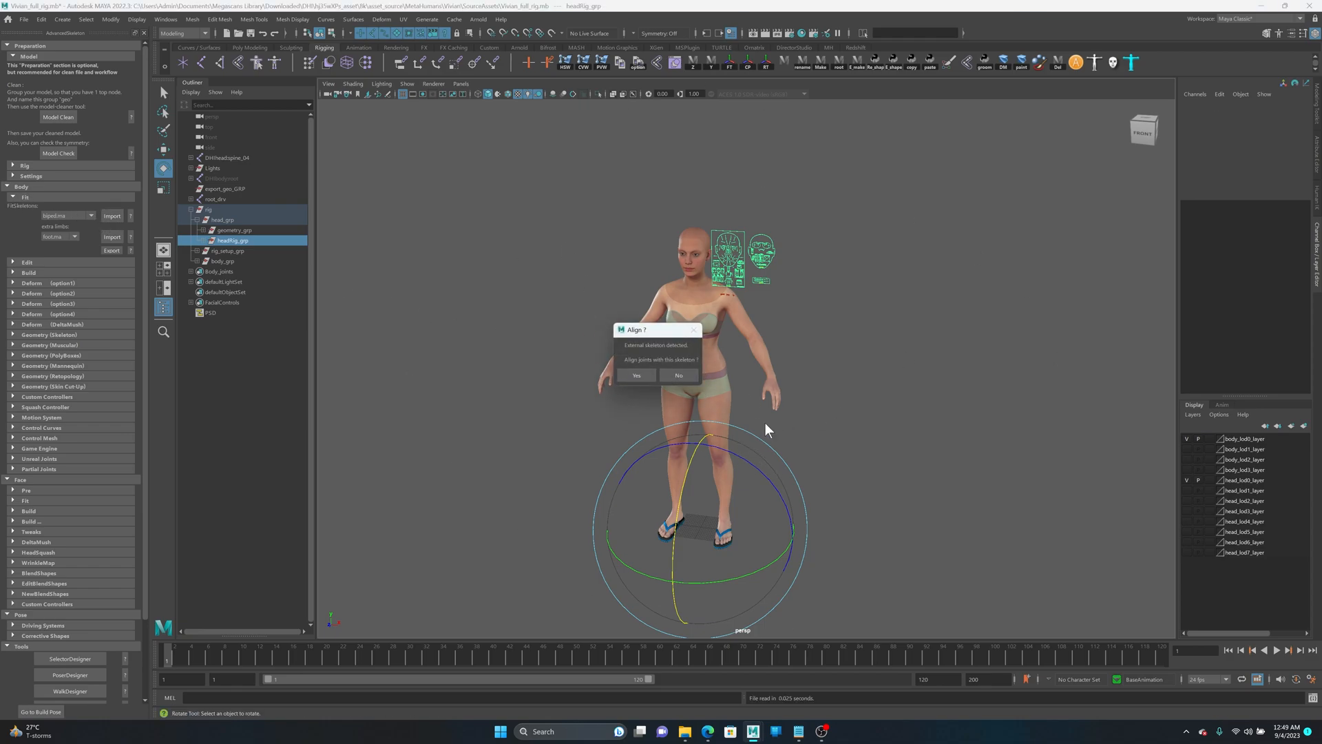
left_click(636, 375)
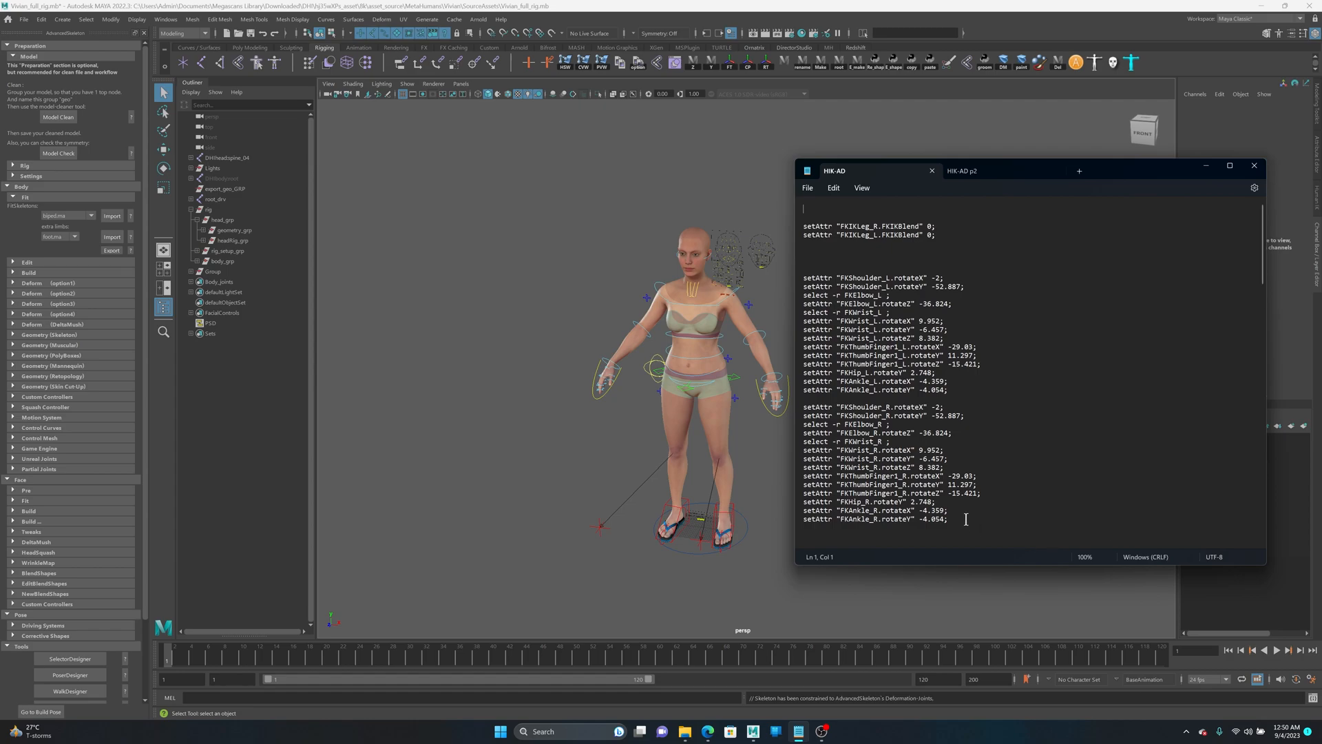
Scroll through the HIK-AD script in Notepad, then return to Maya to run it
scroll("down", 3)
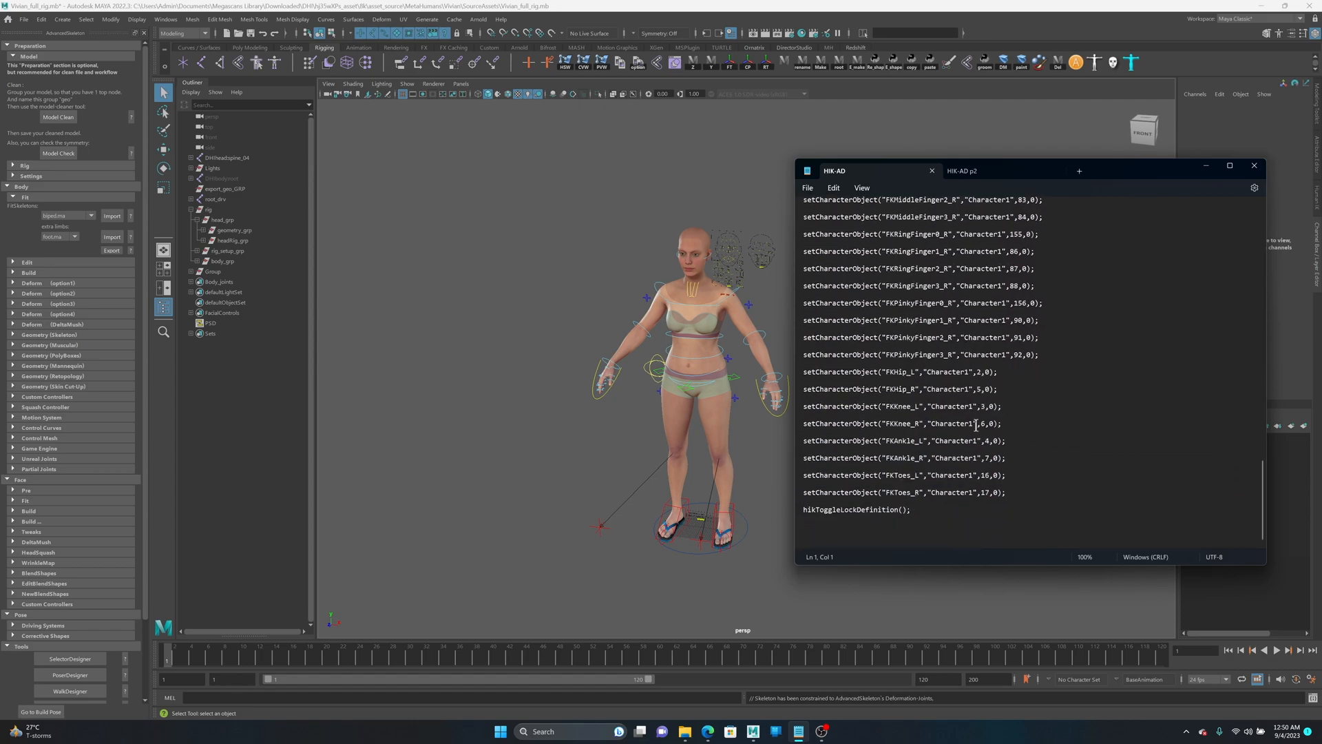
scroll("down", 3)
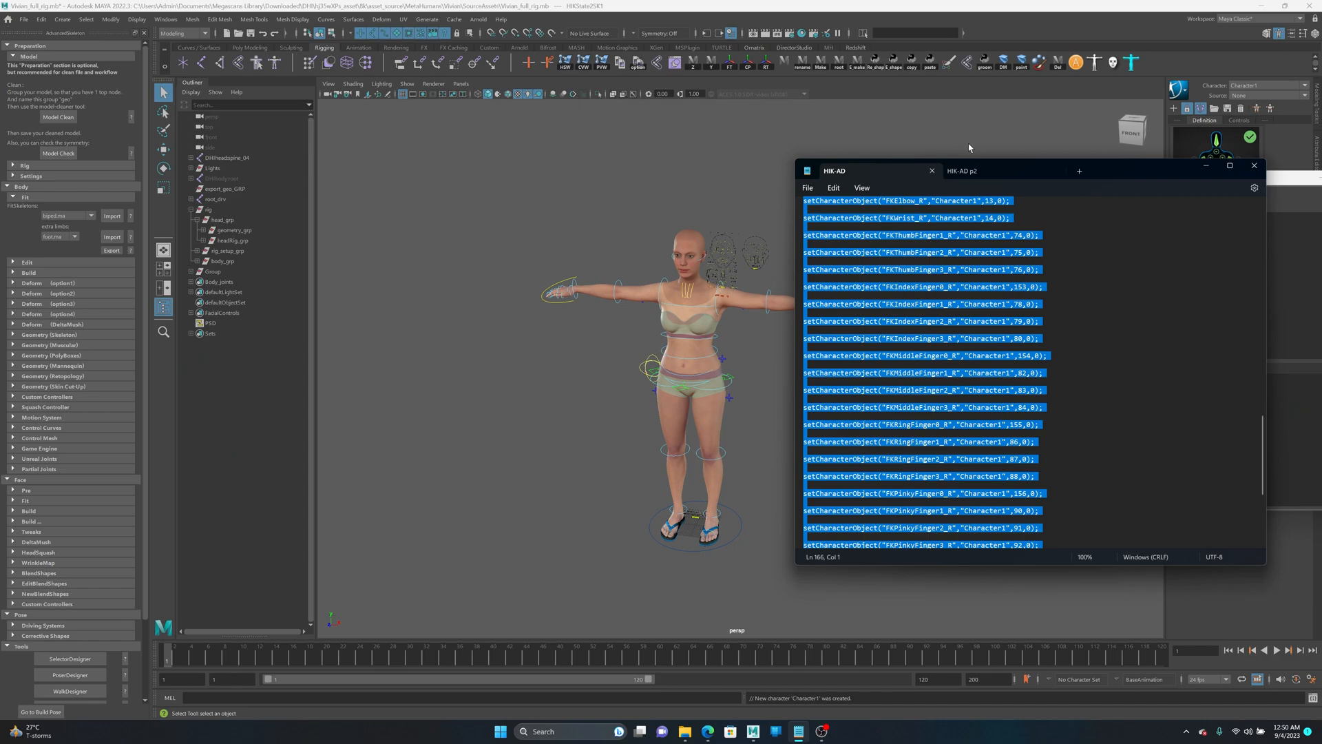
left_click(962, 170)
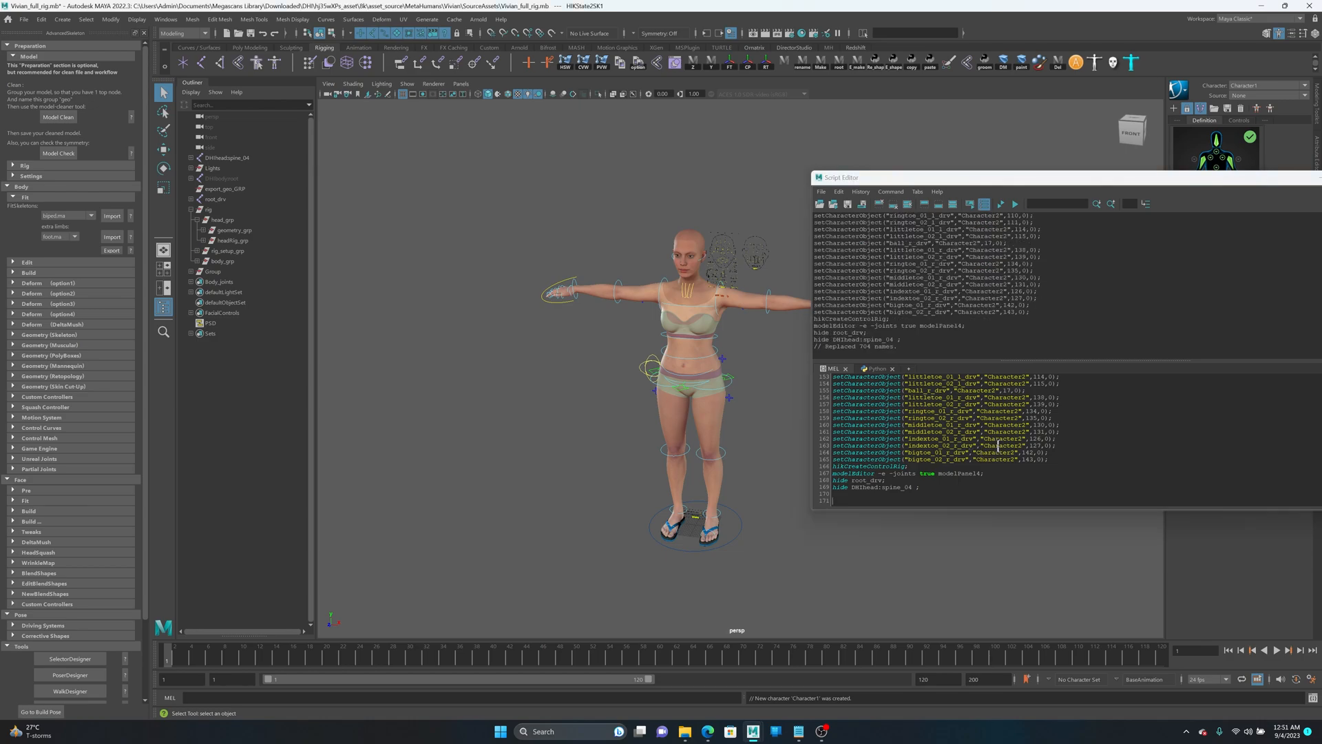
Close the Script Editor window
left_click(1015, 203)
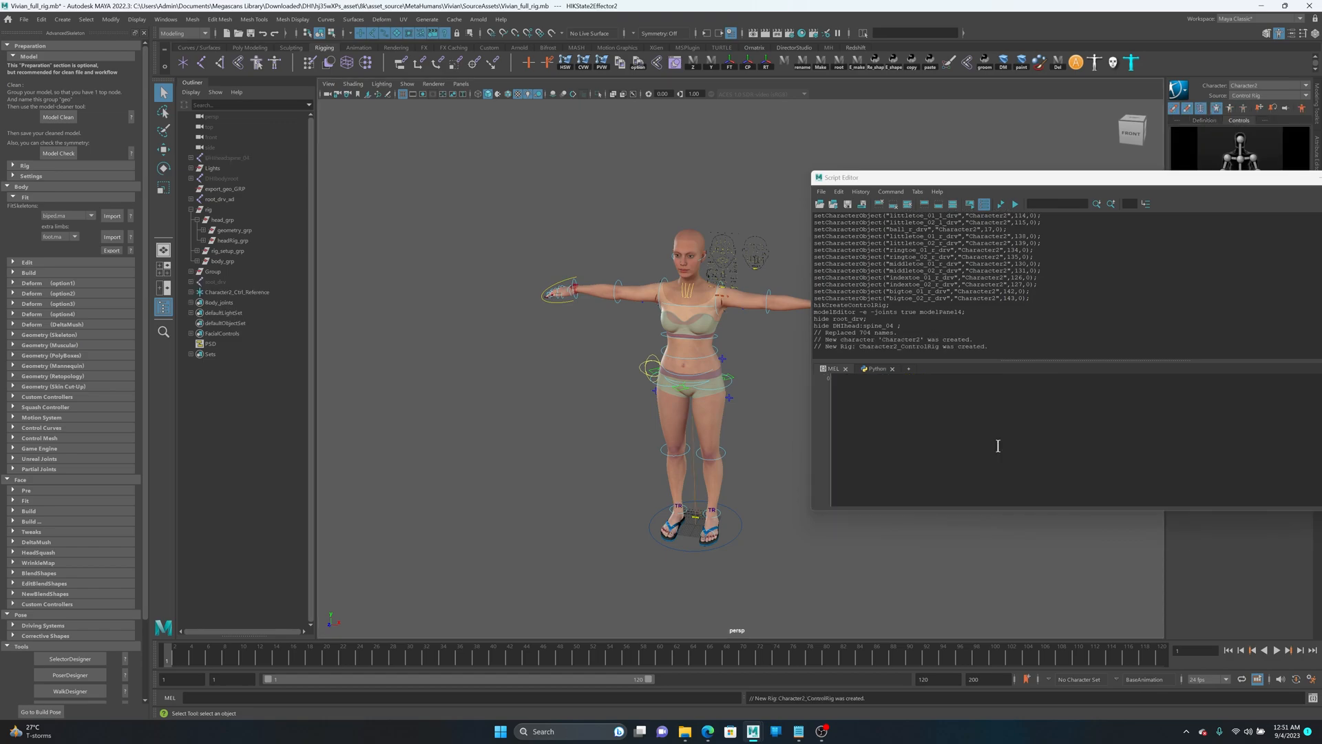
mouse_move(1123, 192)
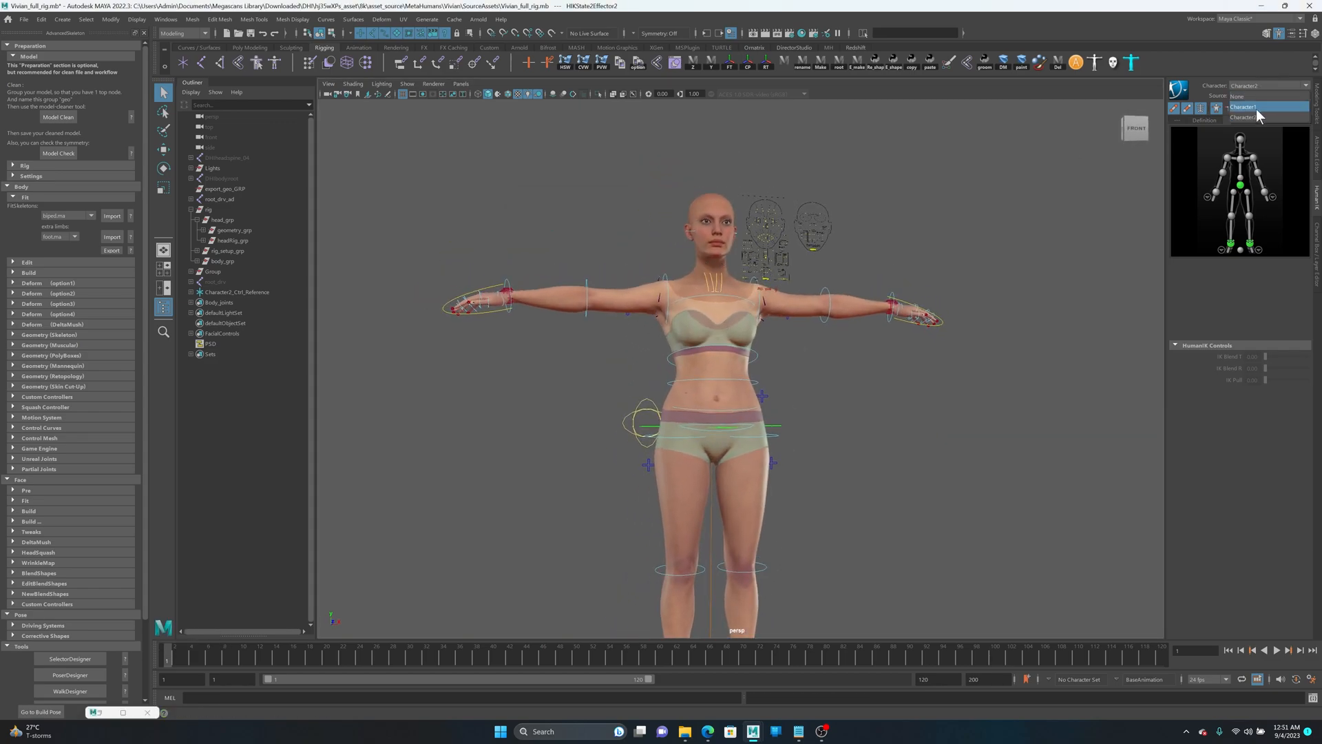
Make Character1 the current HumanIK character and rename it to AD
left_click(1261, 106)
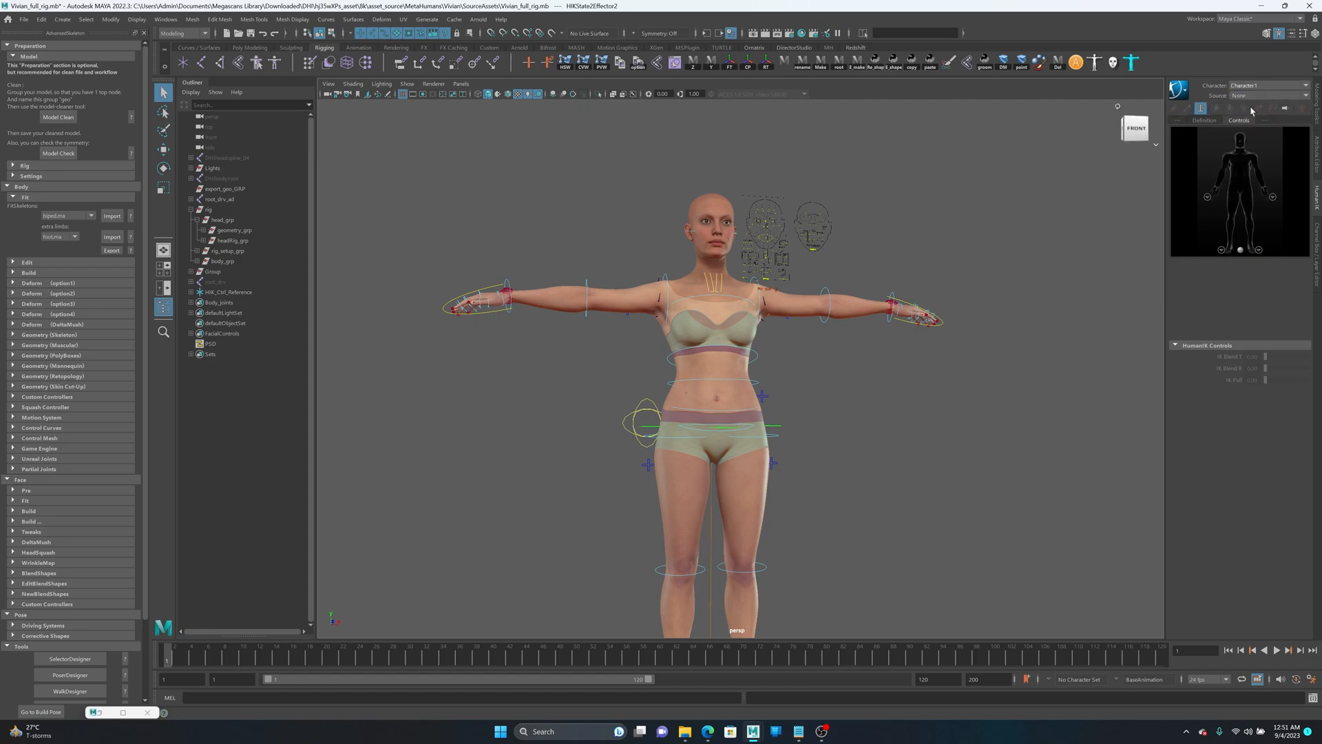
left_click(1268, 95)
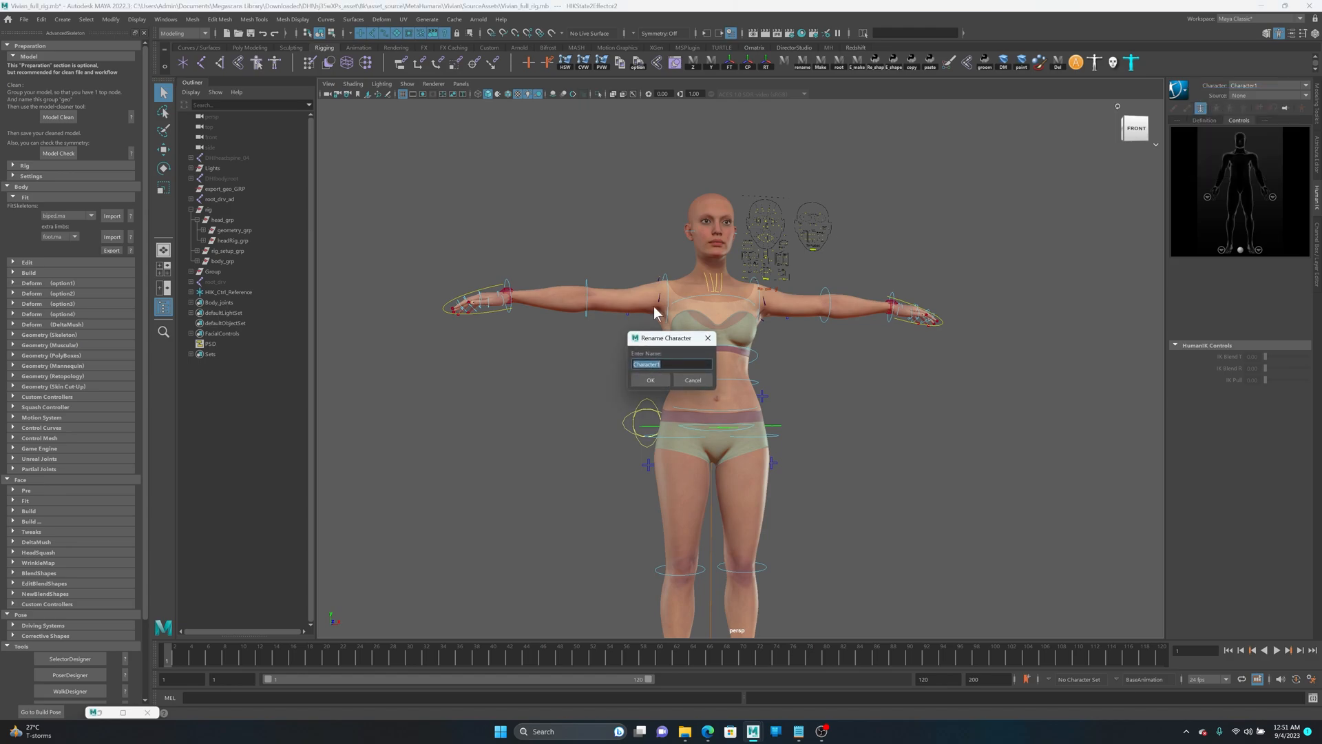
type("AD")
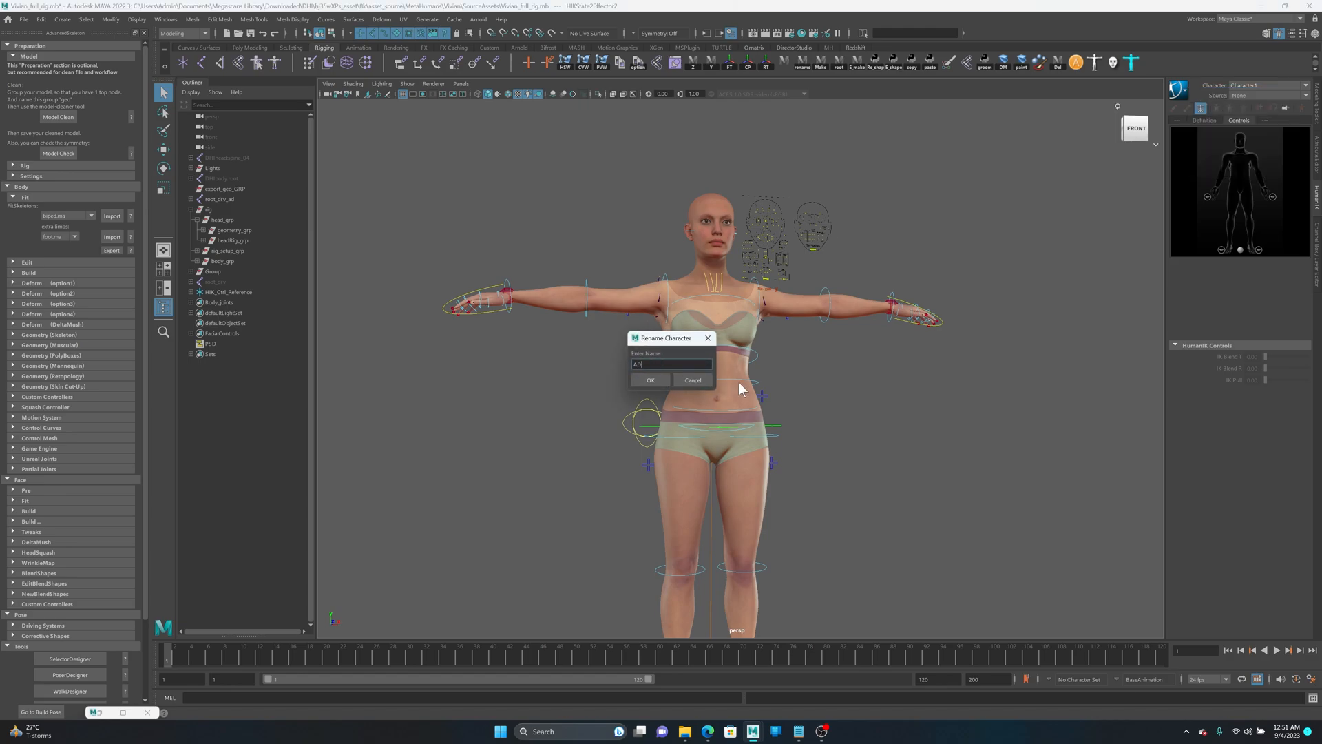
left_click(649, 380)
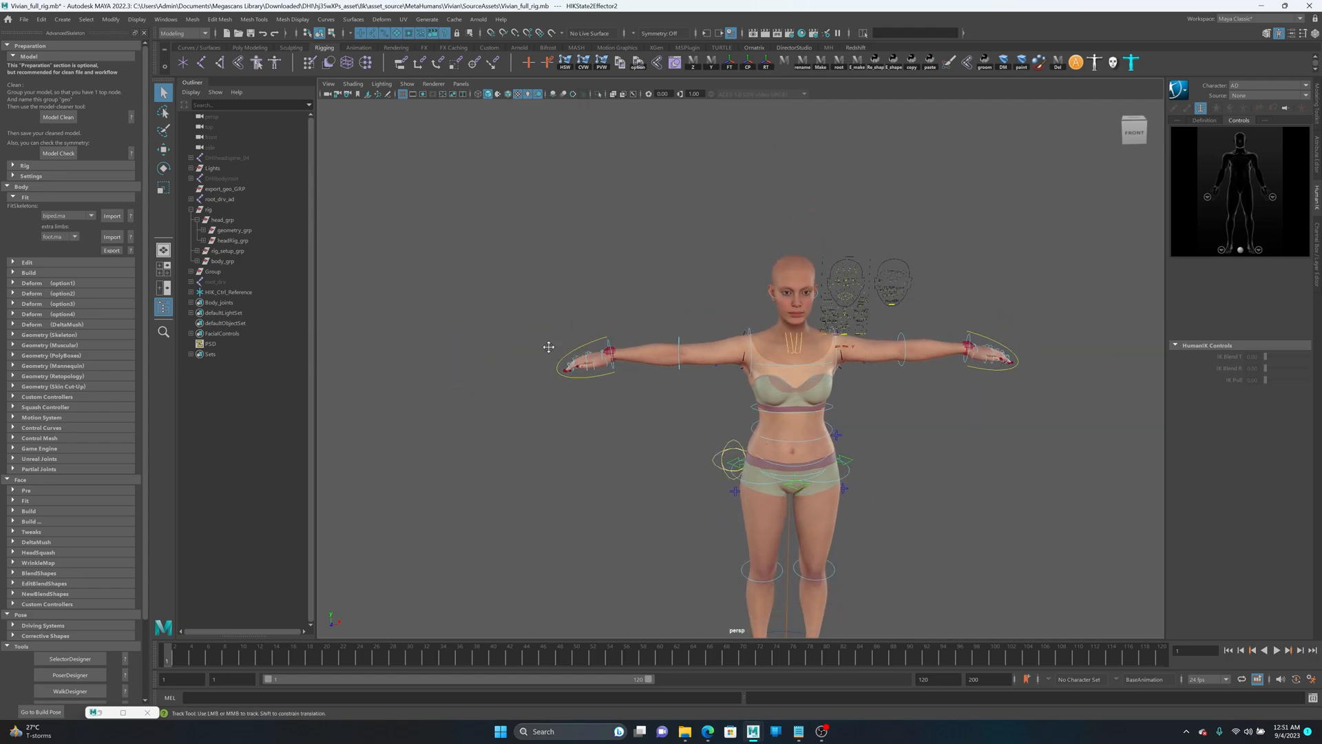
Make HIK the current character, set the end frame to 60, and frame the character
left_click(1269, 95)
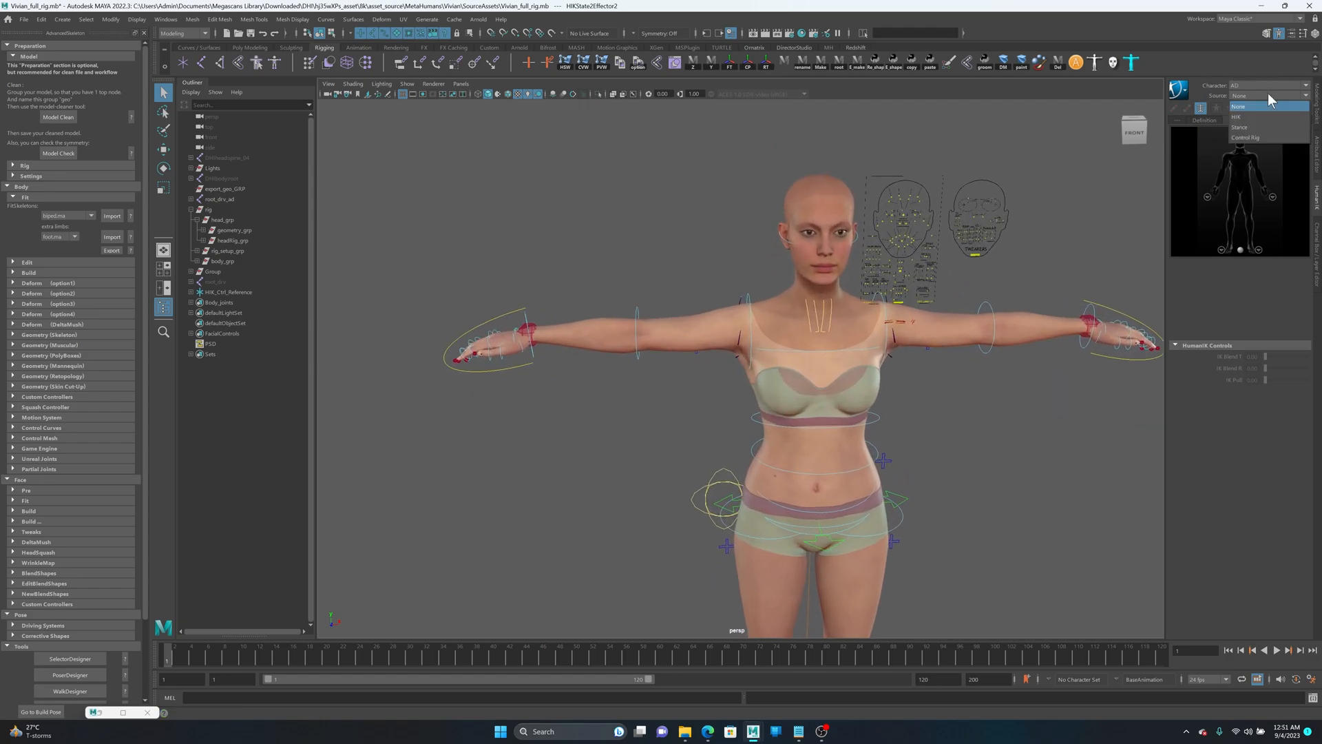
left_click(1235, 116)
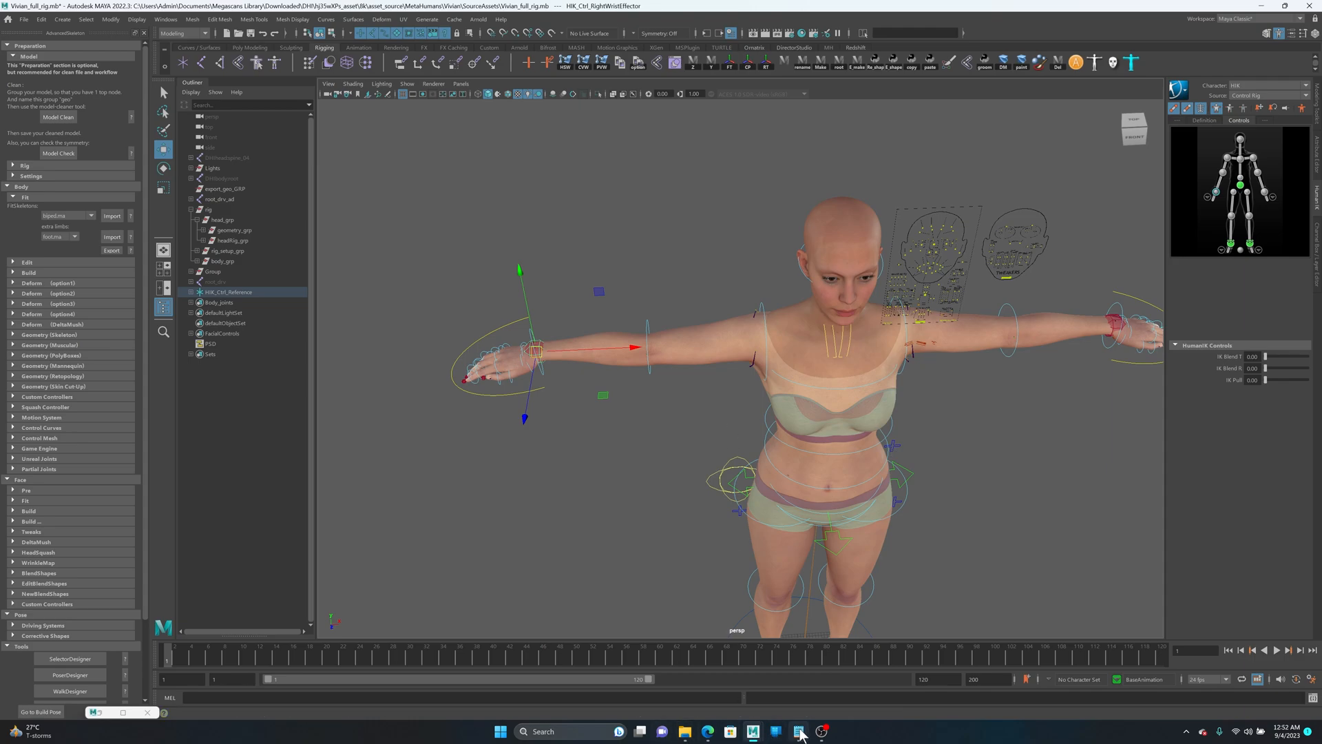
left_click(796, 730)
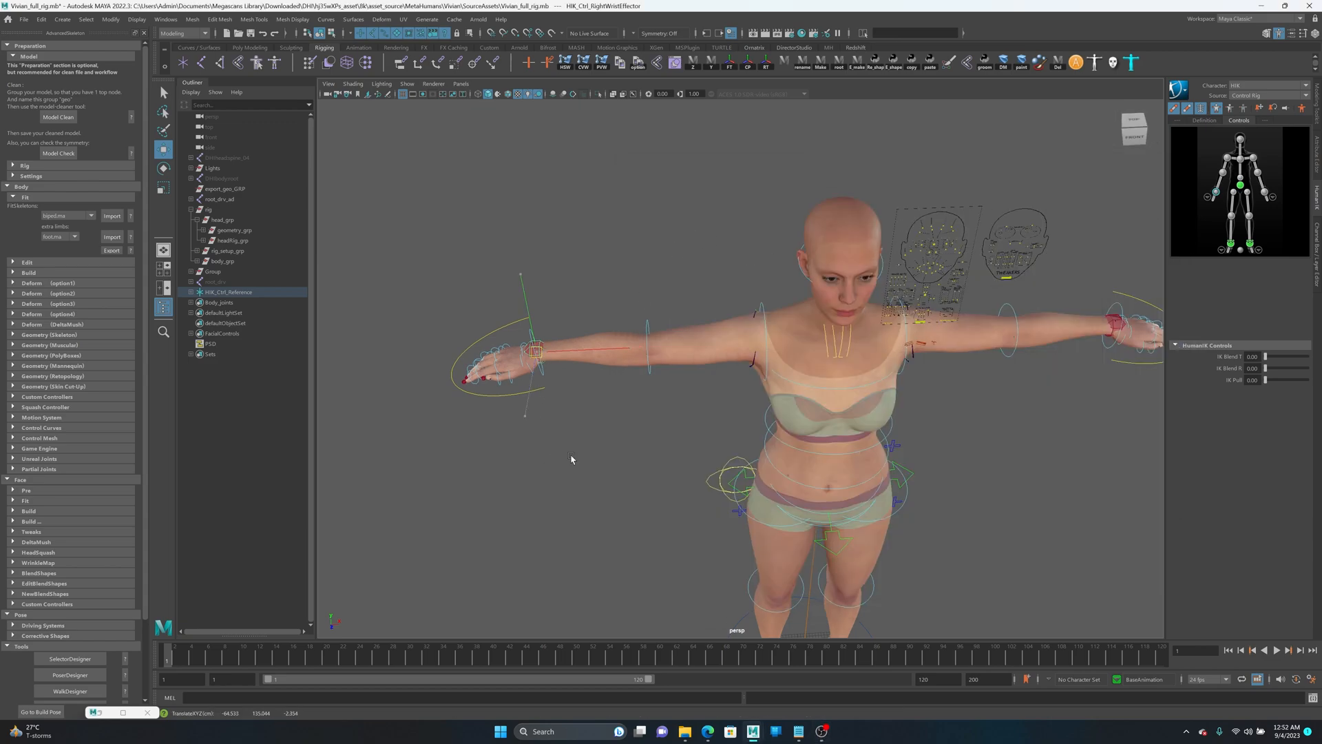
left_click_drag(536, 350, 683, 346)
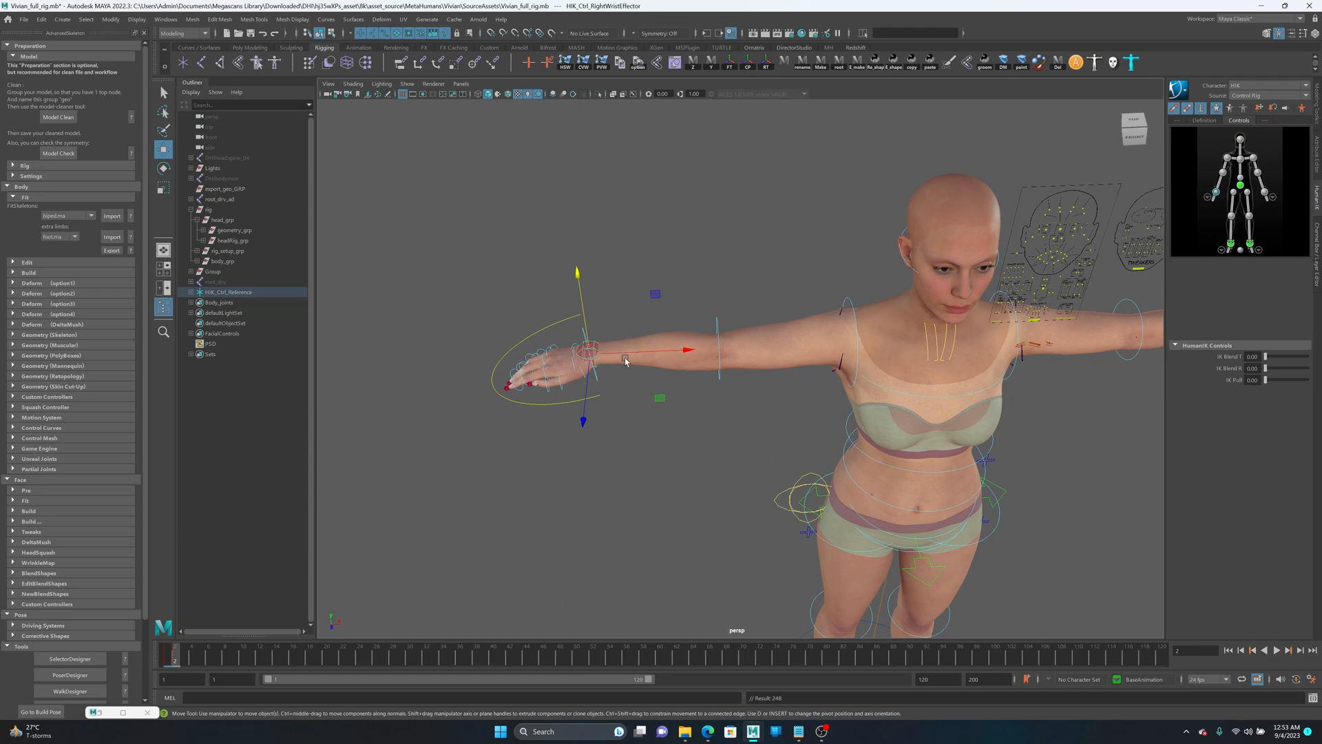
left_click_drag(590, 350, 666, 414)
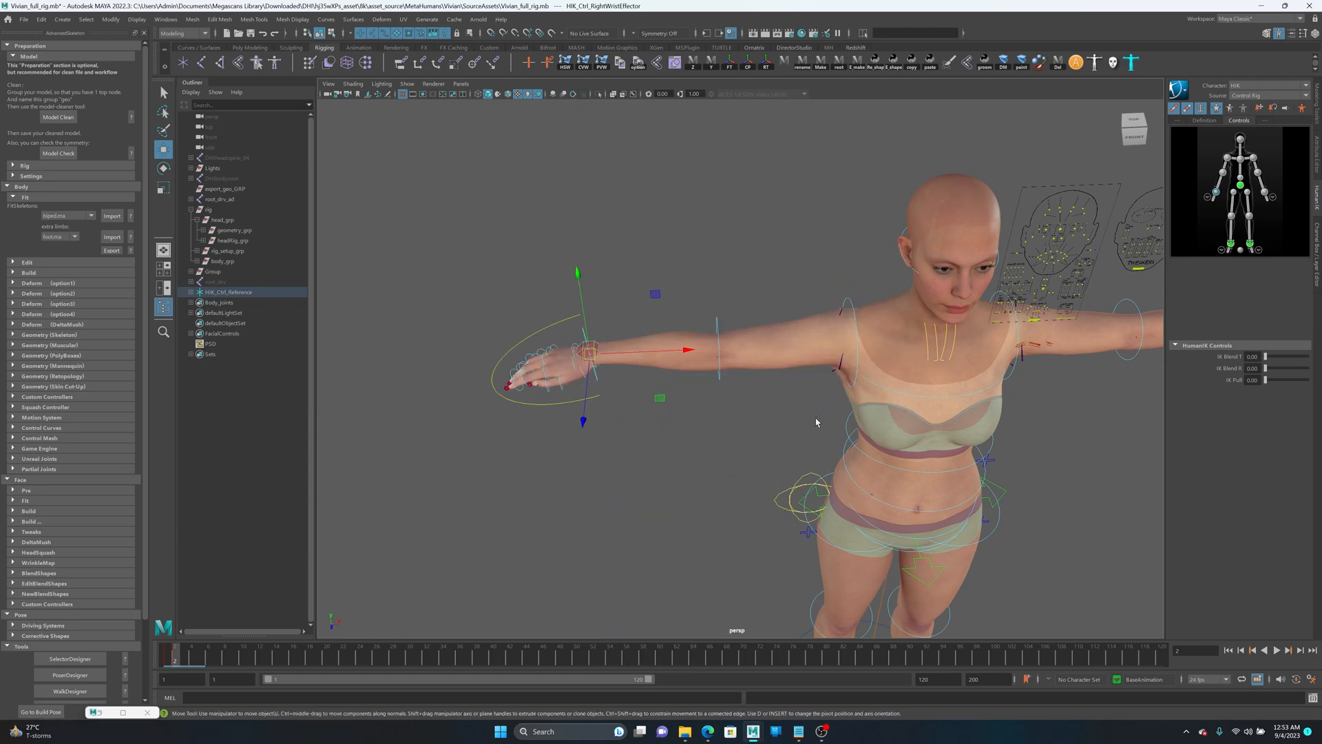
left_click_drag(173, 660, 232, 660)
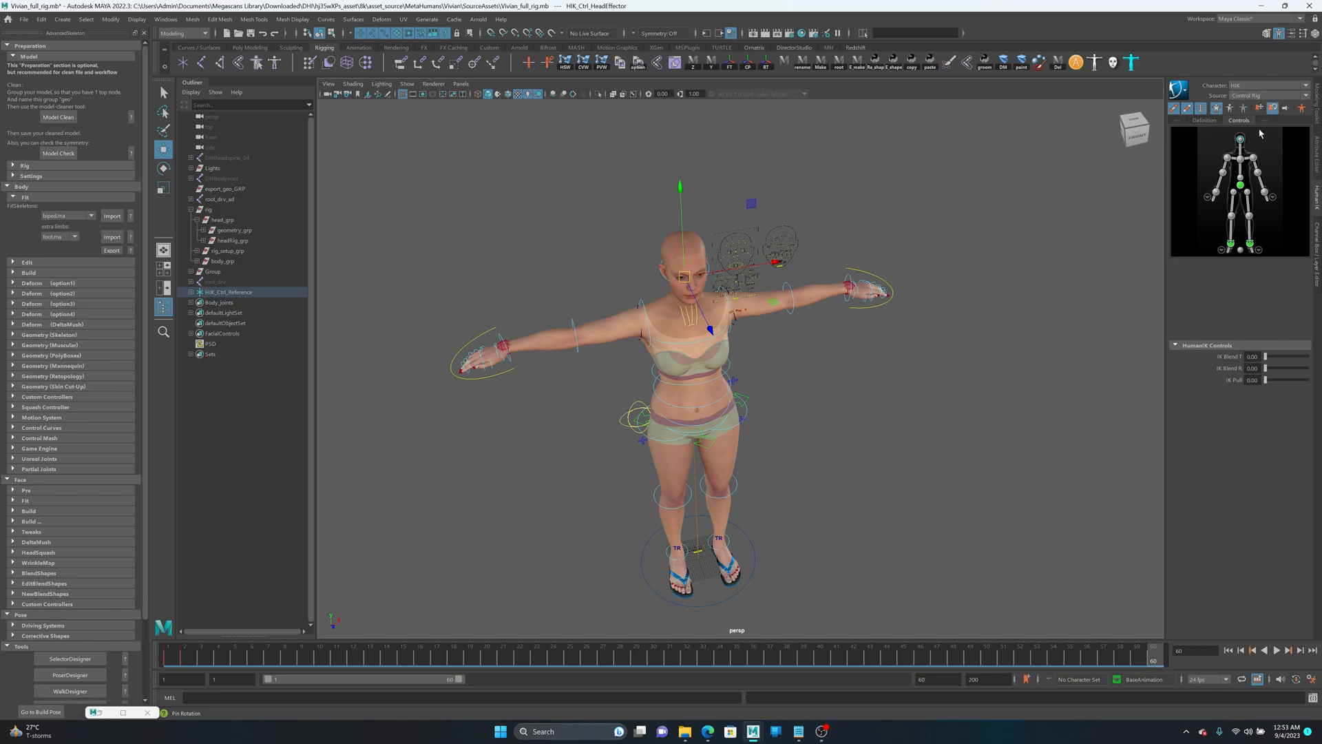
Key the wrist effectors lowered beside the hips at frame 60, then scrub to preview
left_click(502, 345)
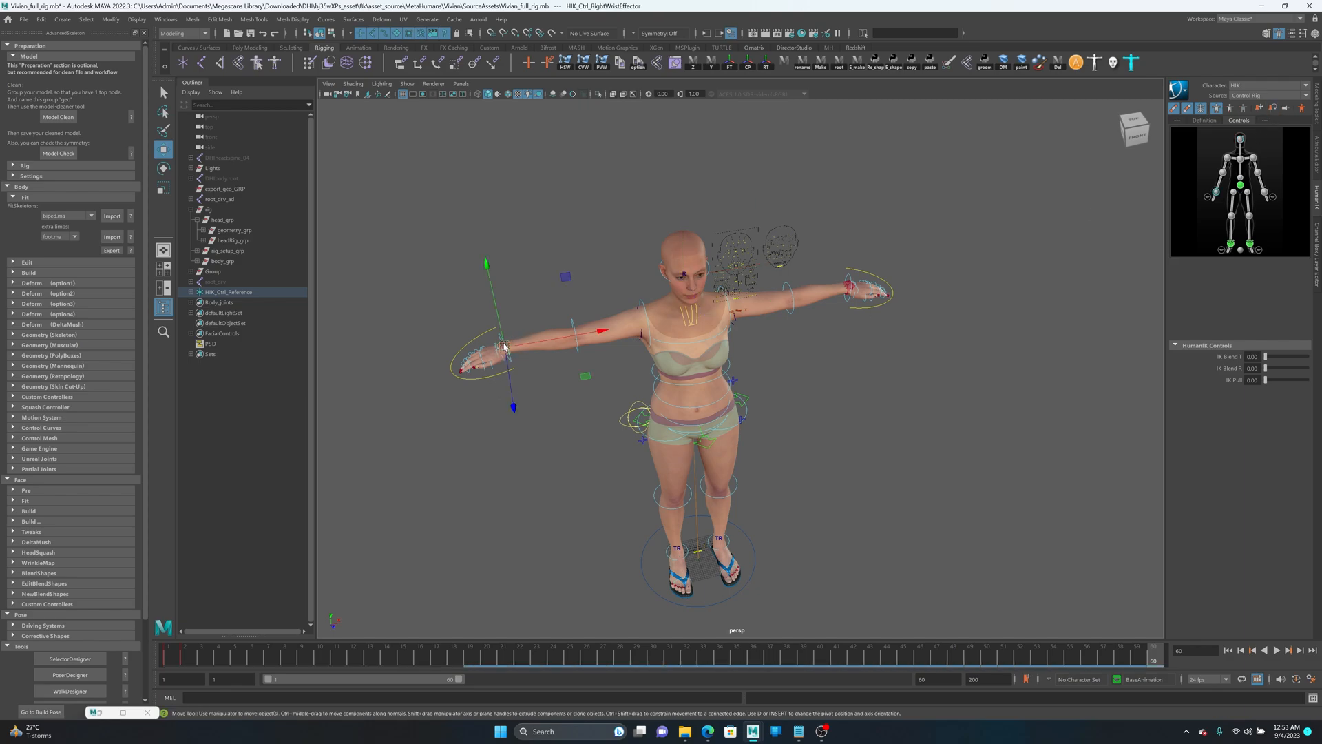
left_click_drag(848, 290, 785, 582)
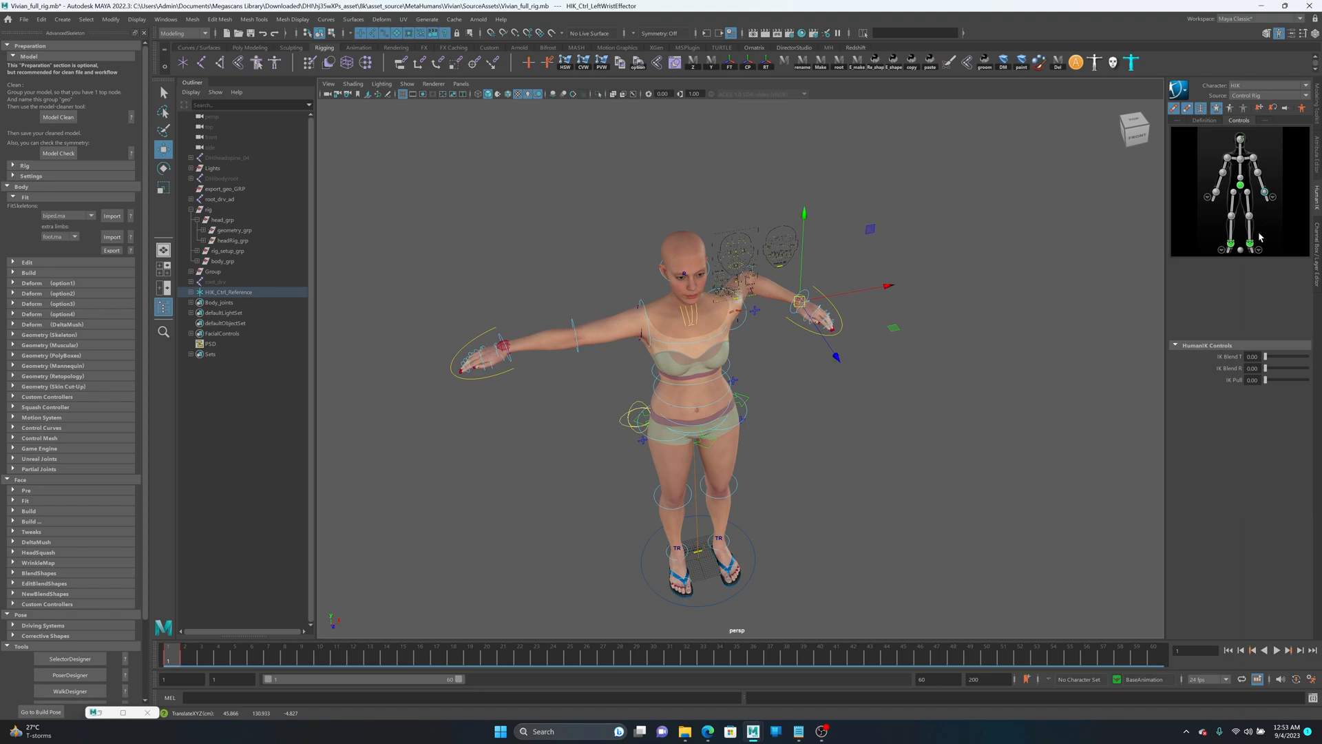
left_click(1259, 108)
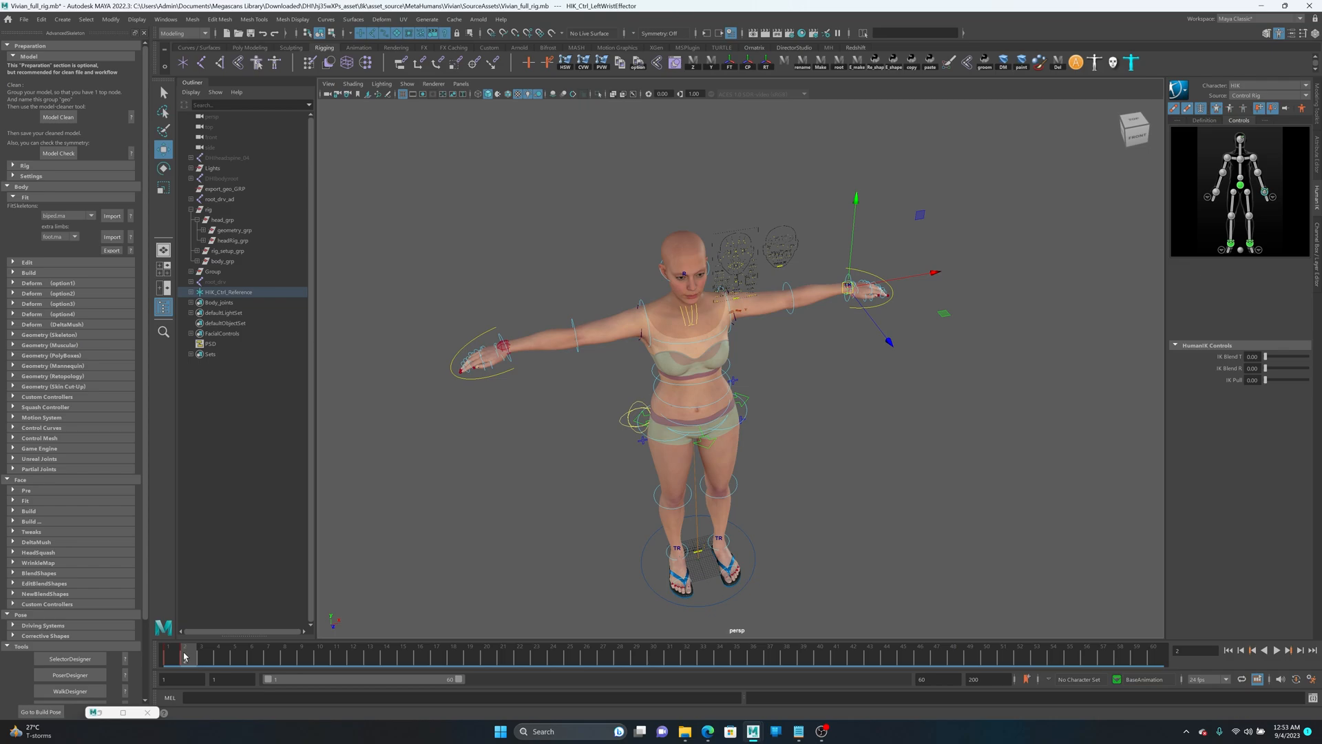
left_click_drag(848, 289, 780, 300)
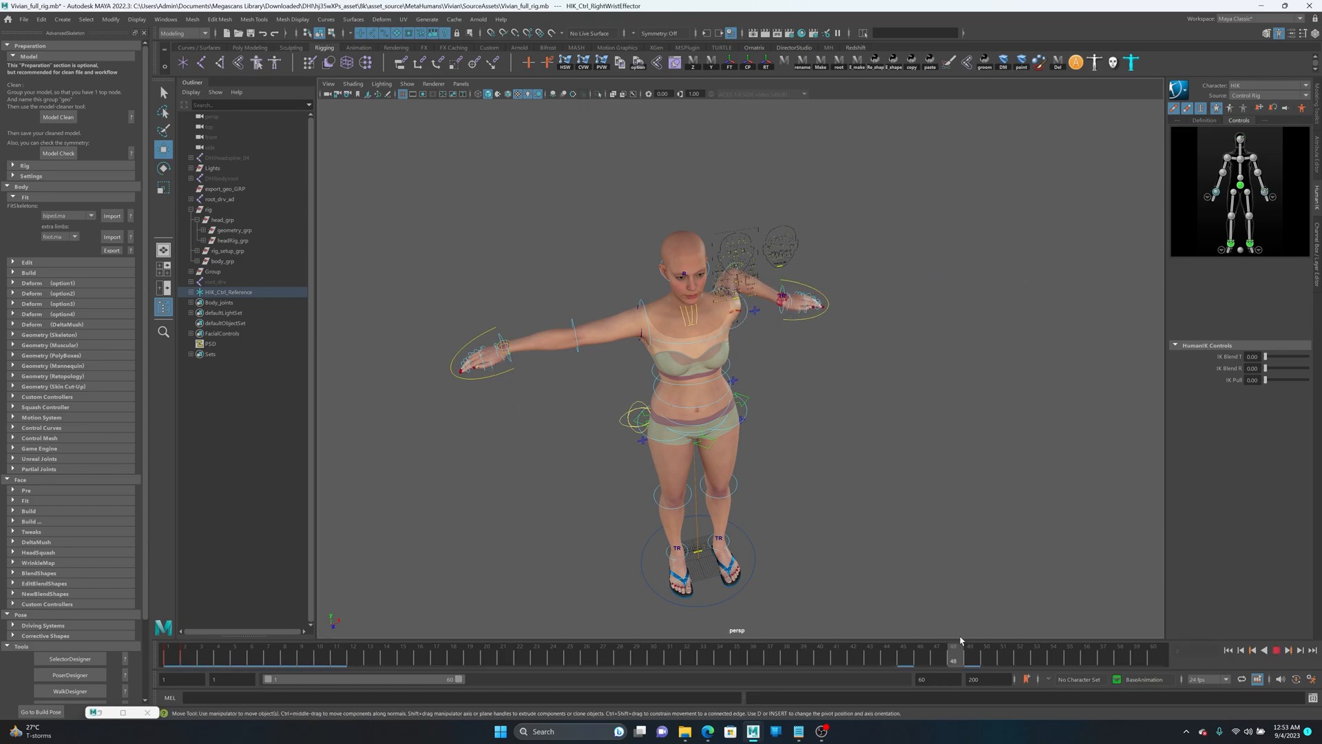
left_click_drag(780, 299, 561, 397)
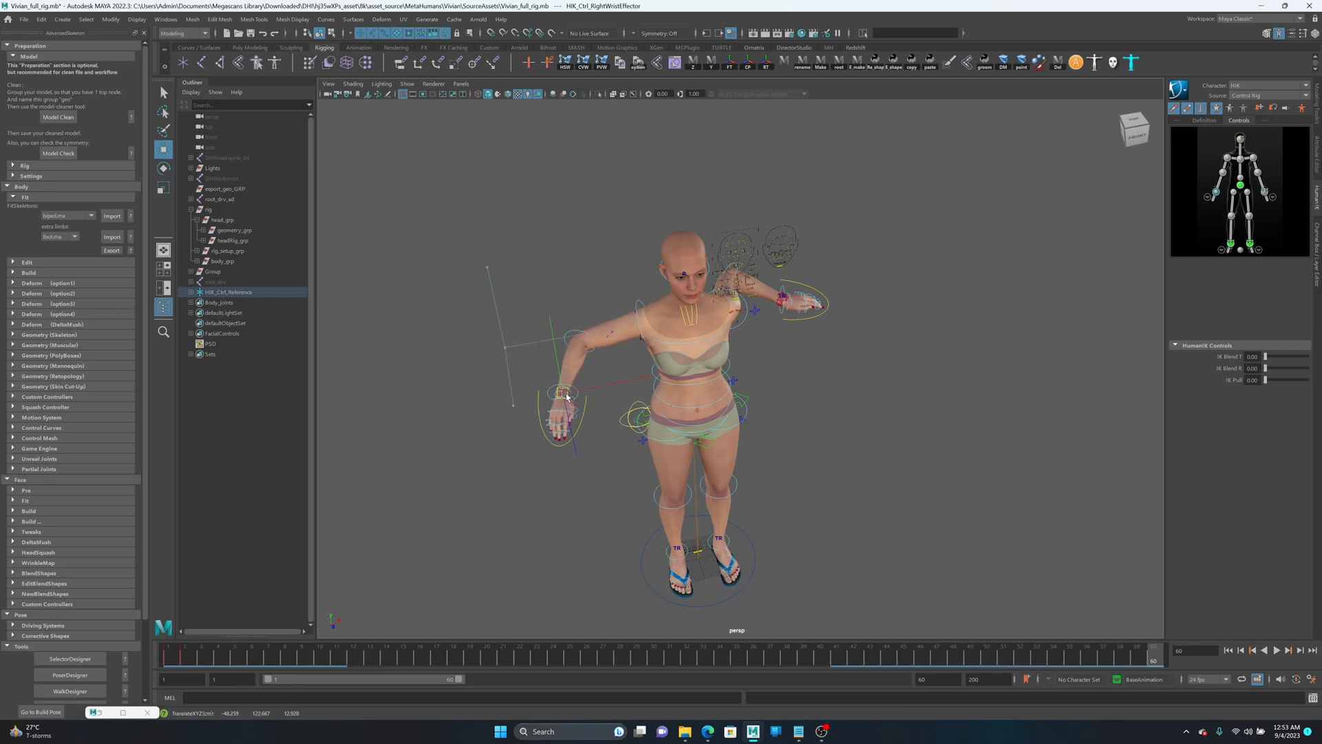
left_click_drag(560, 401, 793, 582)
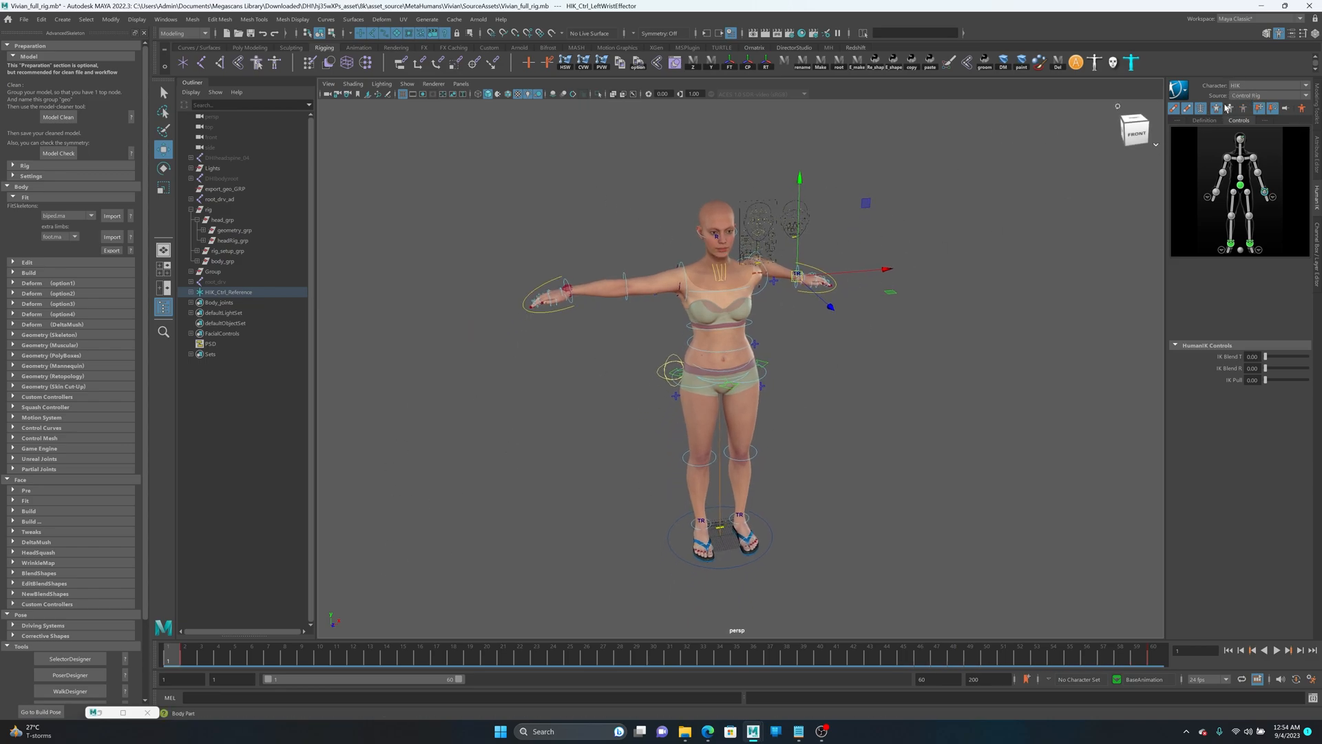
Bake Vivian's HIK control rig arm animation onto her skeleton via Bake To Skeleton
left_click(1269, 95)
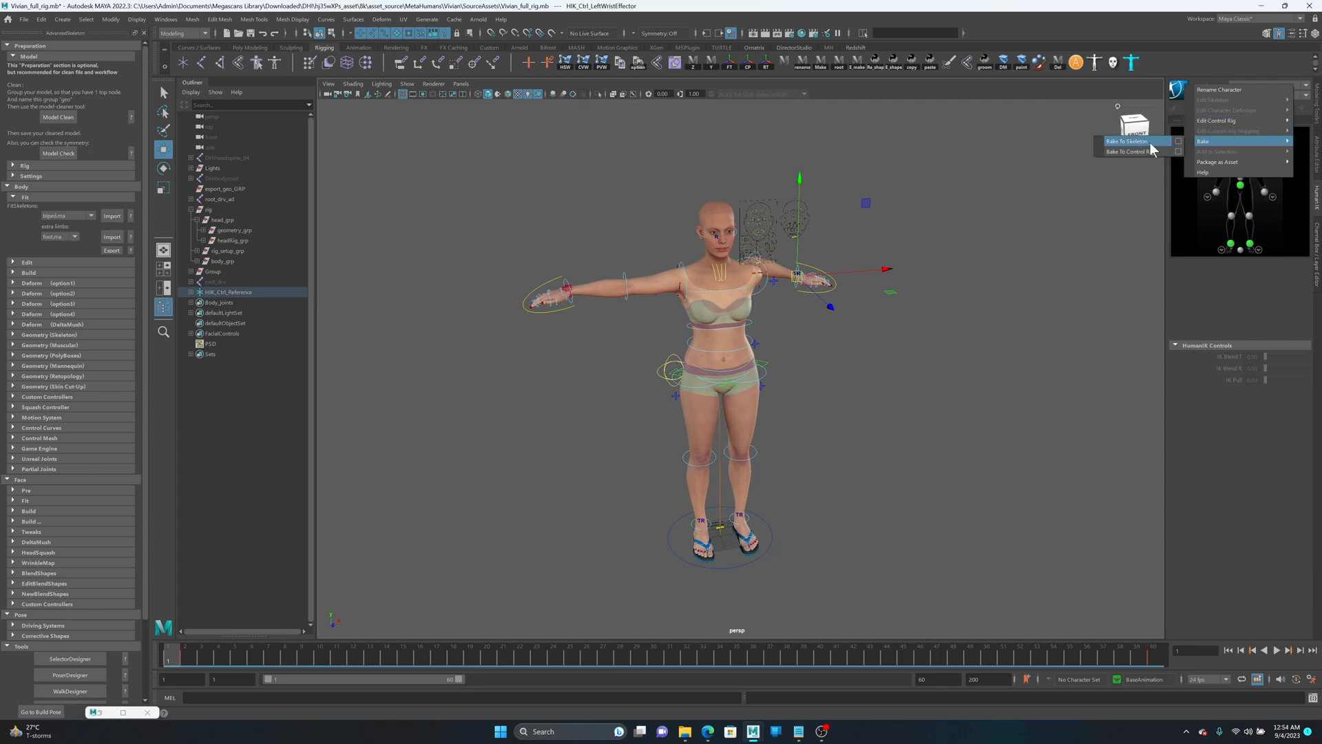
mouse_move(1126, 147)
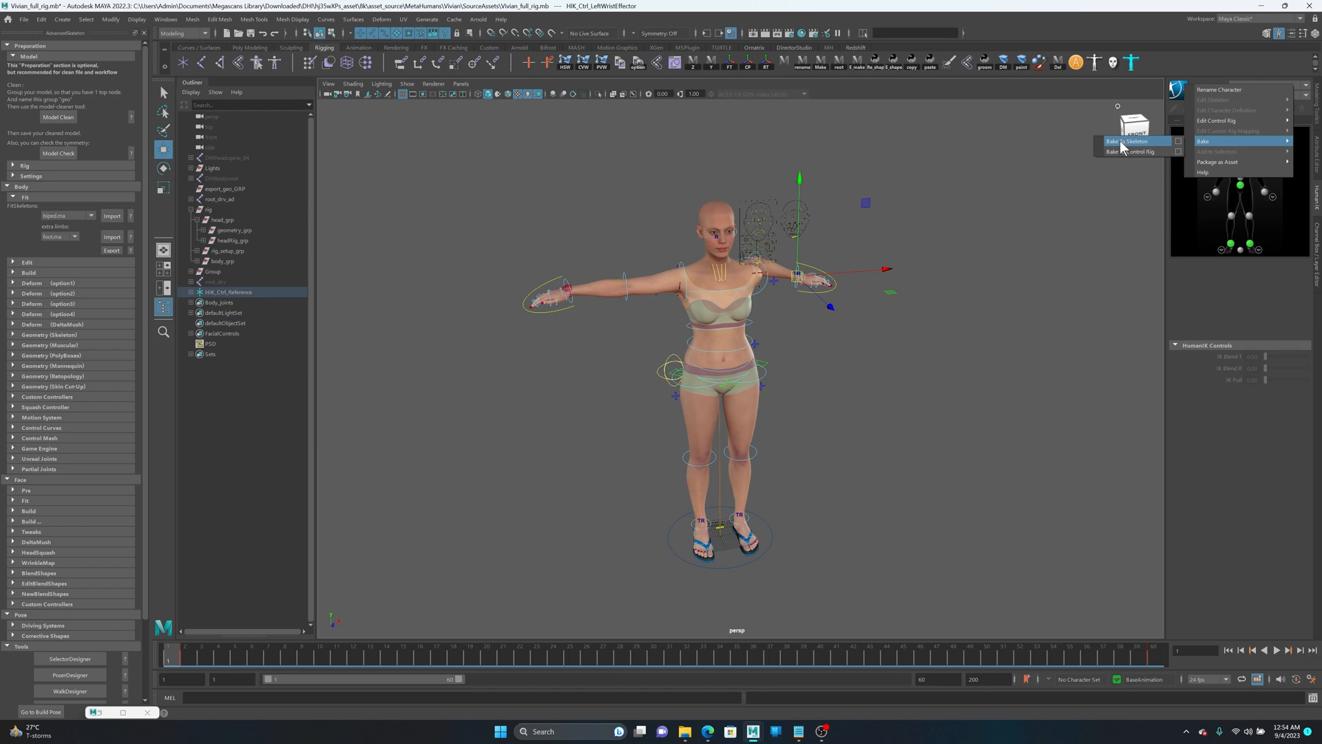
left_click(1133, 141)
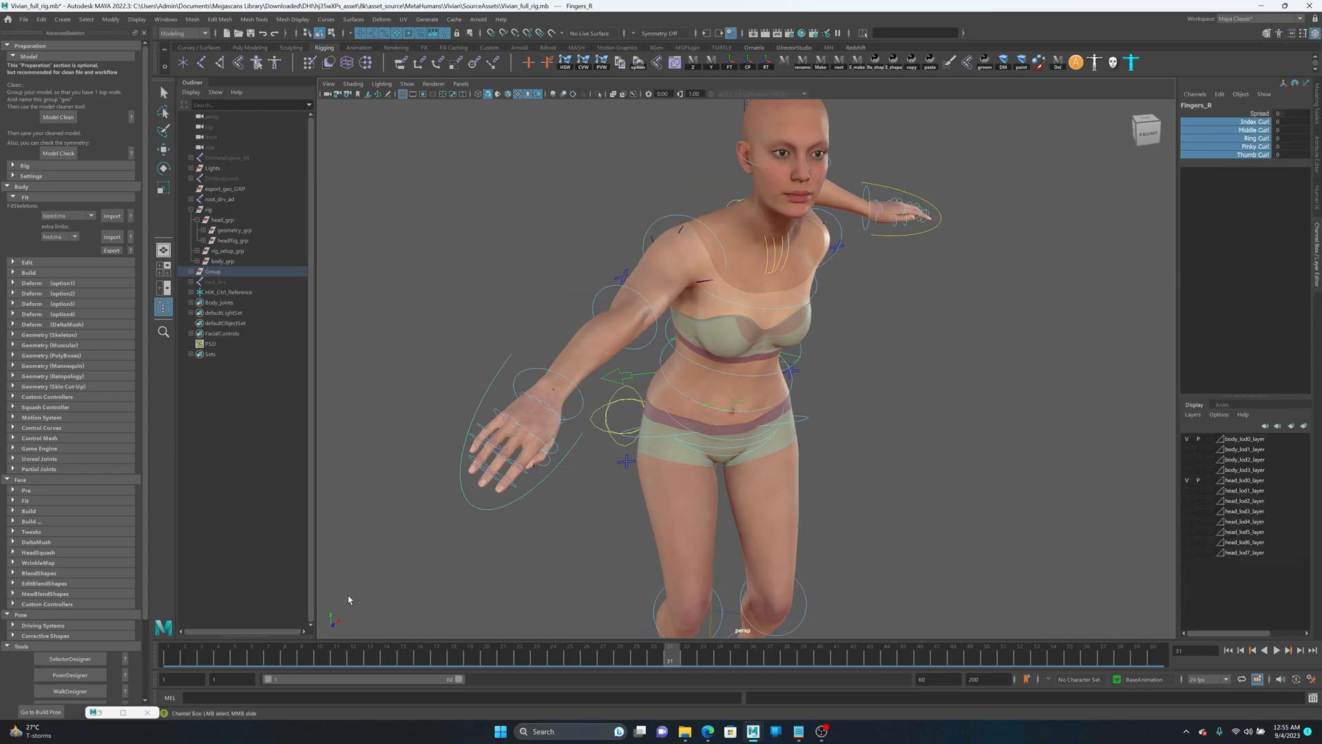
Set and key the Spread and curl attributes on the Fingers_R control
left_click(819, 659)
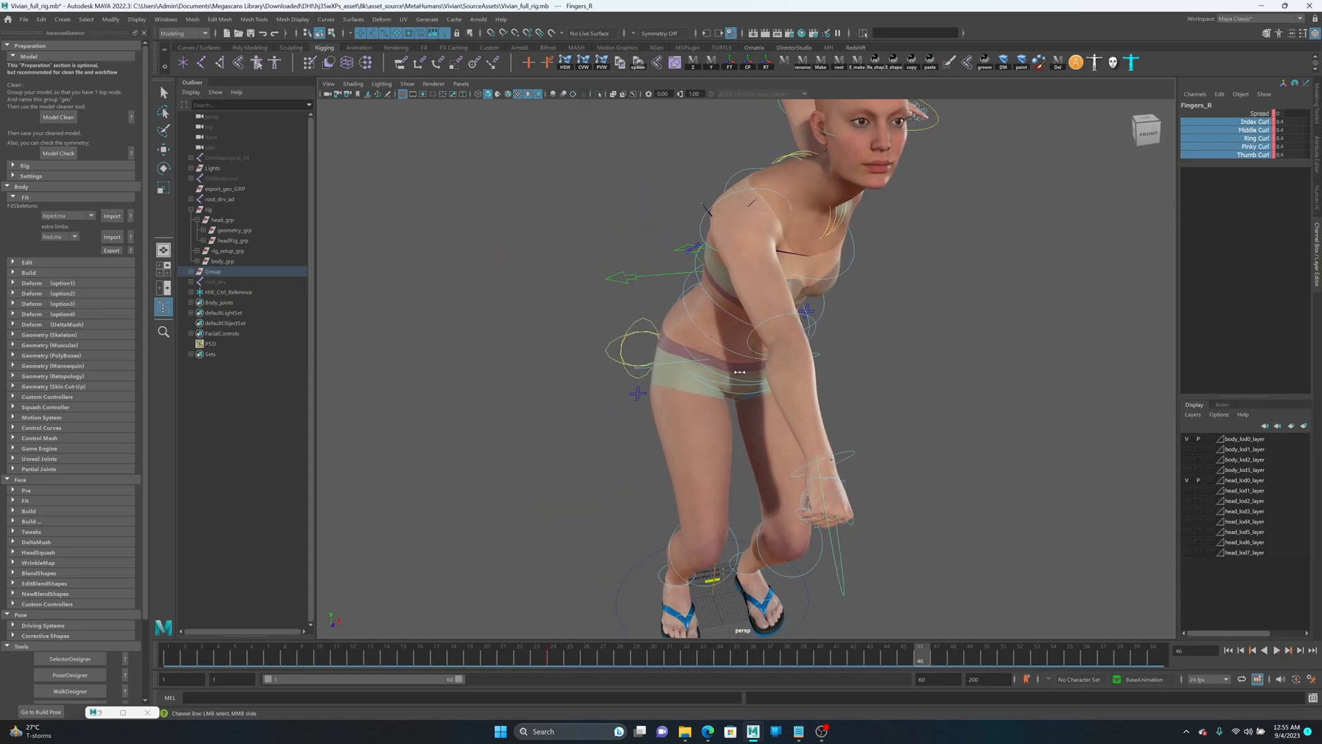
left_click(718, 660)
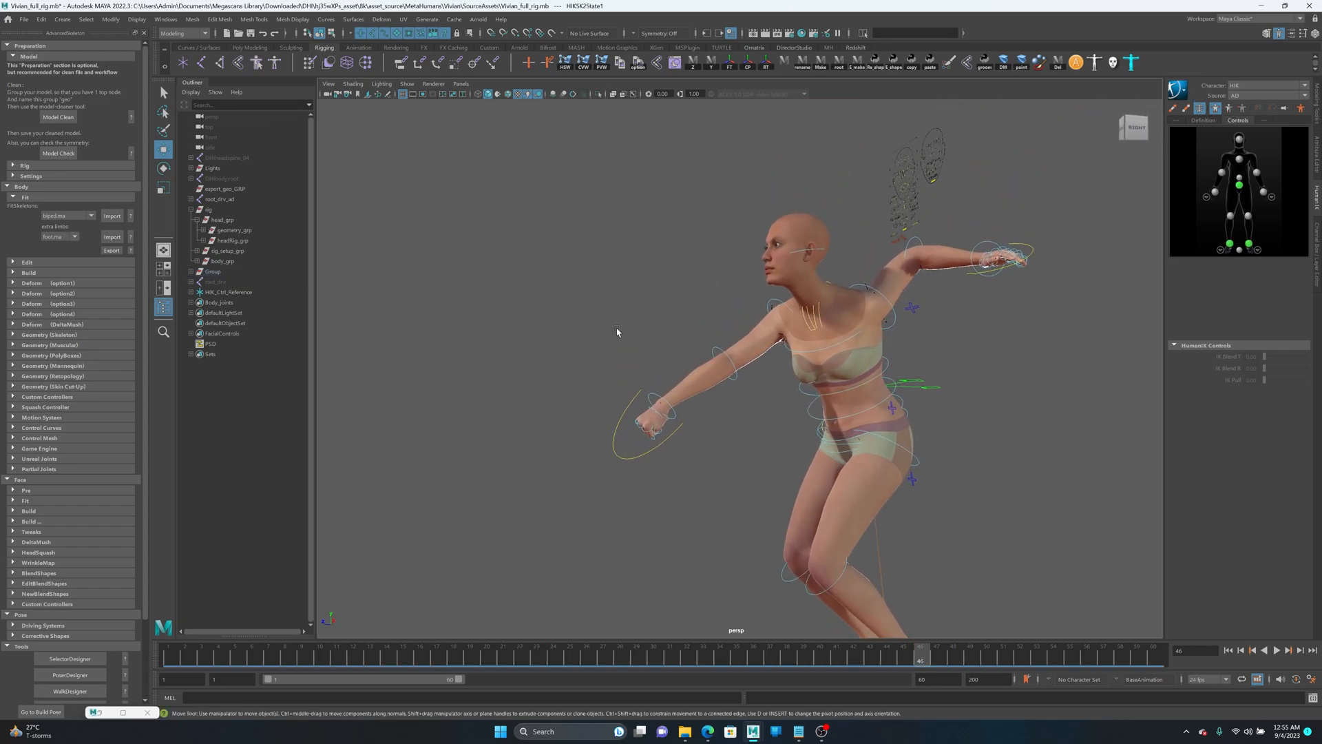
Rotate the right hand HumanIK effector into a fist pose and select another hand effector
left_click(1174, 86)
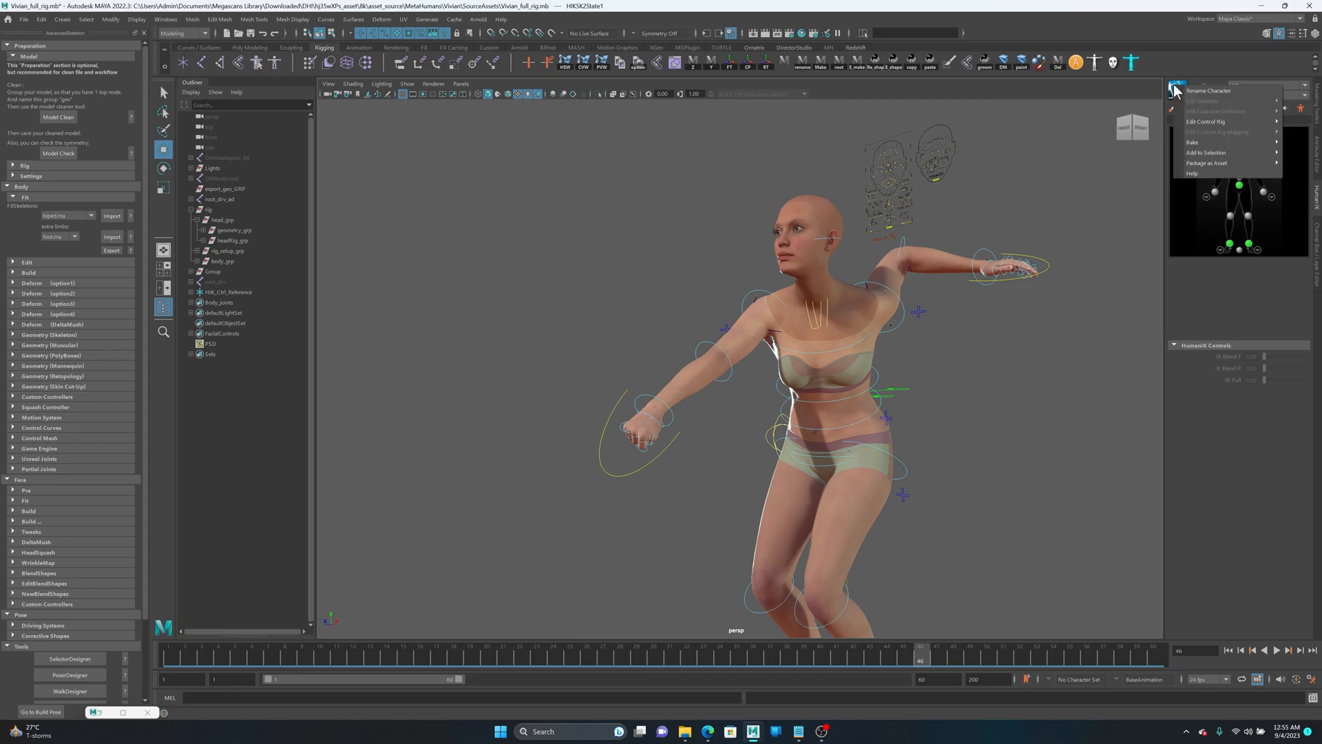
mouse_move(1190, 142)
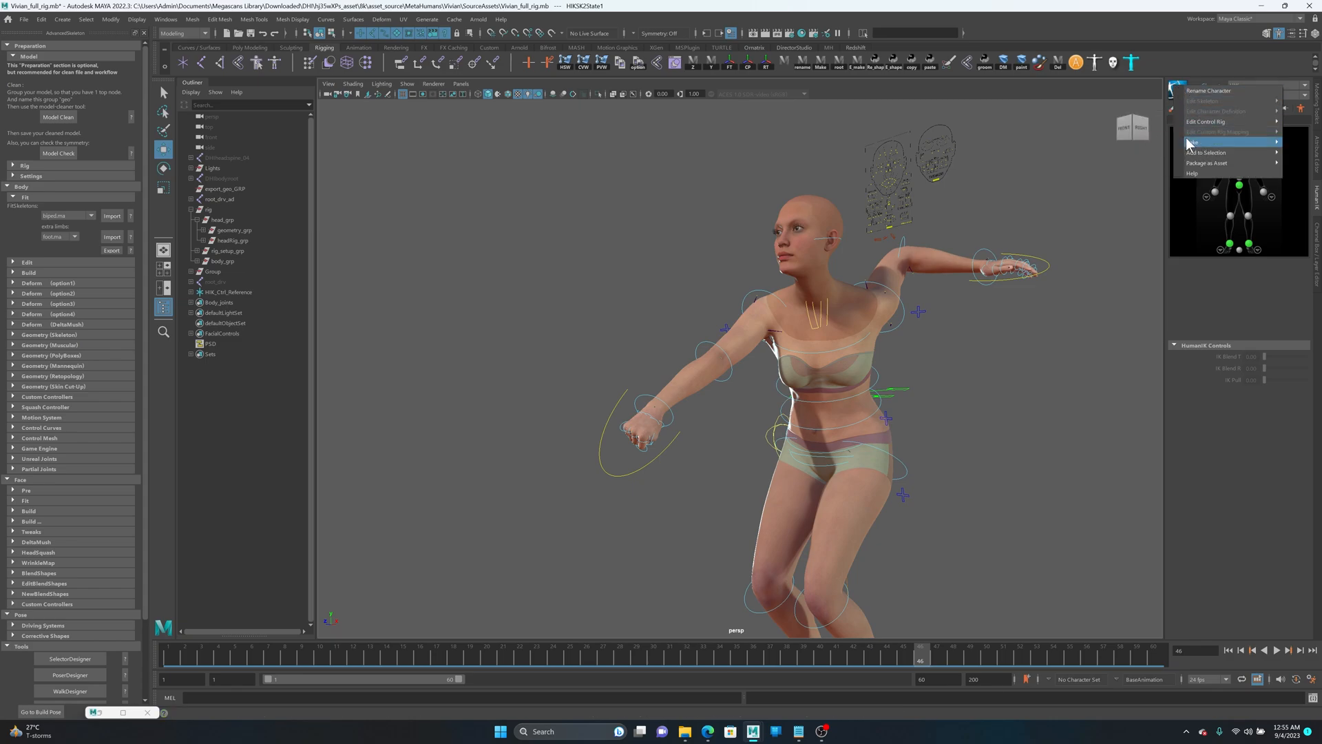
left_click(1207, 120)
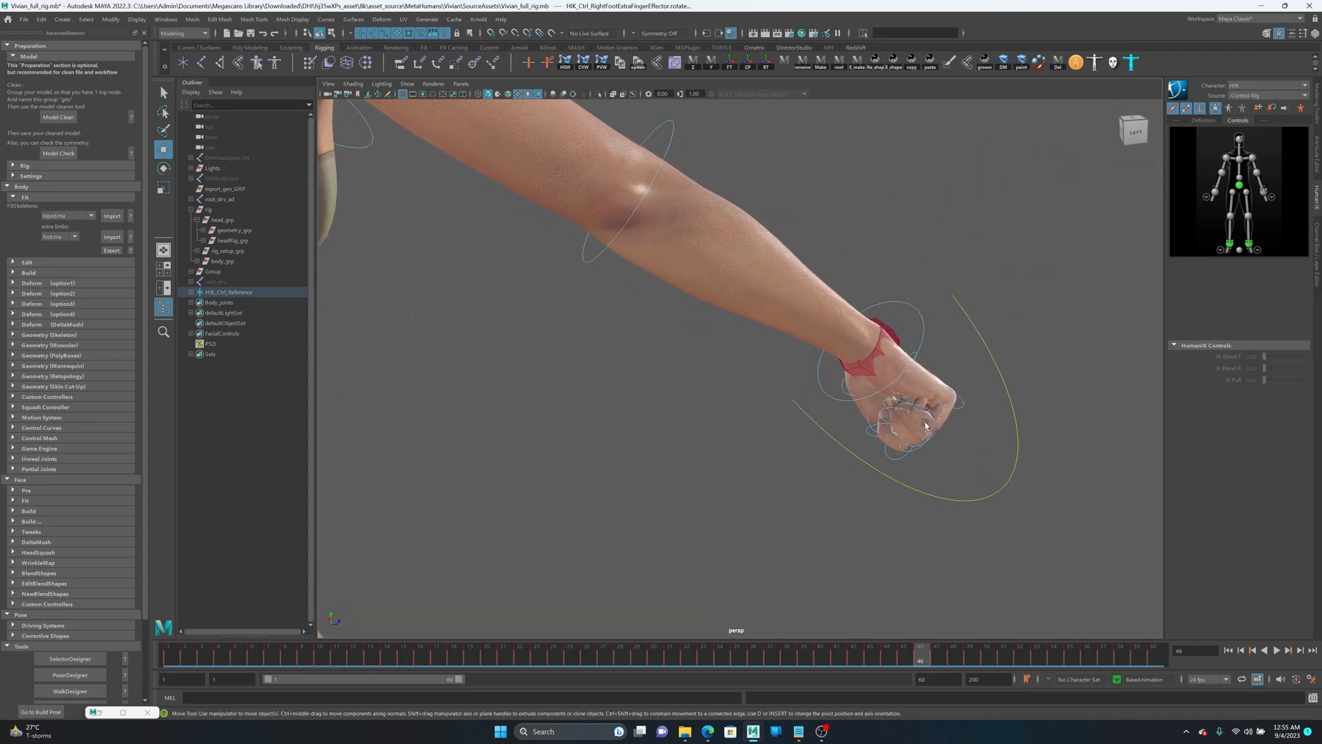
left_click_drag(924, 425, 834, 344)
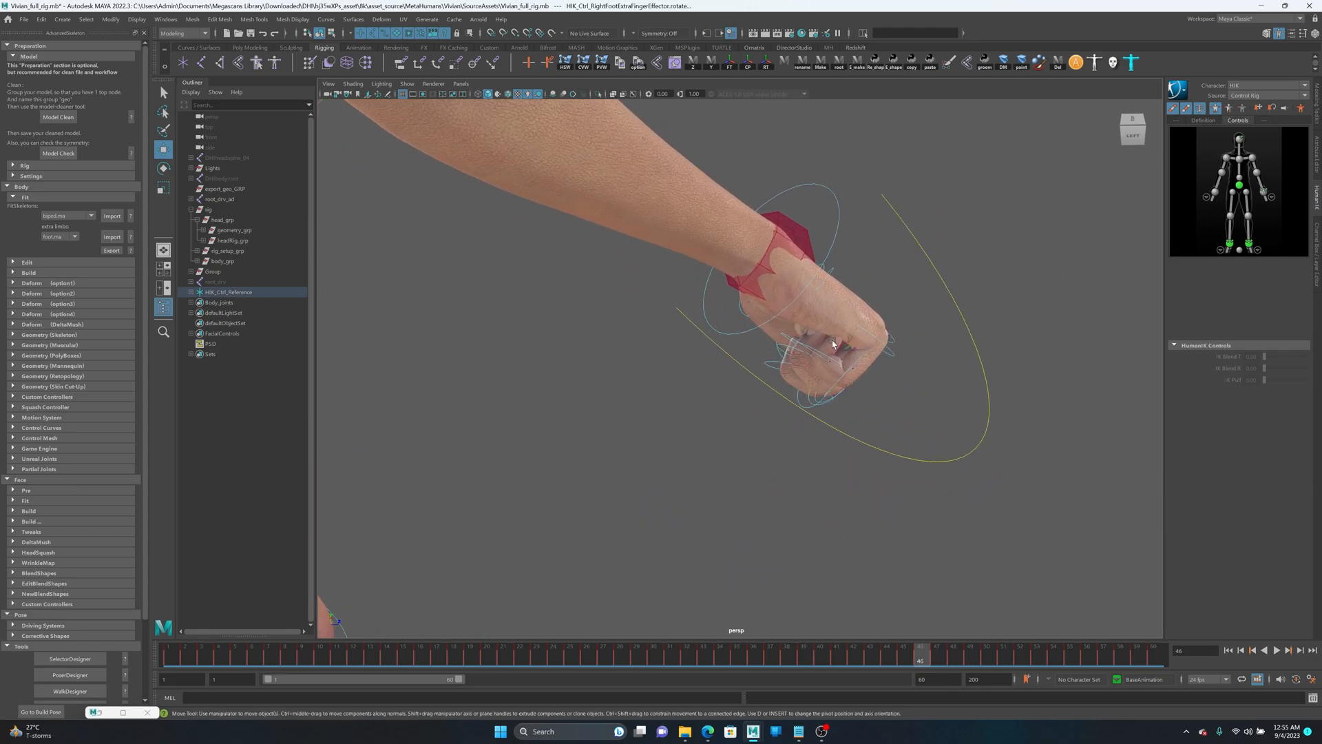
left_click(218, 199)
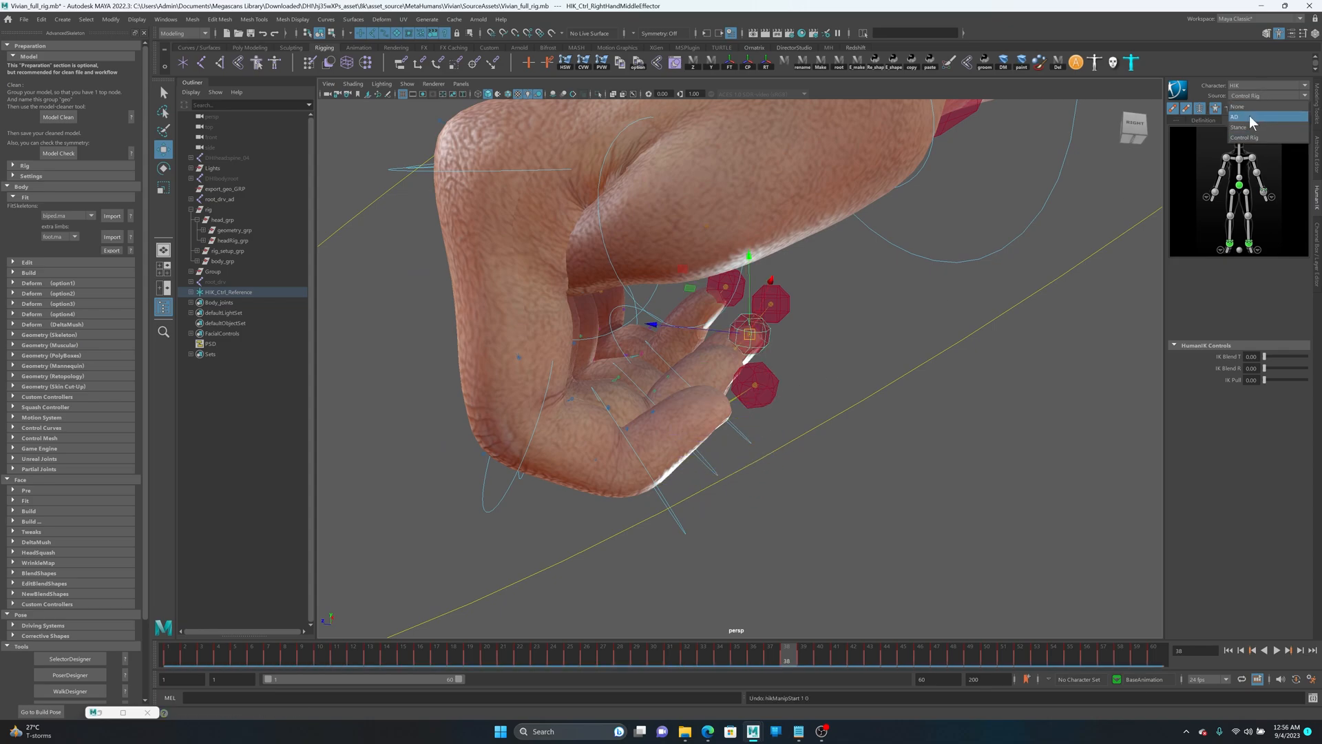
Set the HumanIK Character to AD with HIK as Source, then inspect the finger effectors
left_click(1246, 117)
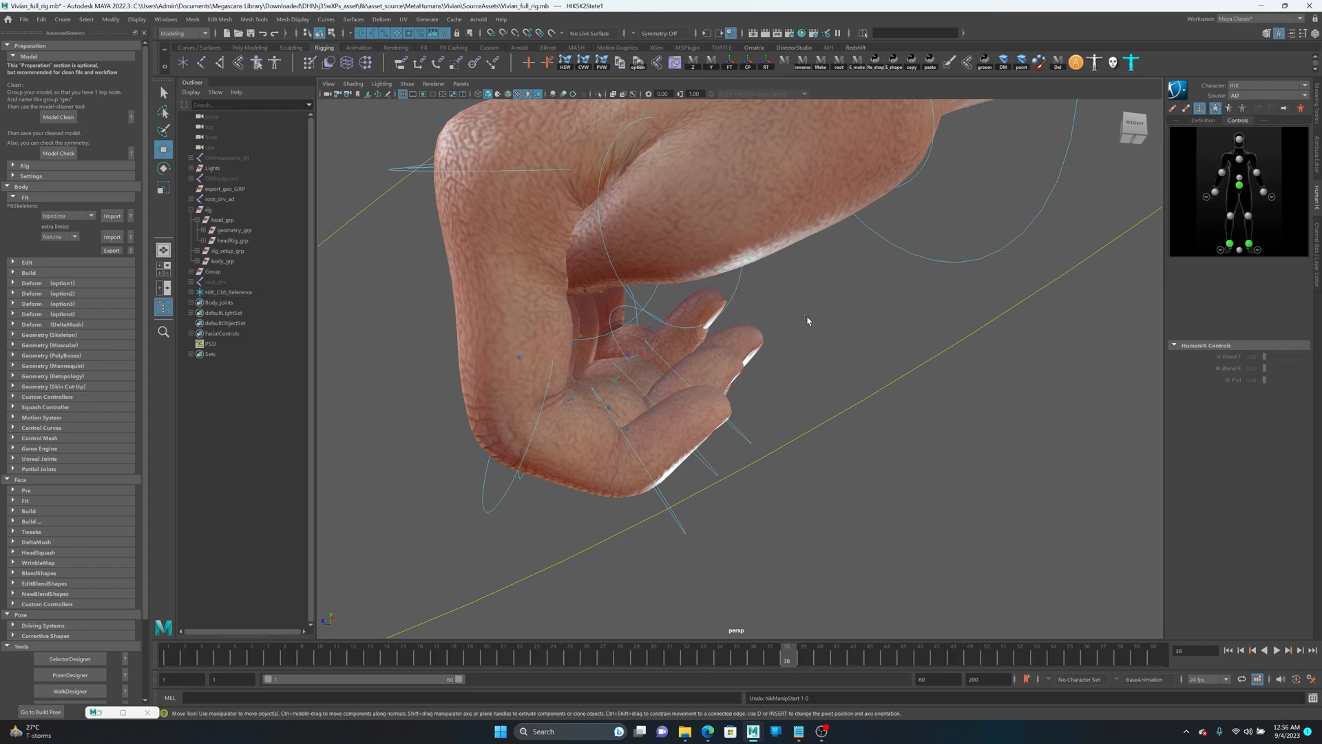
left_click(1302, 95)
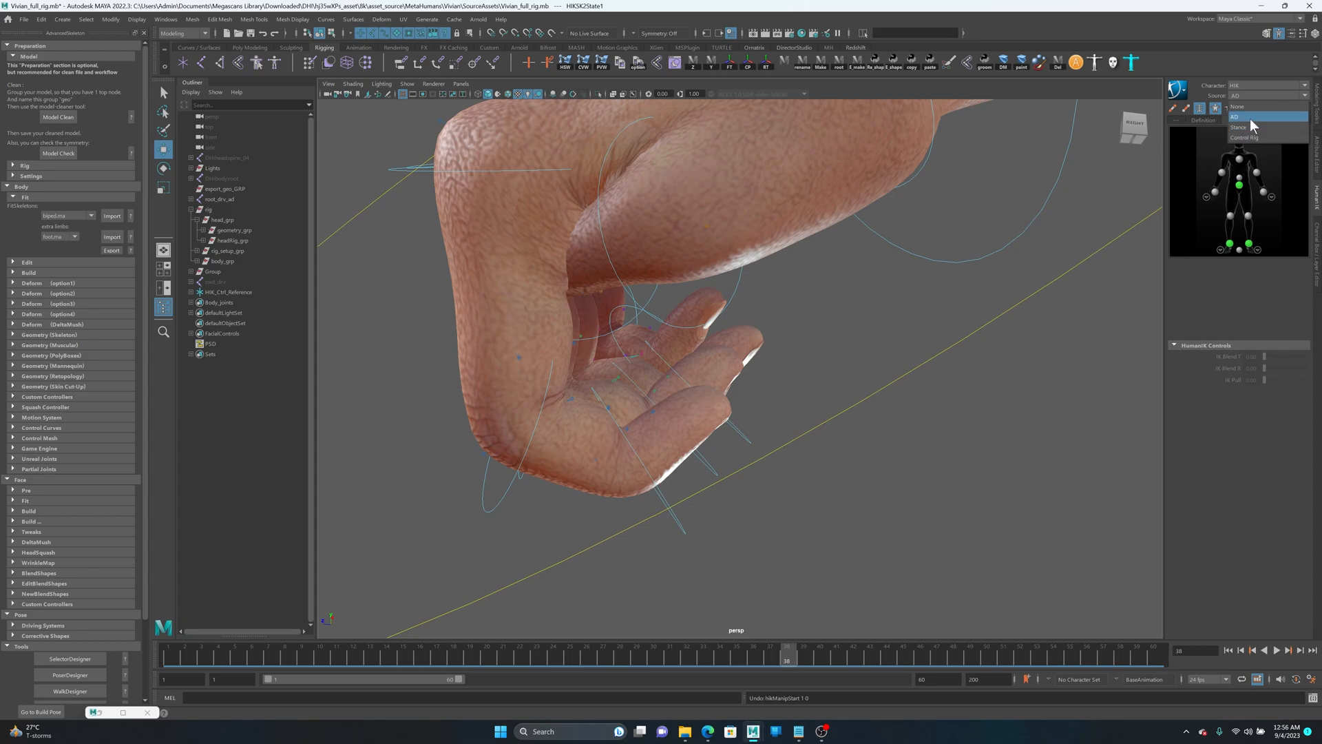
left_click(1246, 138)
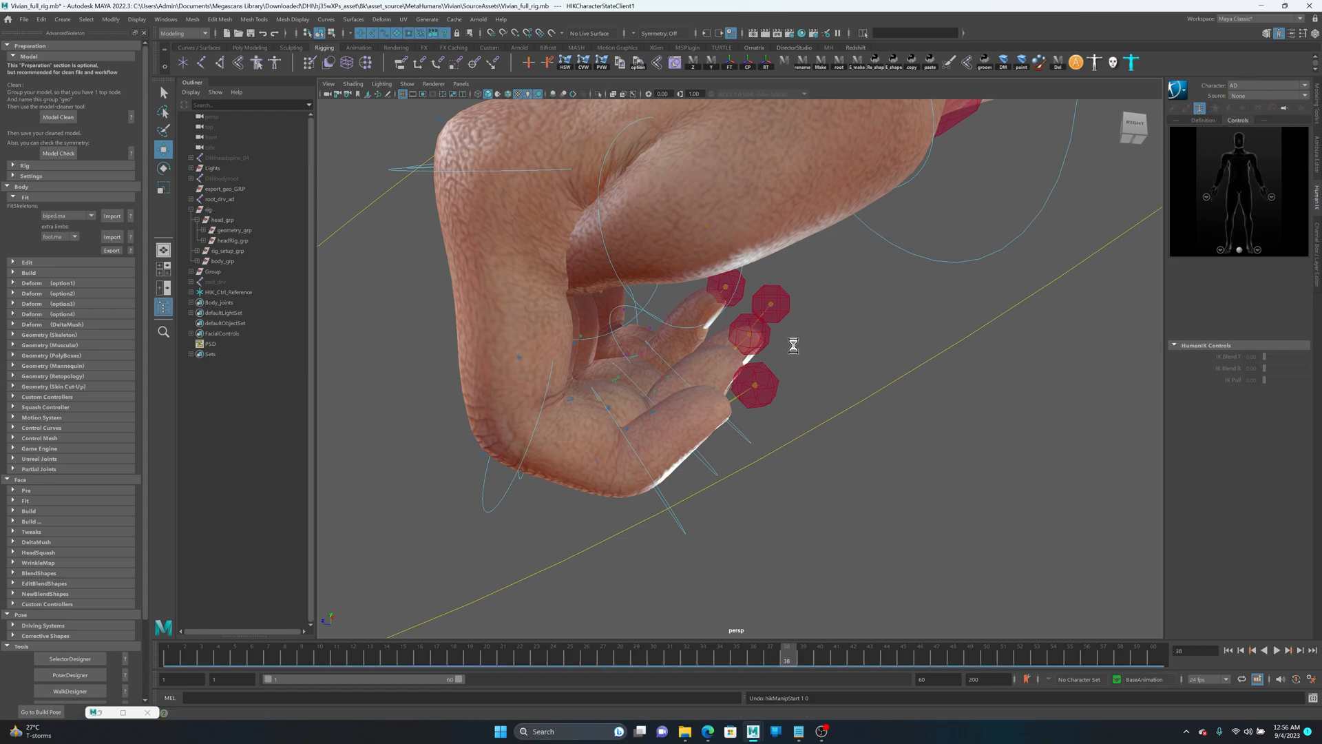
left_click(763, 336)
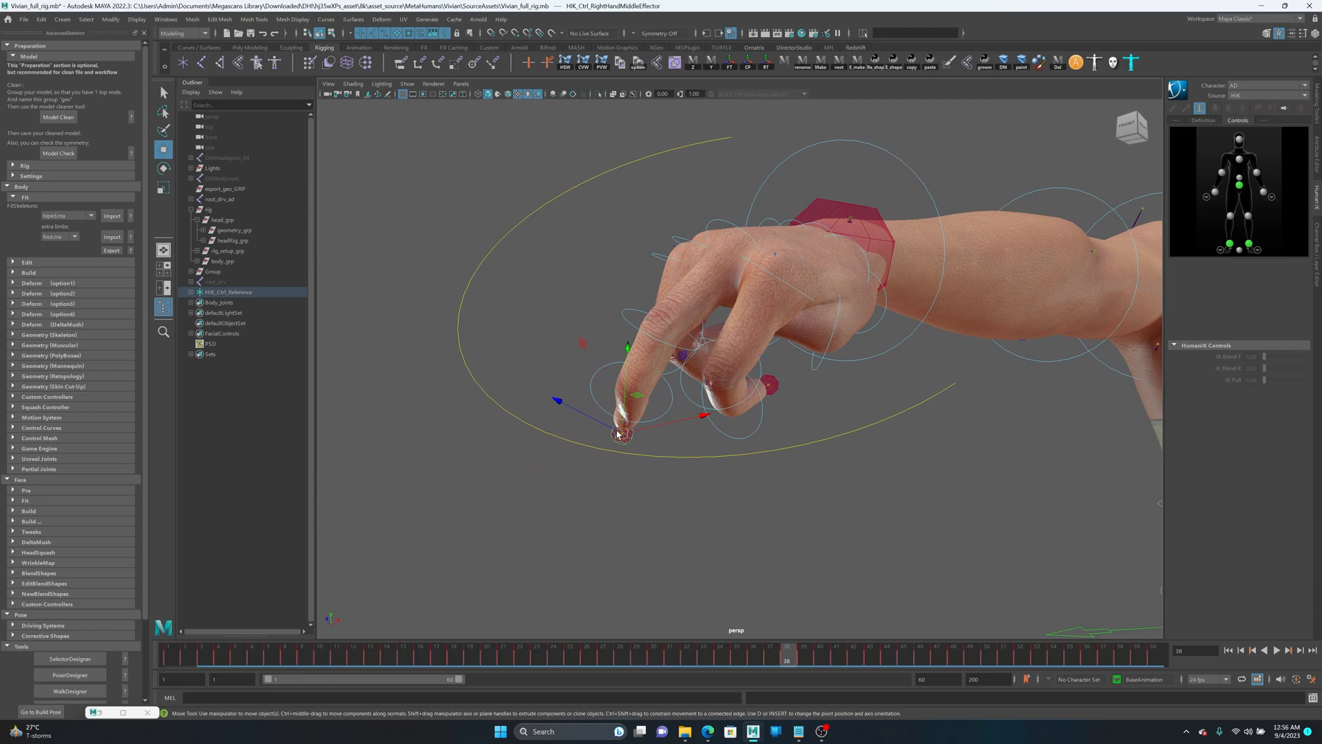
left_click_drag(621, 435, 654, 424)
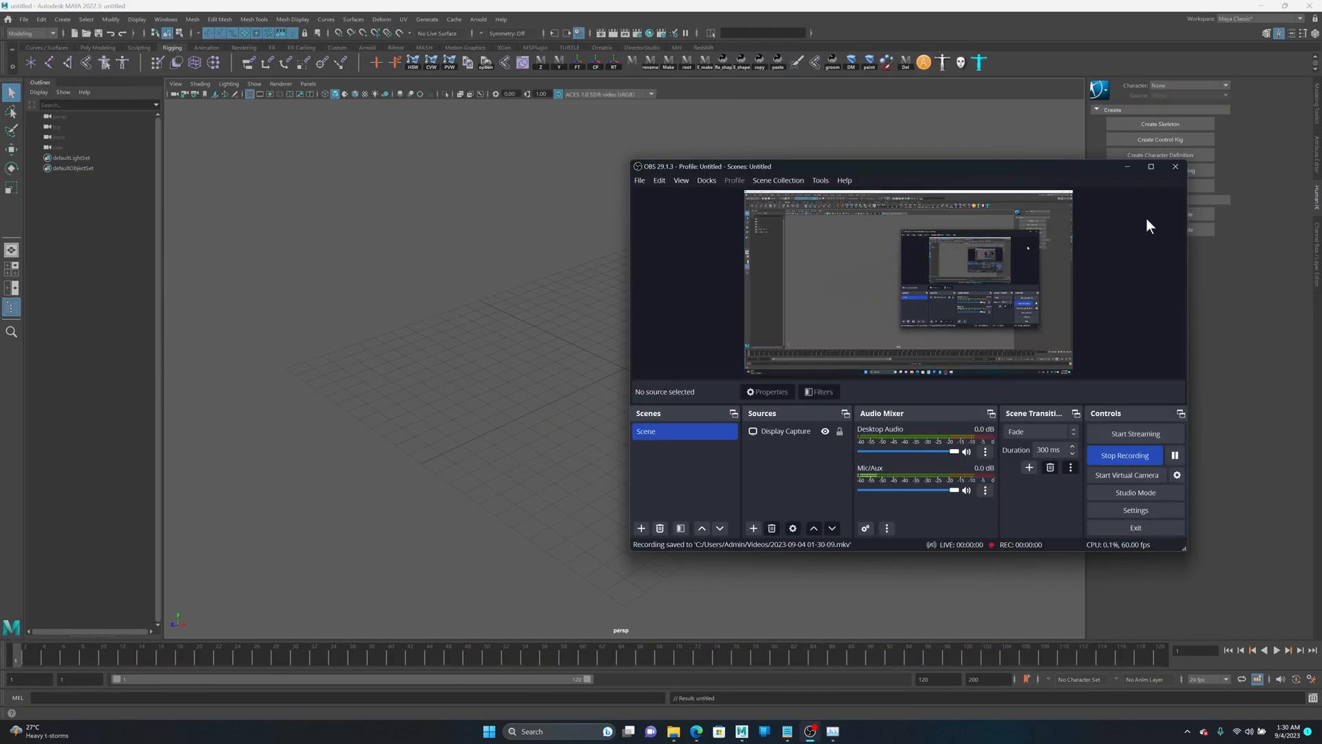
Open a fresh untitled scene and bring up File Explorer from the taskbar
left_click(652, 731)
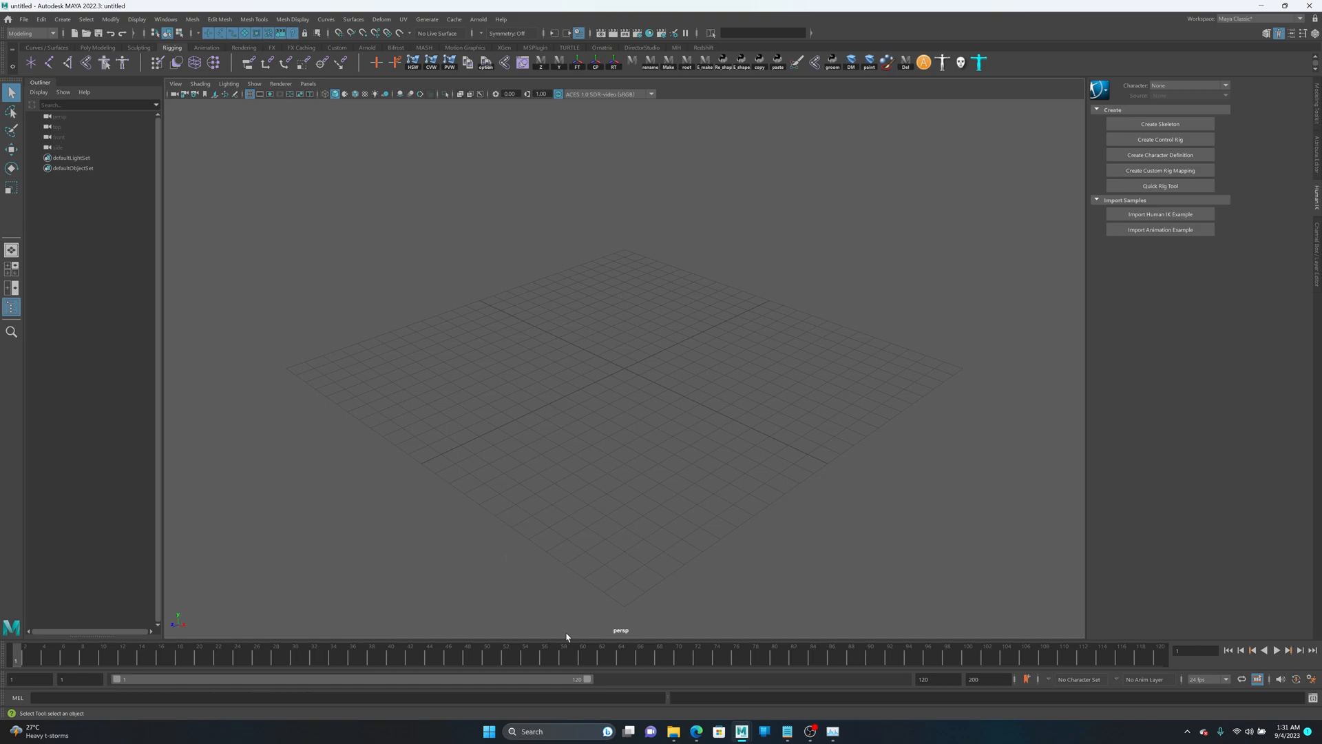
mouse_move(161, 647)
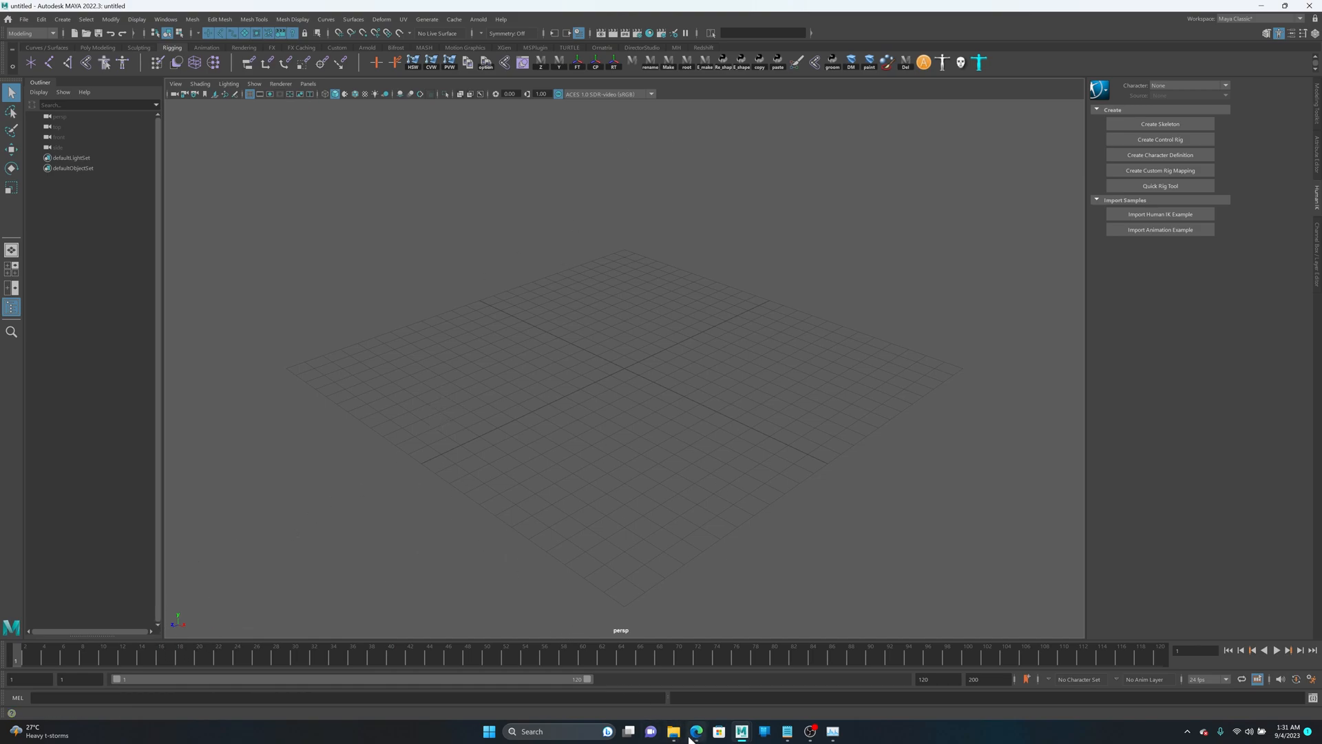
left_click(672, 732)
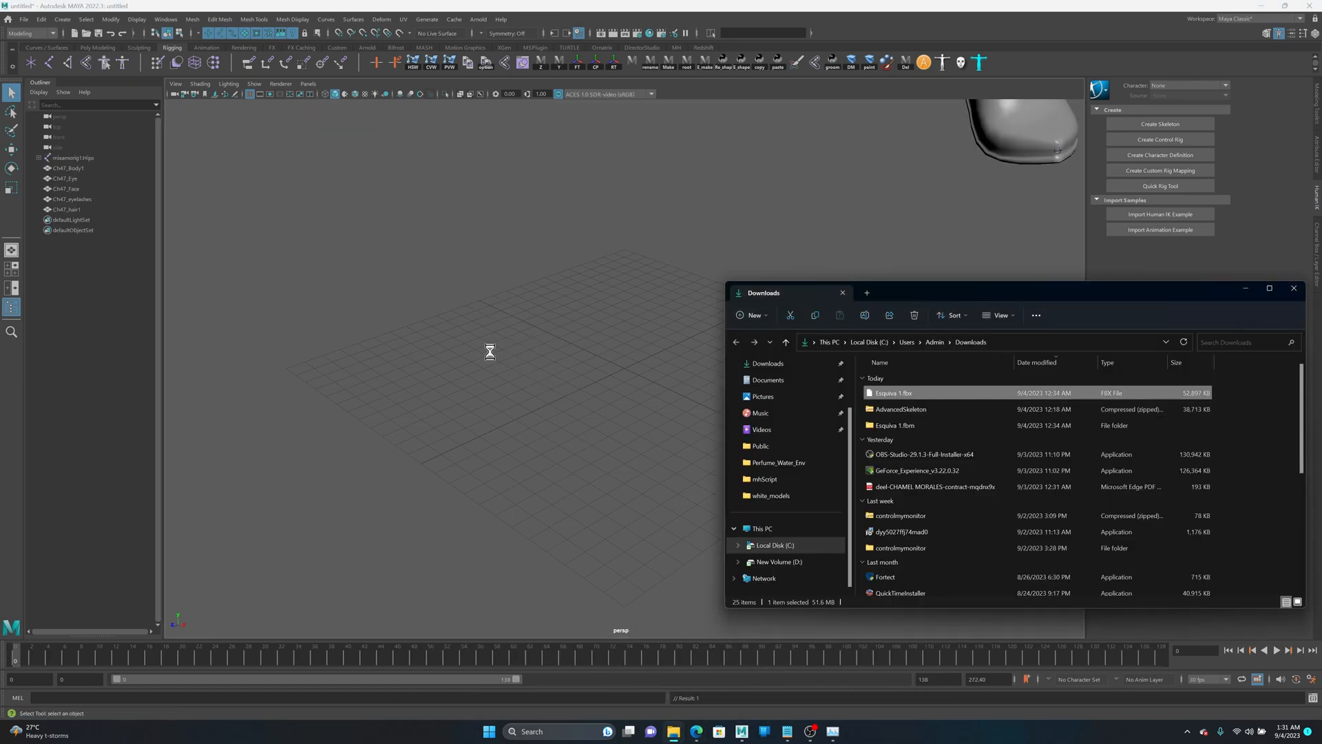
Import Esquiva 1.fbx, reset its skeleton with Assume Preferred Angle, and start a HumanIK definition
left_click(842, 293)
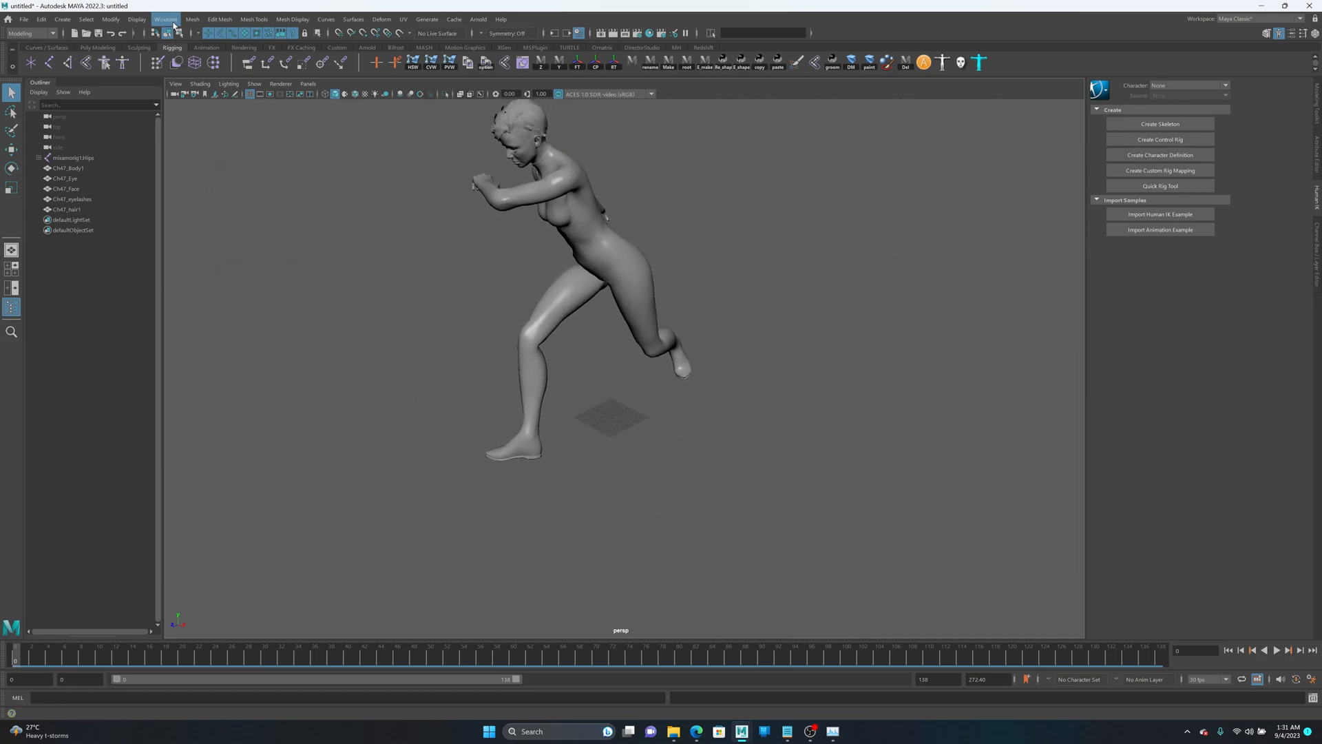
left_click(166, 19)
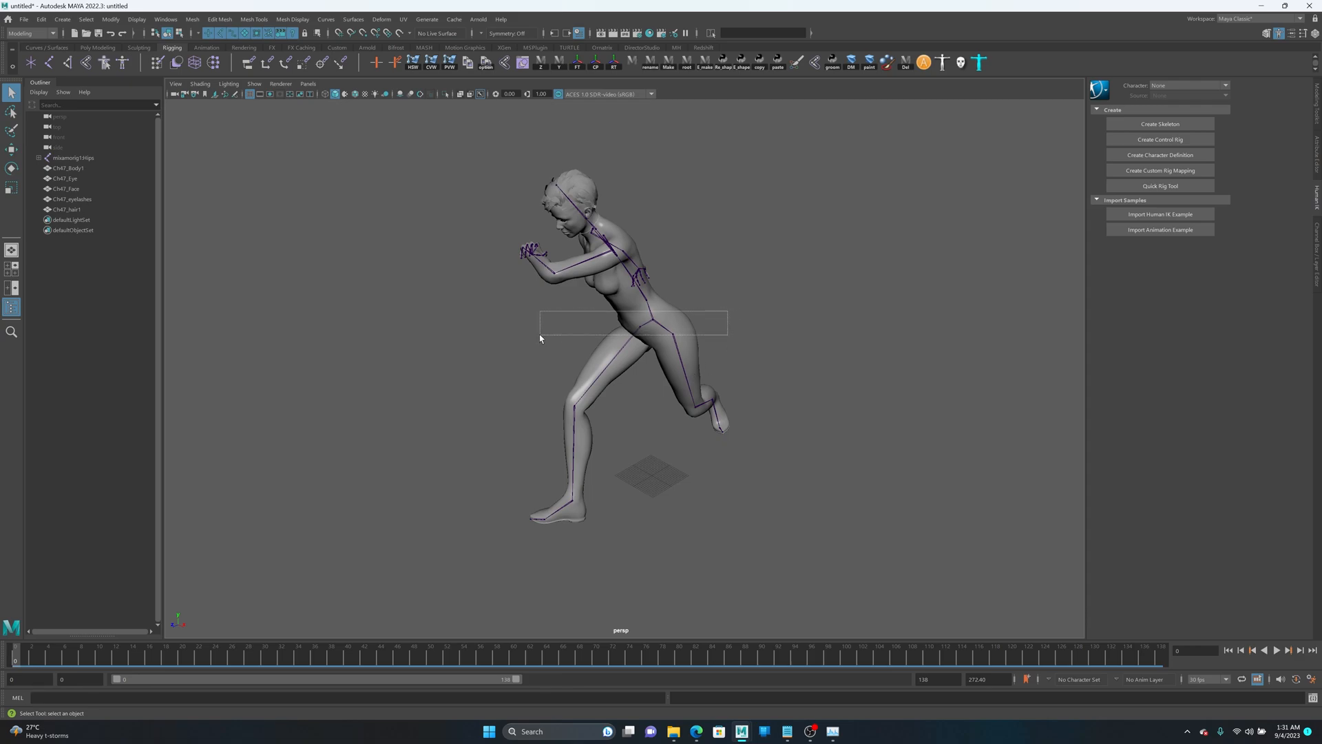
right_click(654, 323)
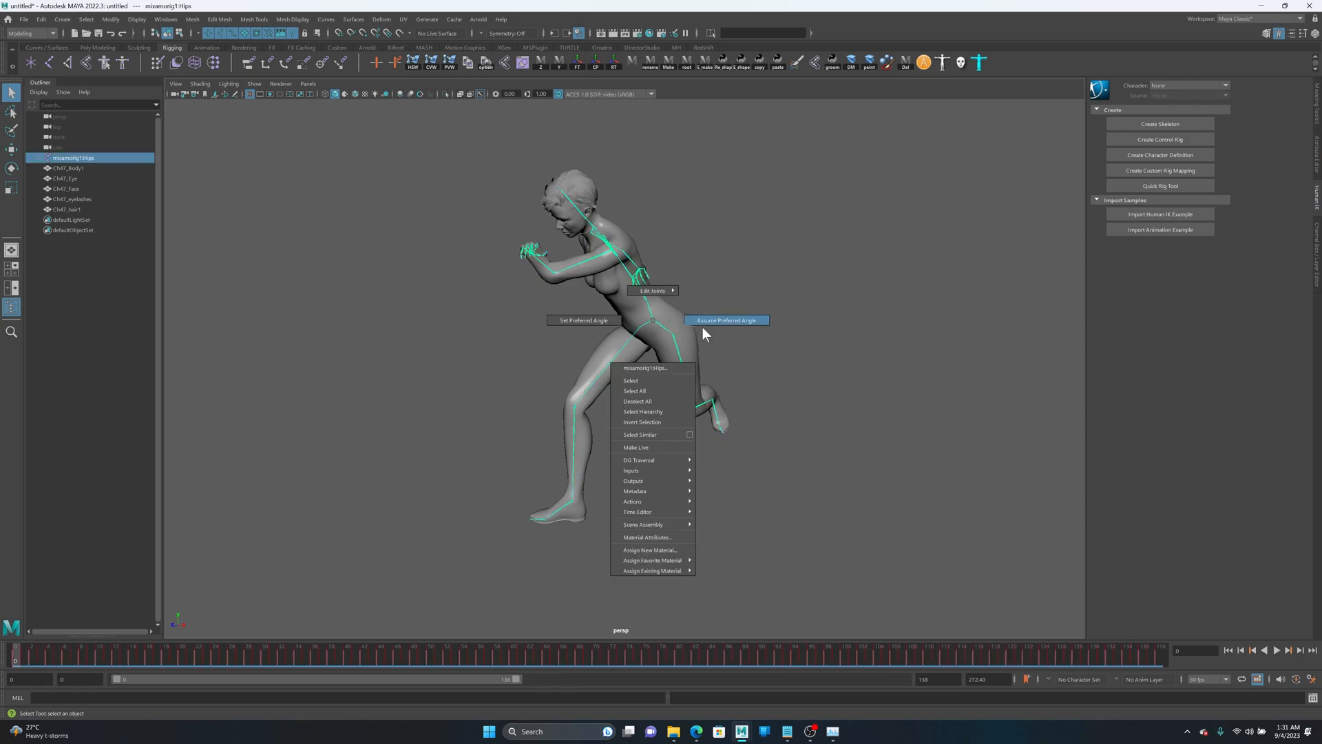
left_click(725, 321)
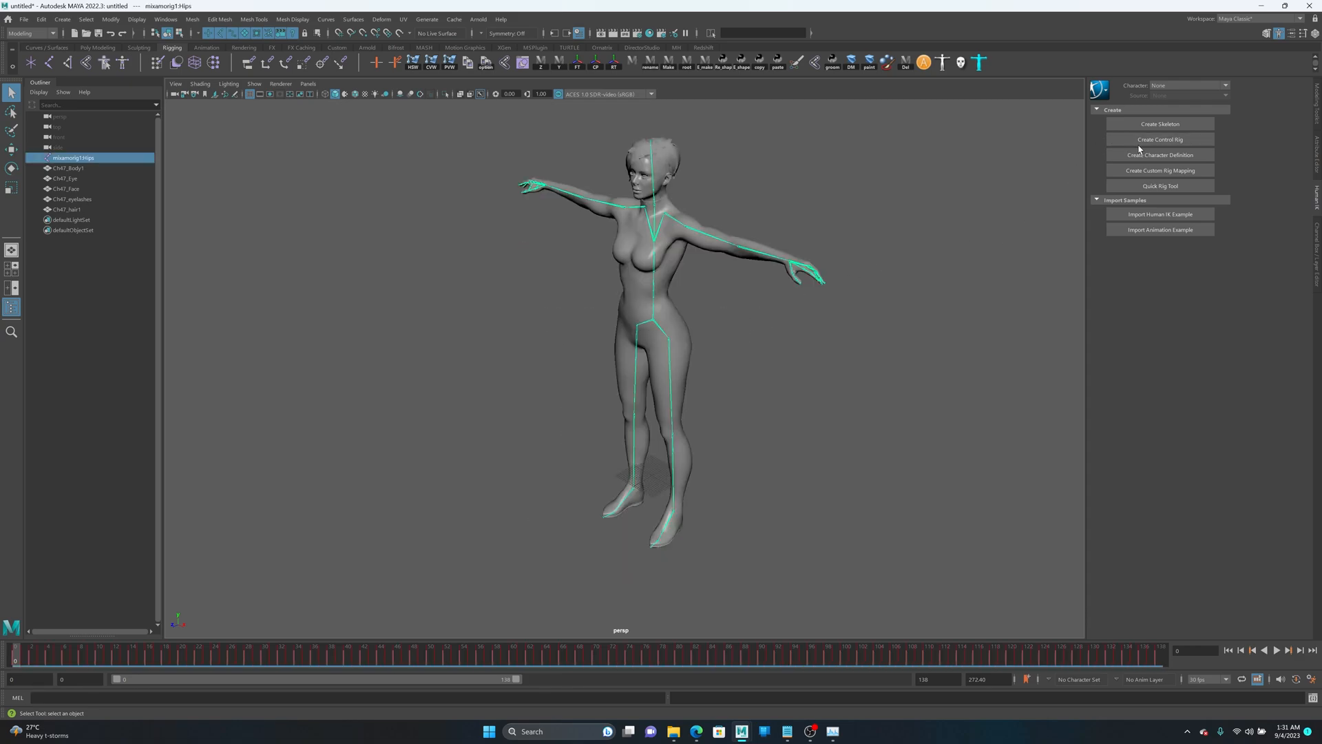
left_click(1159, 139)
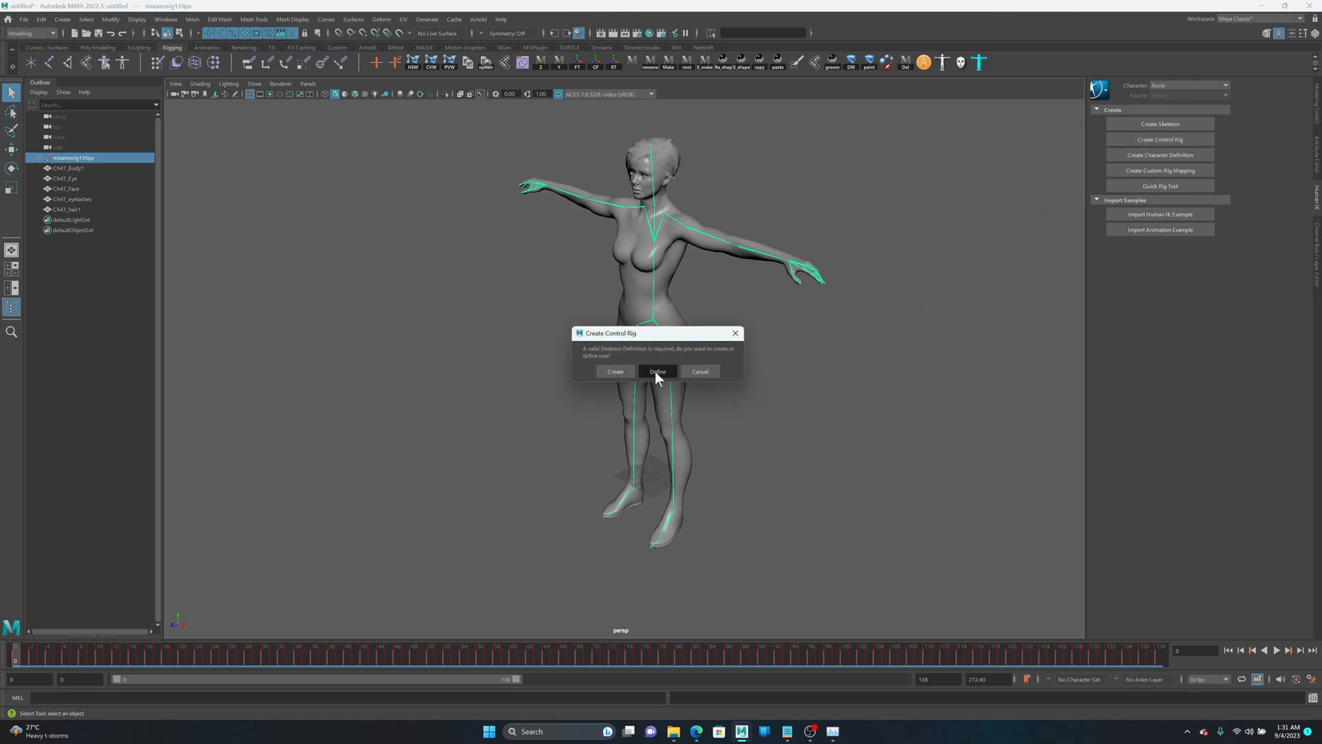
left_click(658, 372)
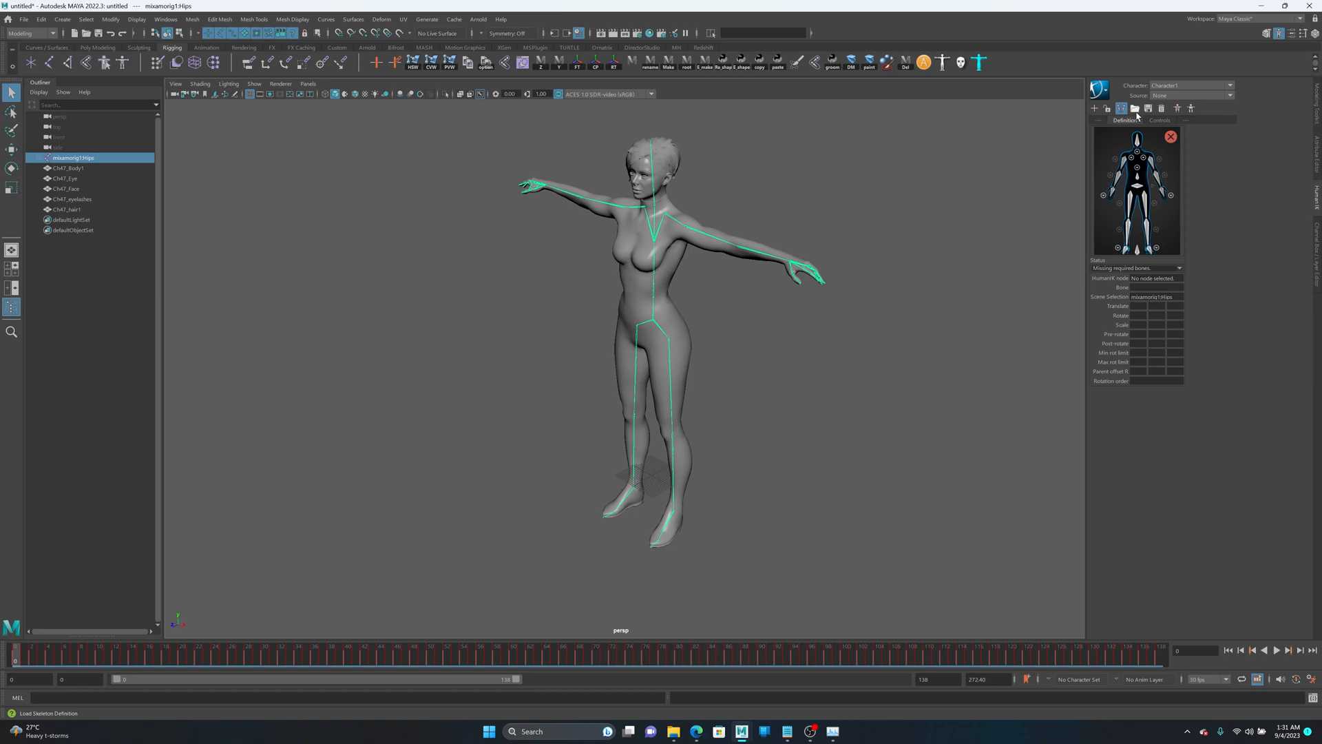
Load the HIK skeleton definition template onto the Mixamo bones and overwrite mocap.ma
left_click(1135, 108)
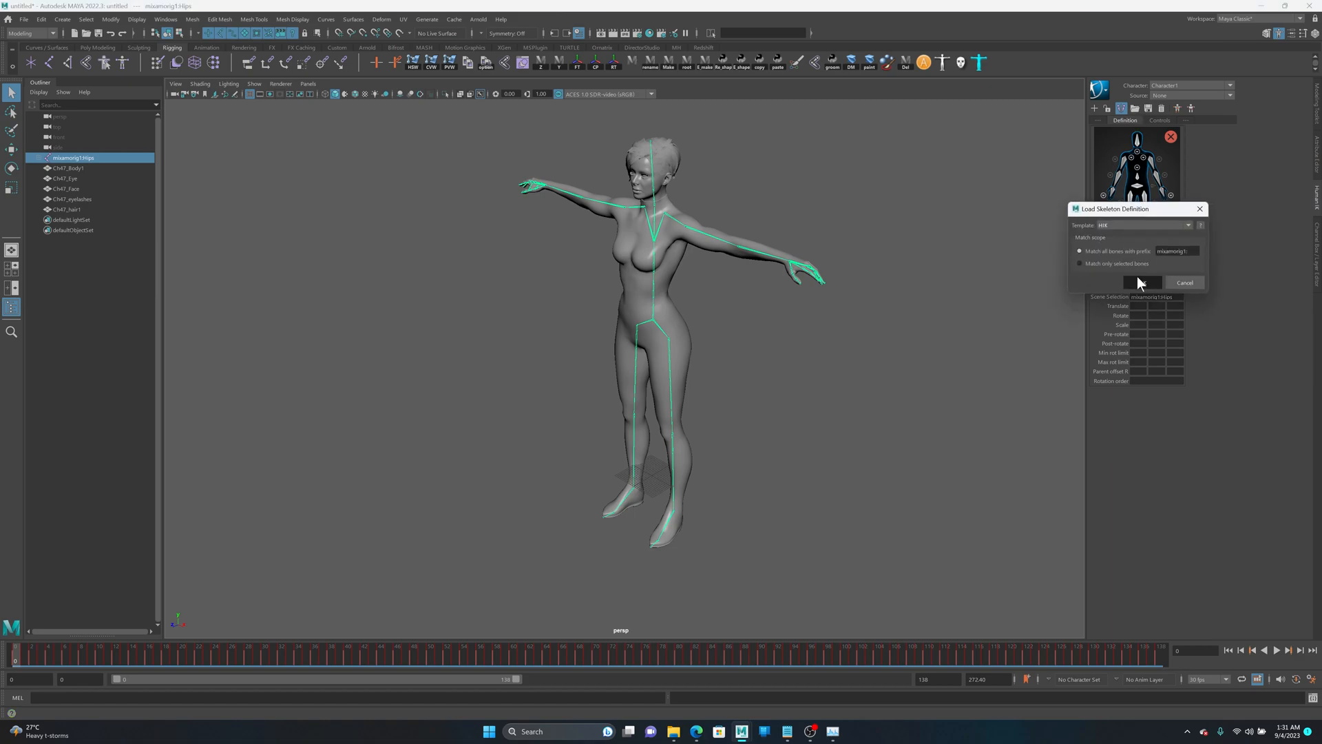
left_click(1142, 283)
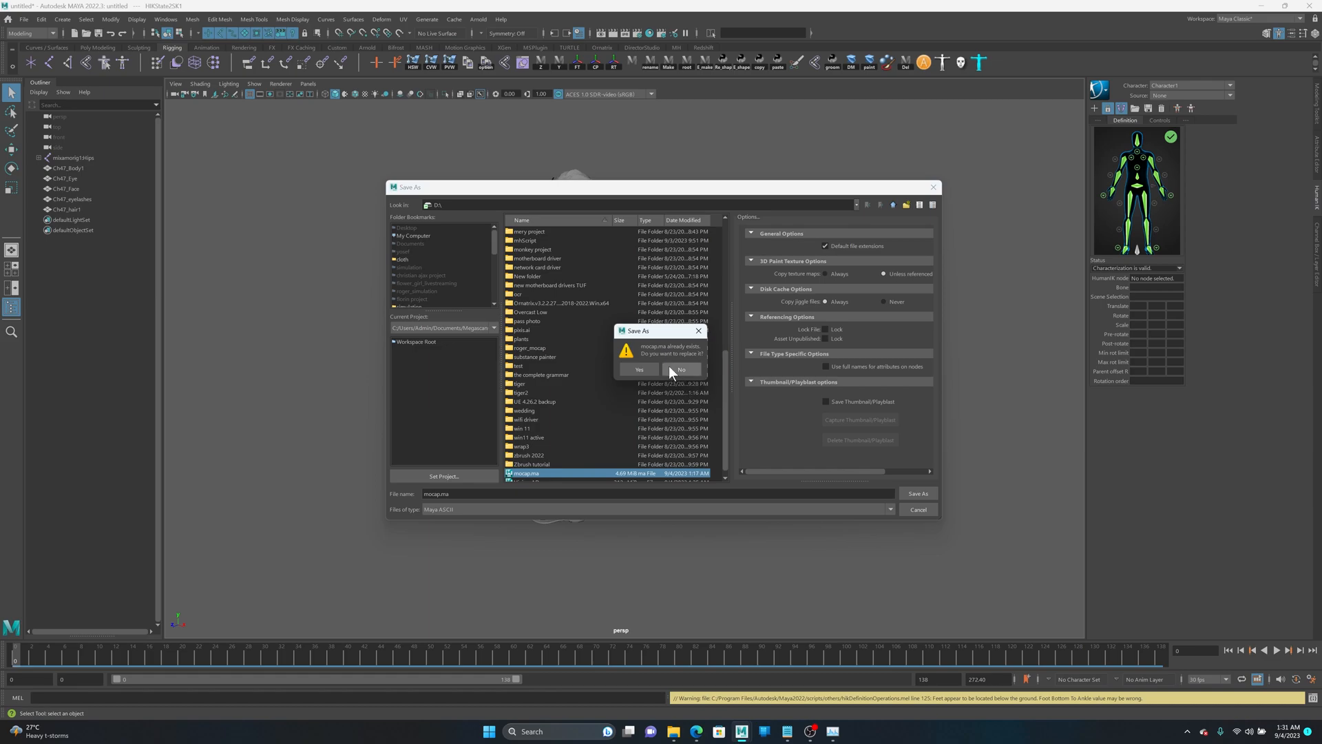
left_click(639, 370)
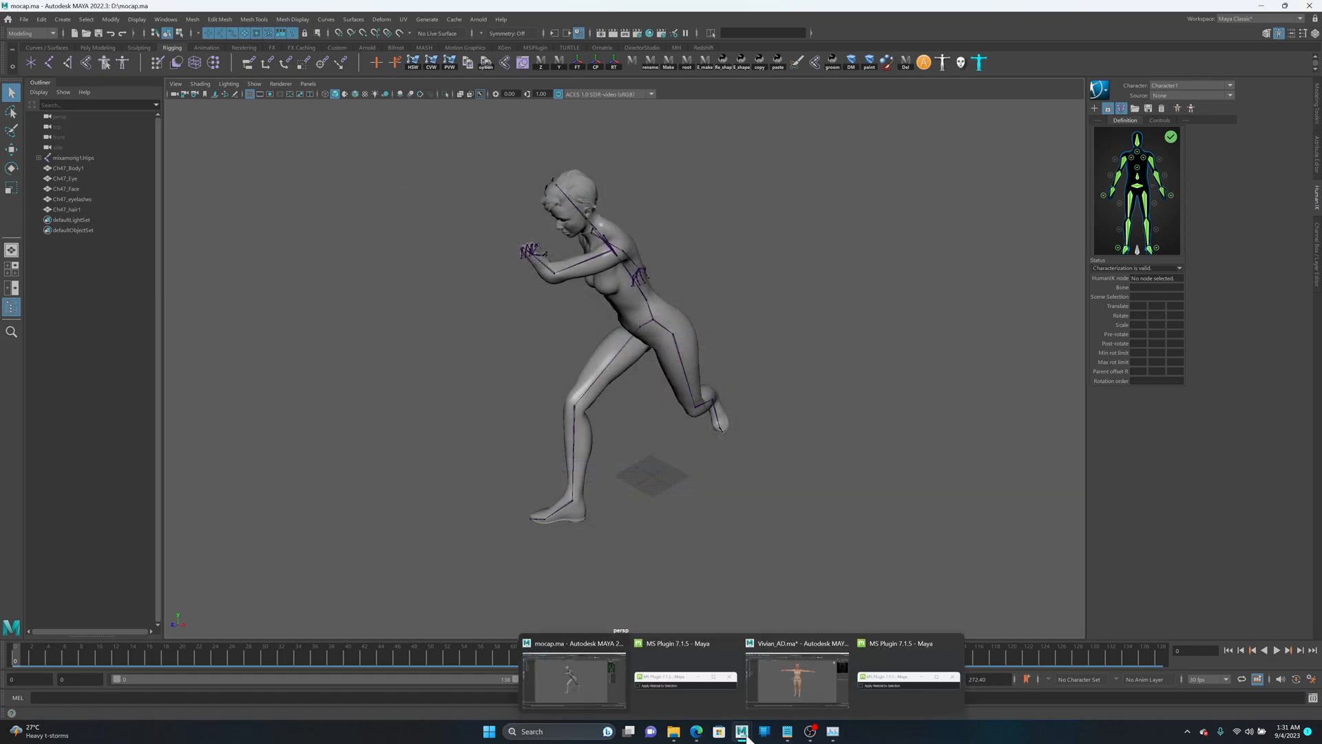
Return to the Vivian_AD window and set the HumanIK Character to HIK
left_click(795, 683)
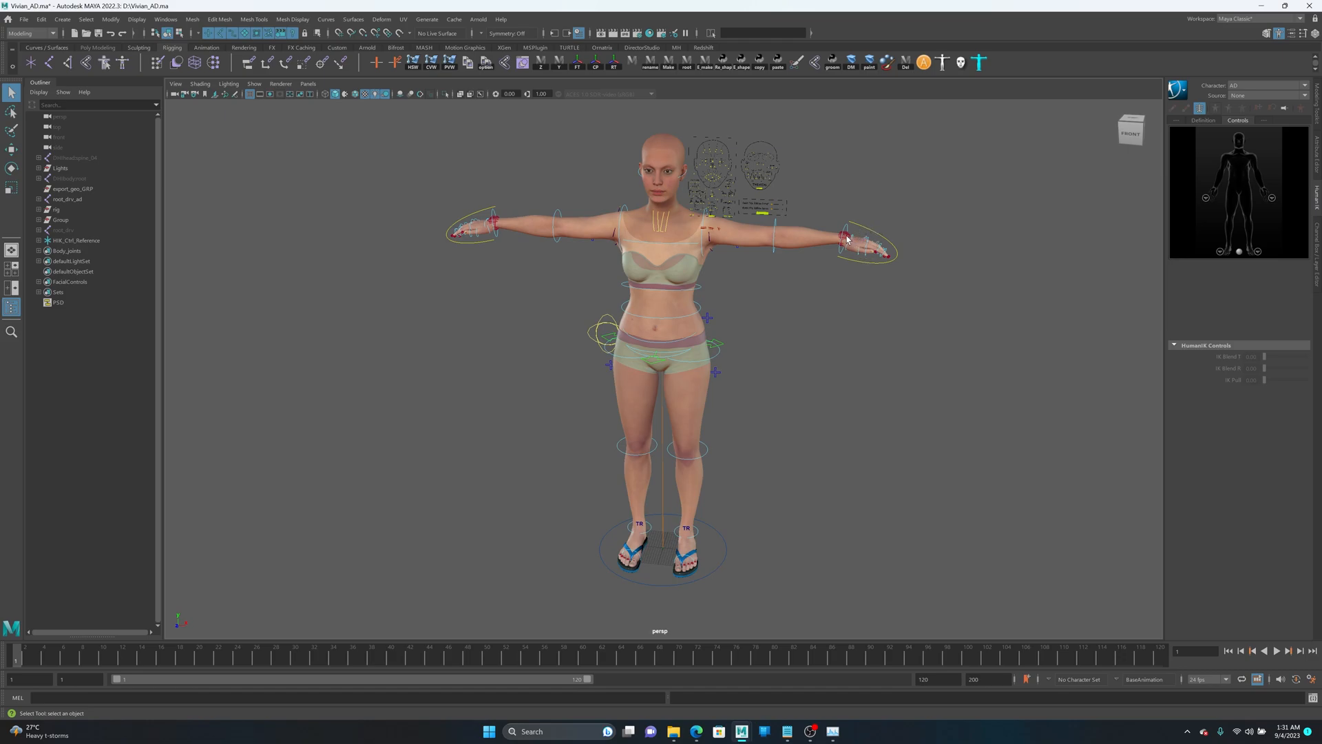
left_click(844, 239)
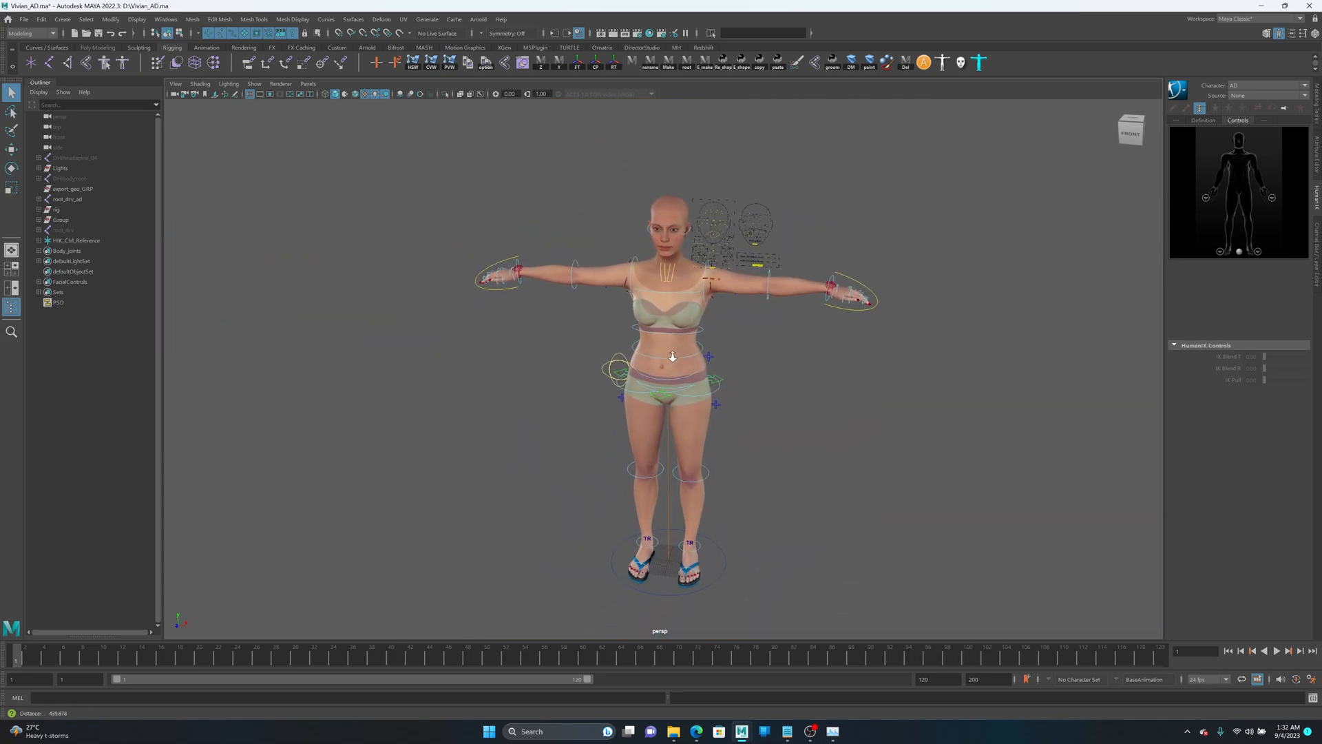
left_click(1279, 94)
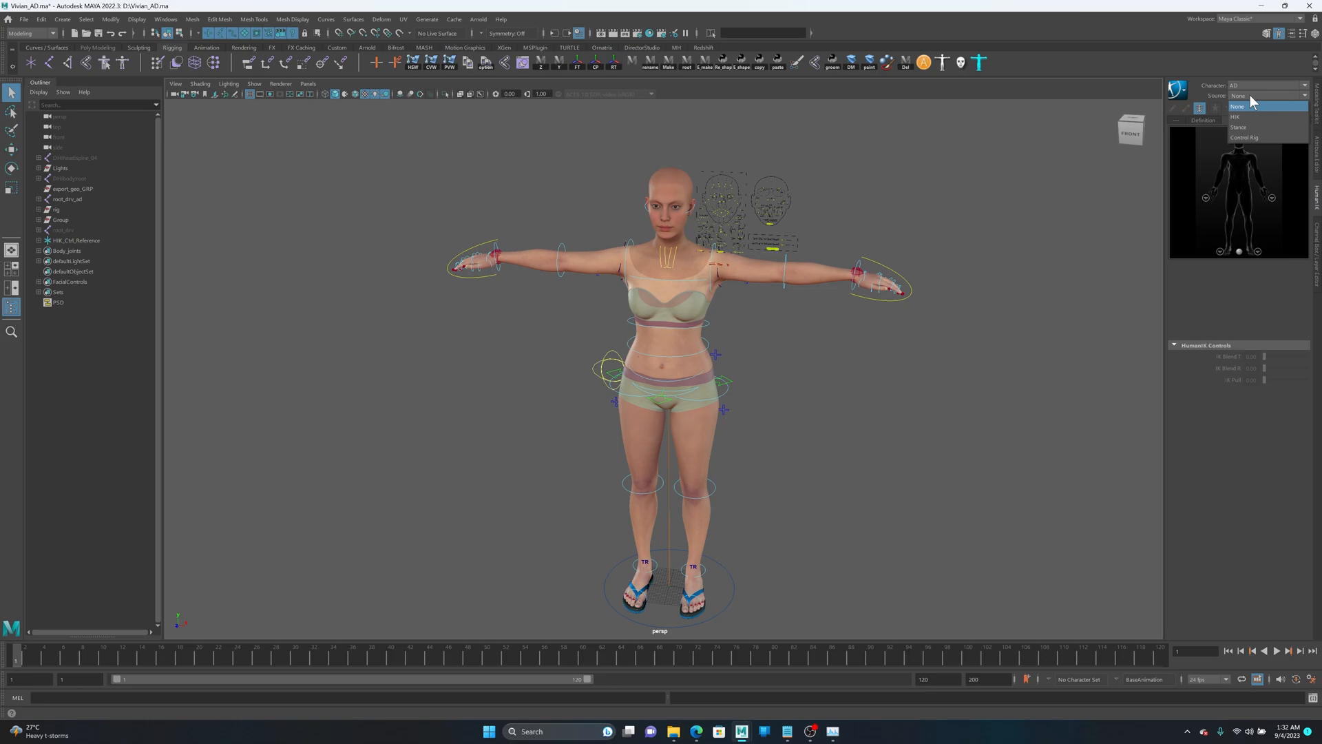
mouse_move(1243, 108)
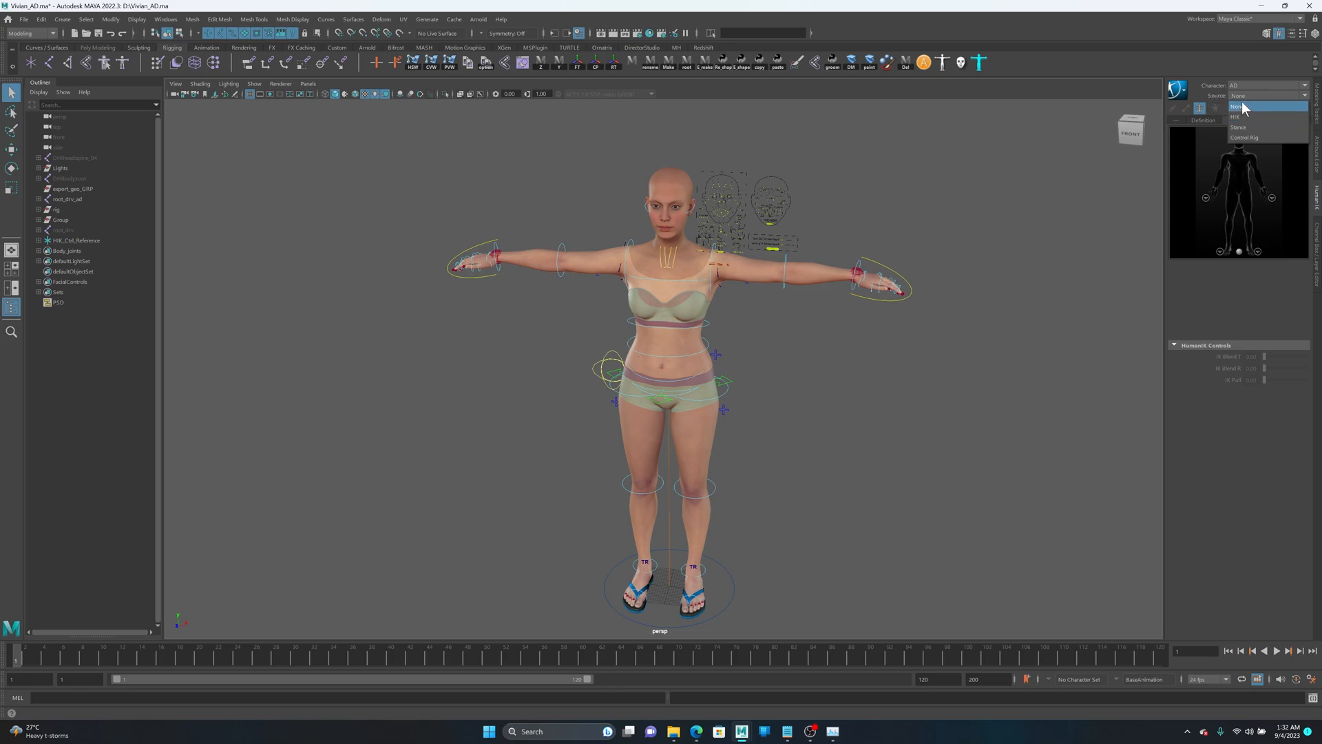
left_click(1237, 106)
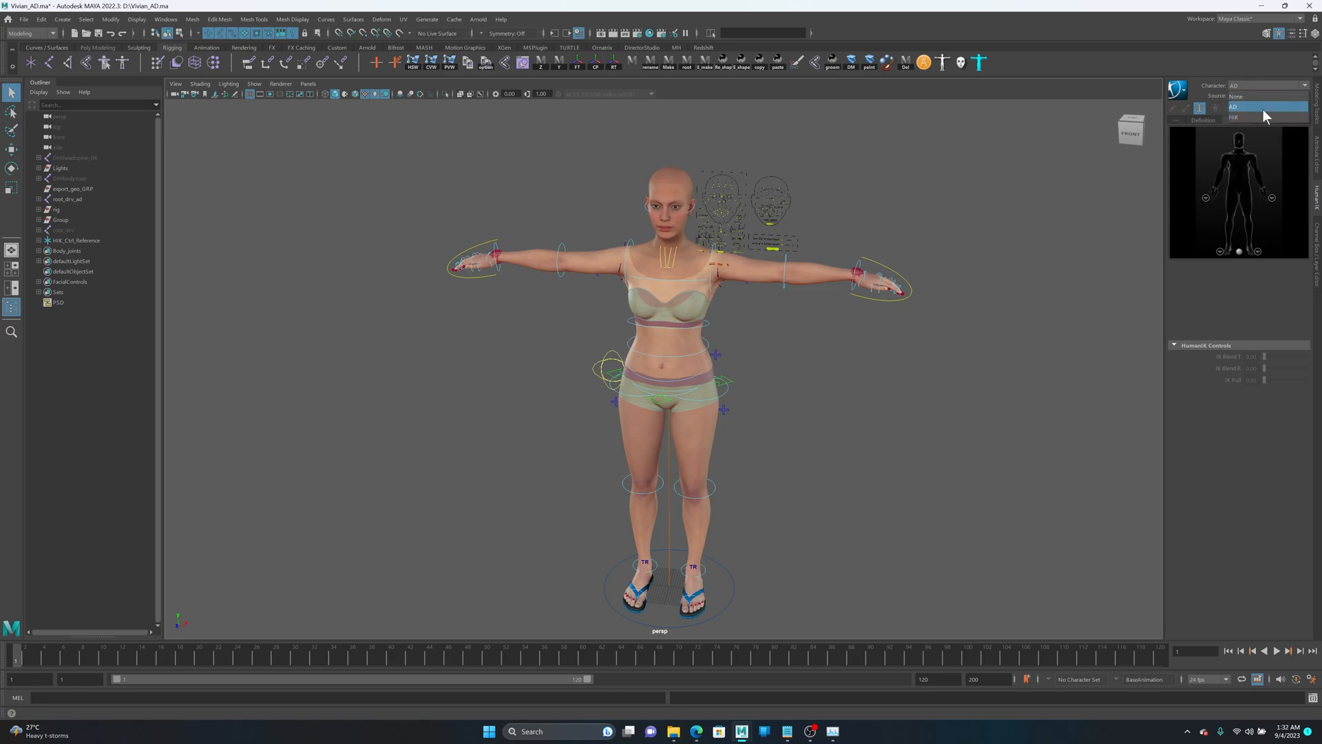
left_click(1257, 108)
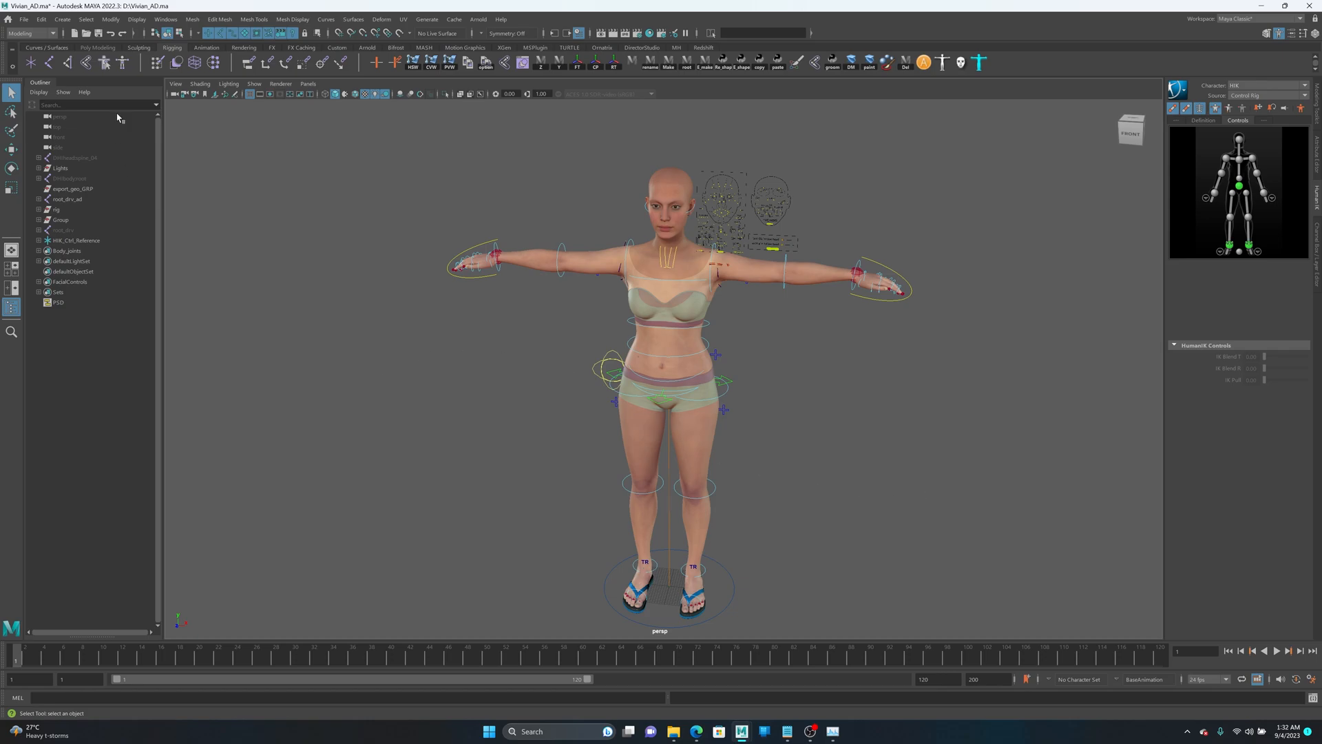
mouse_move(461, 343)
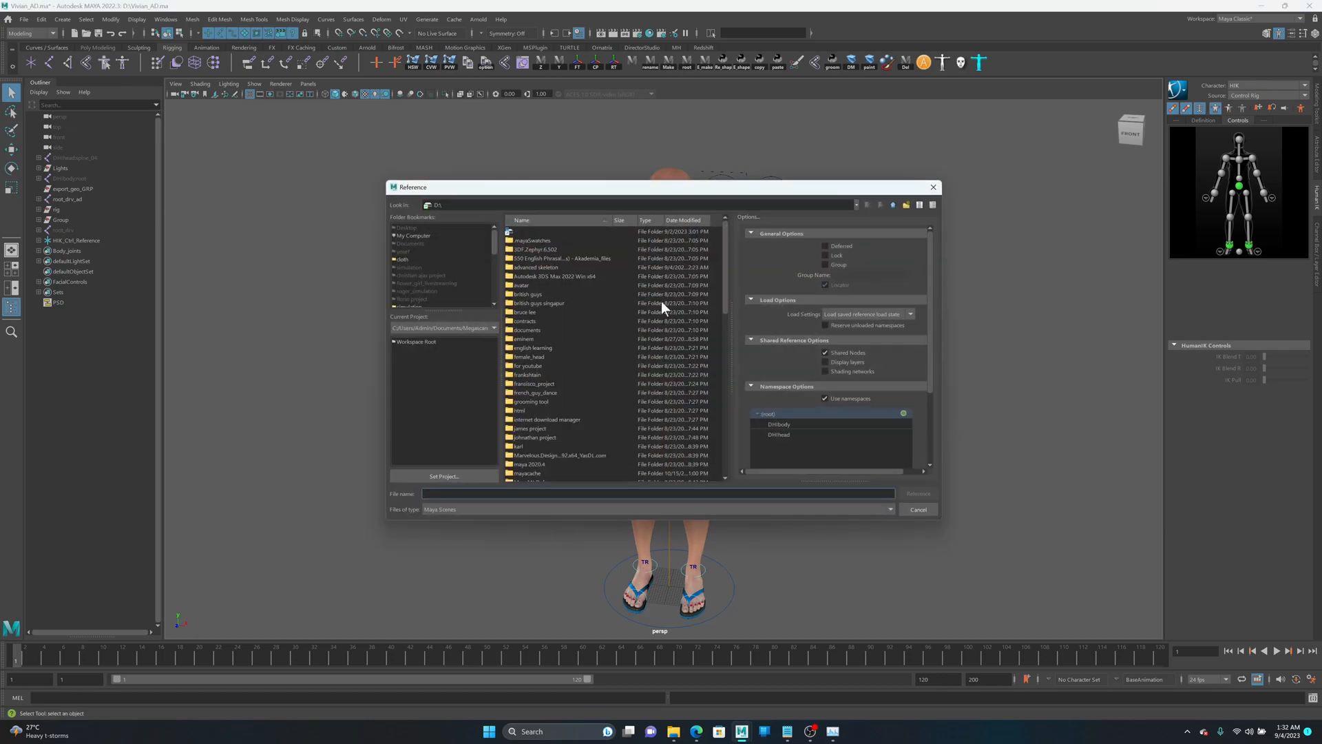
Reference mocap.ma from the D: drive into the Vivian_AD scene
left_click(523, 312)
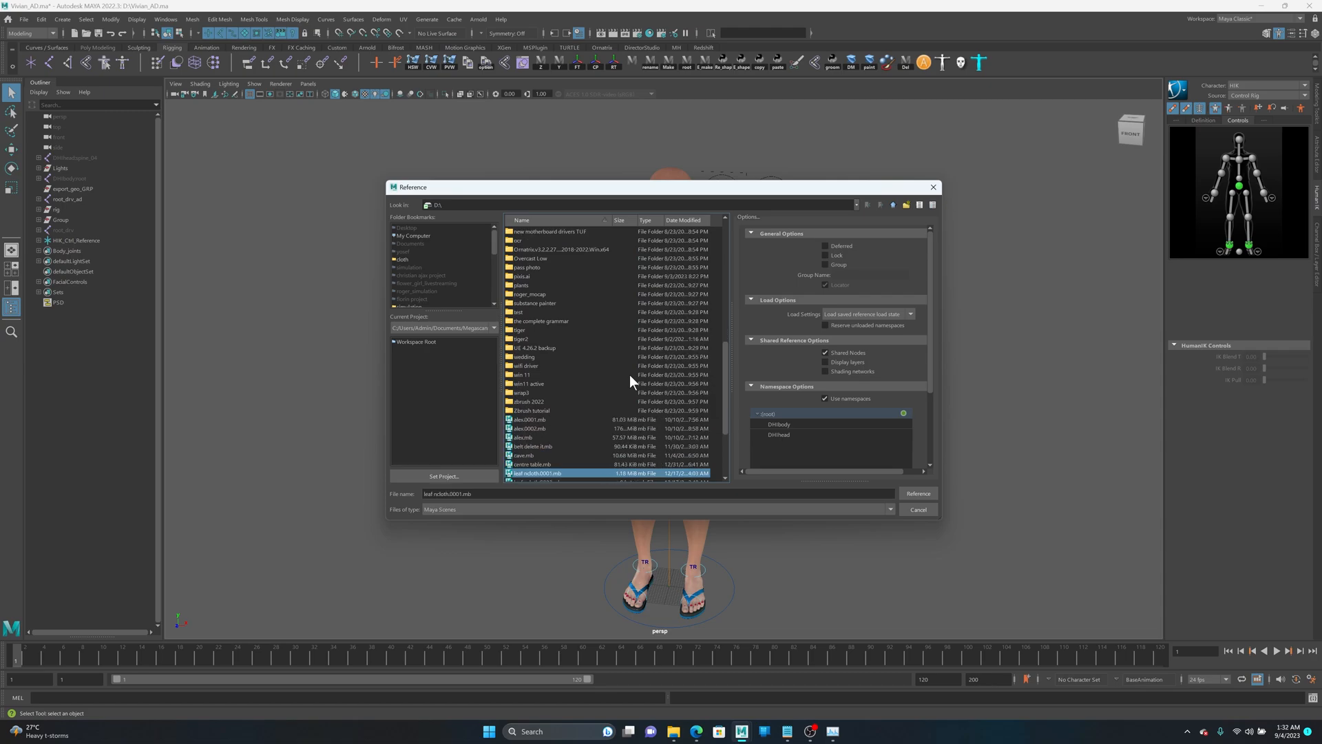
scroll("down", 3)
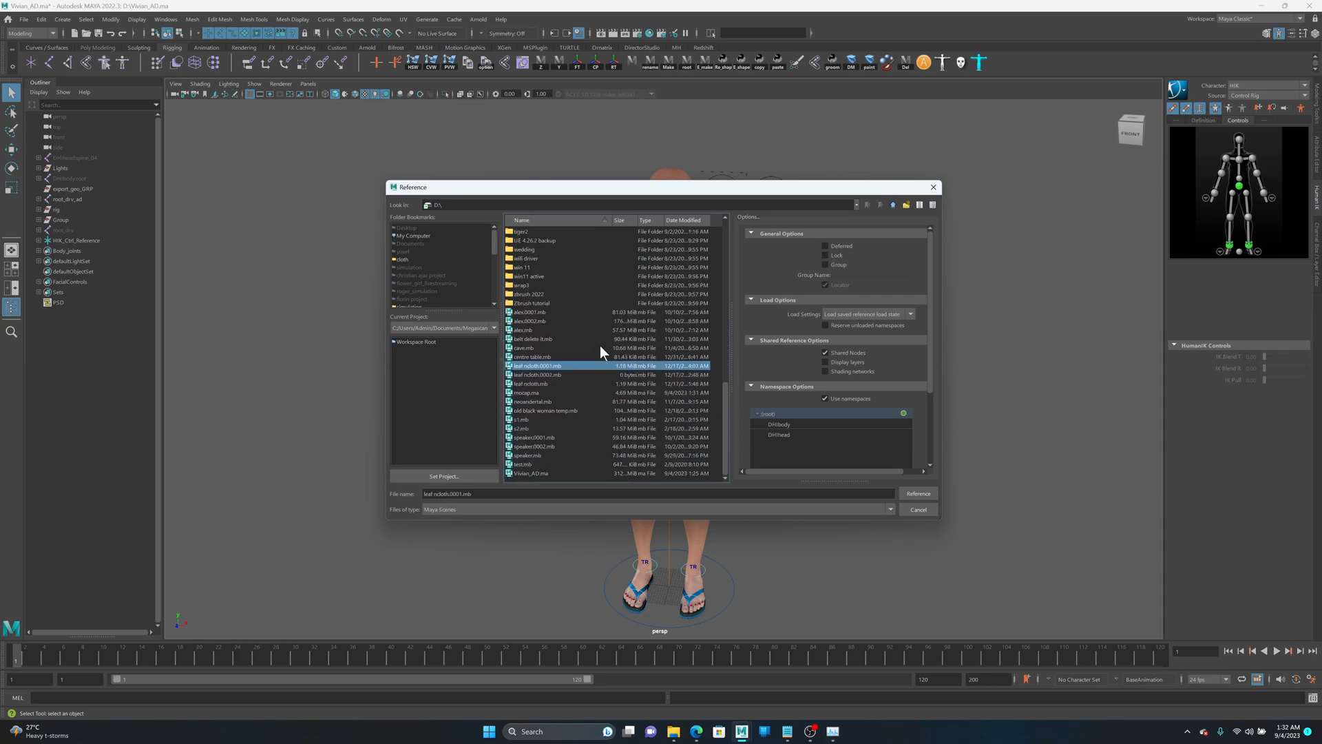
left_click(917, 494)
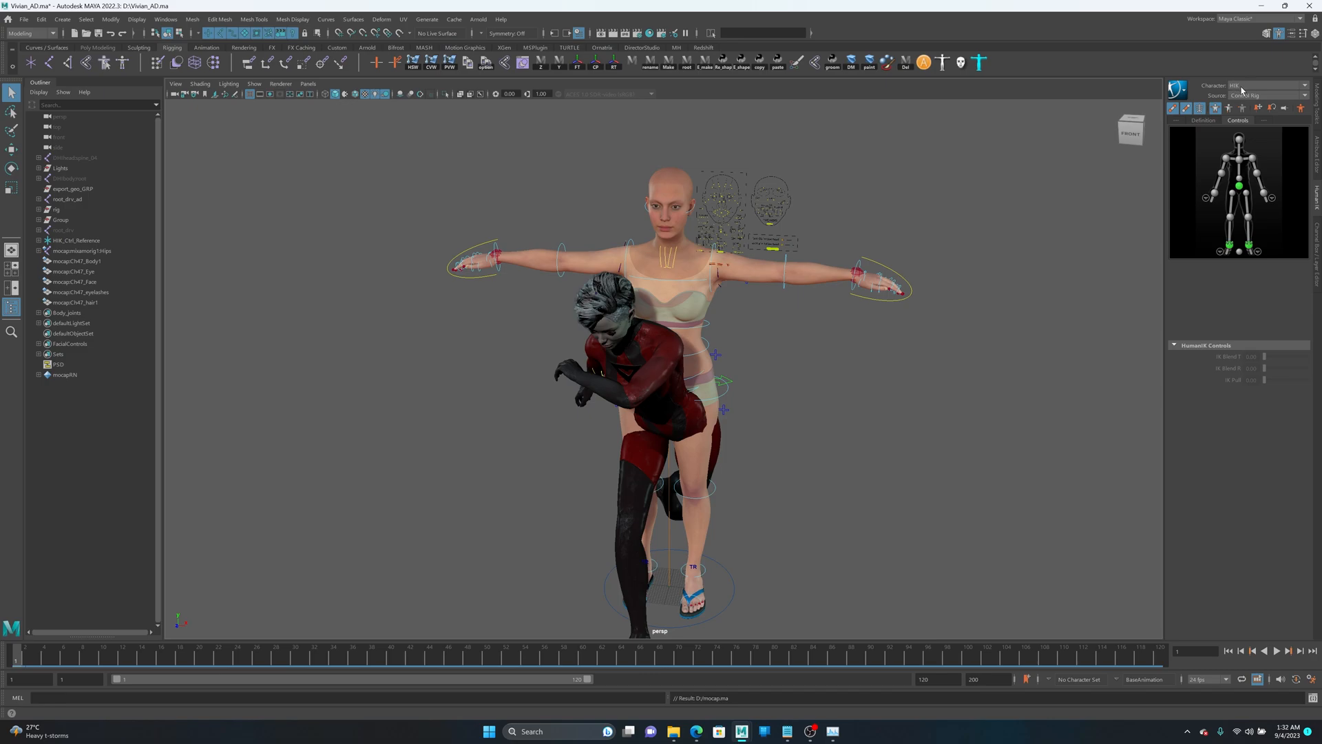
Drive the HIK character from mocapCharacter1 and bake the motion to its control rig
left_click(1267, 95)
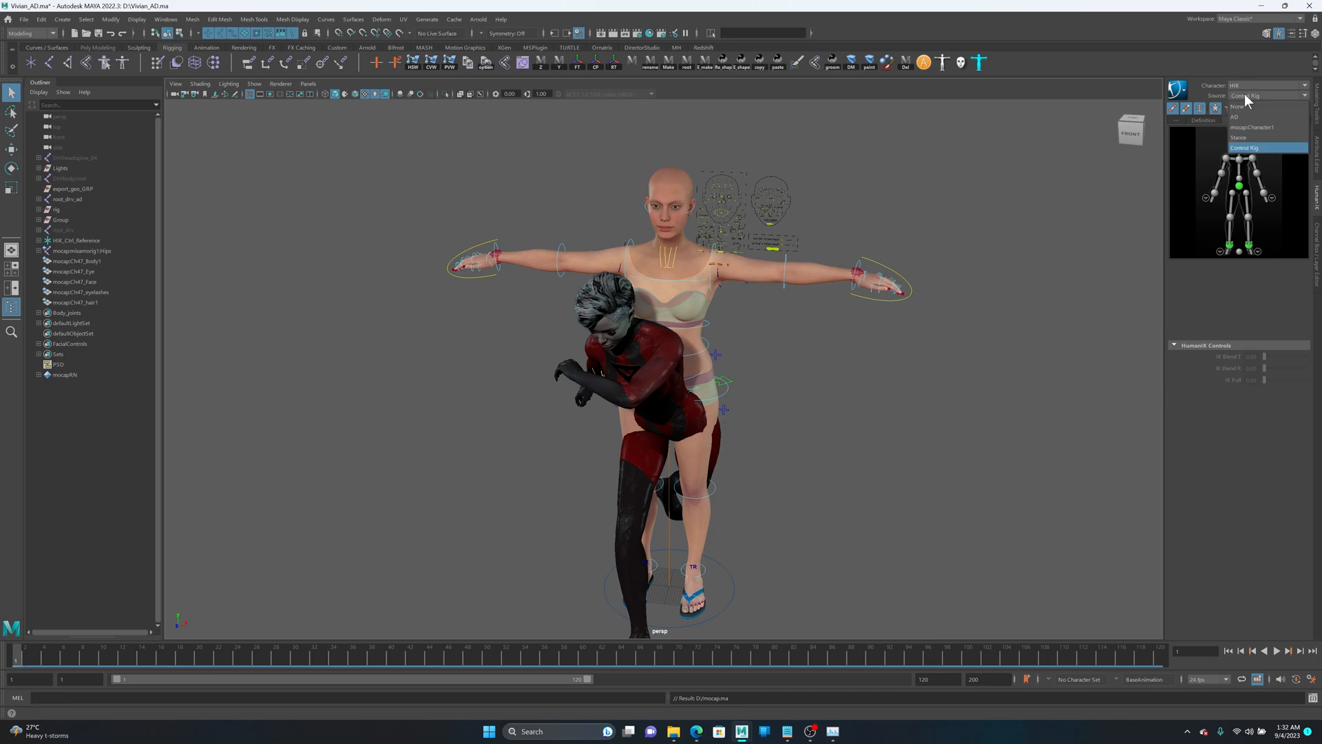
mouse_move(1256, 127)
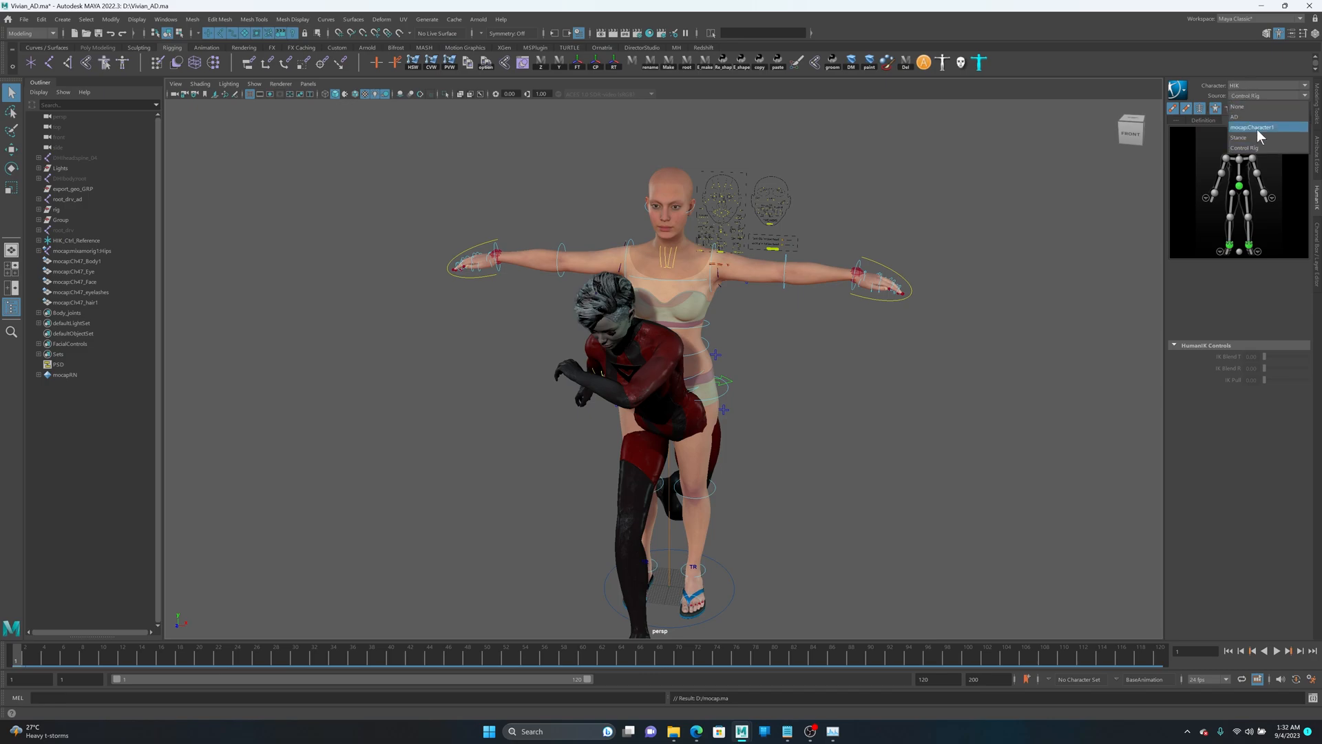
left_click(1244, 147)
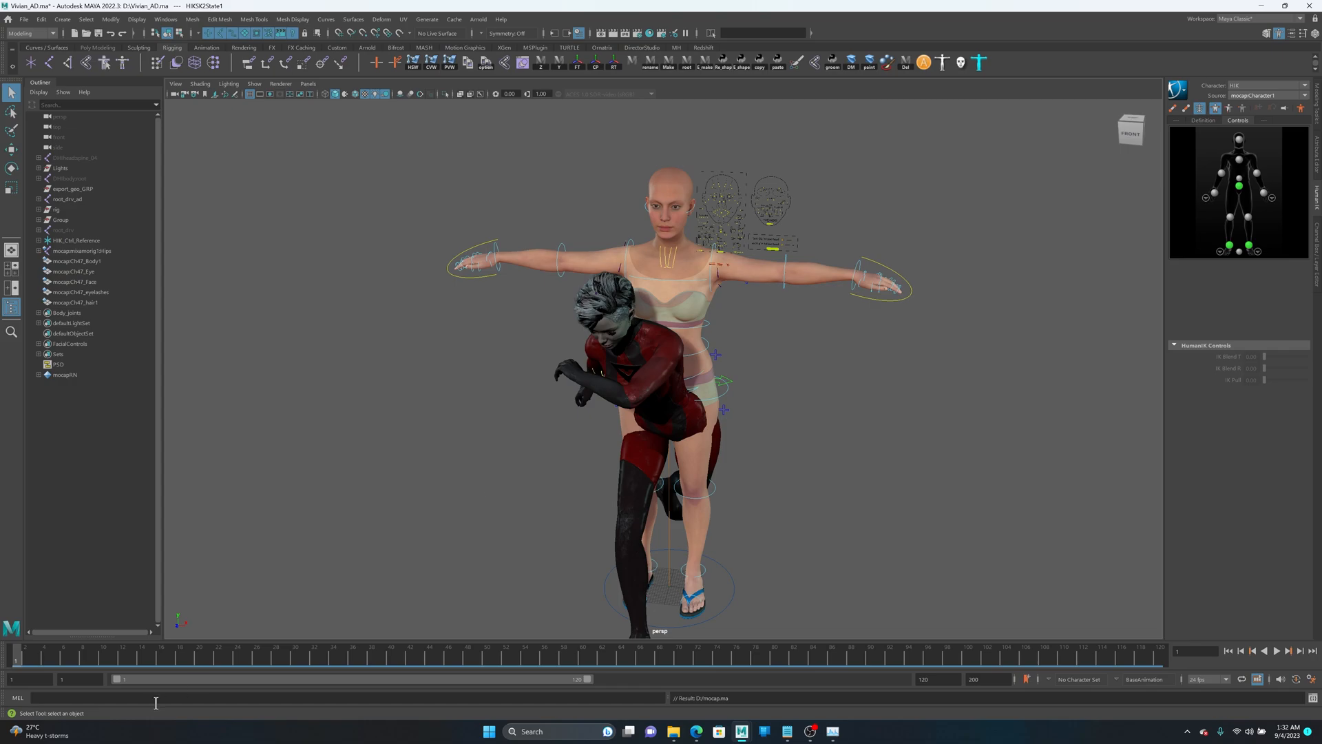
mouse_move(992, 305)
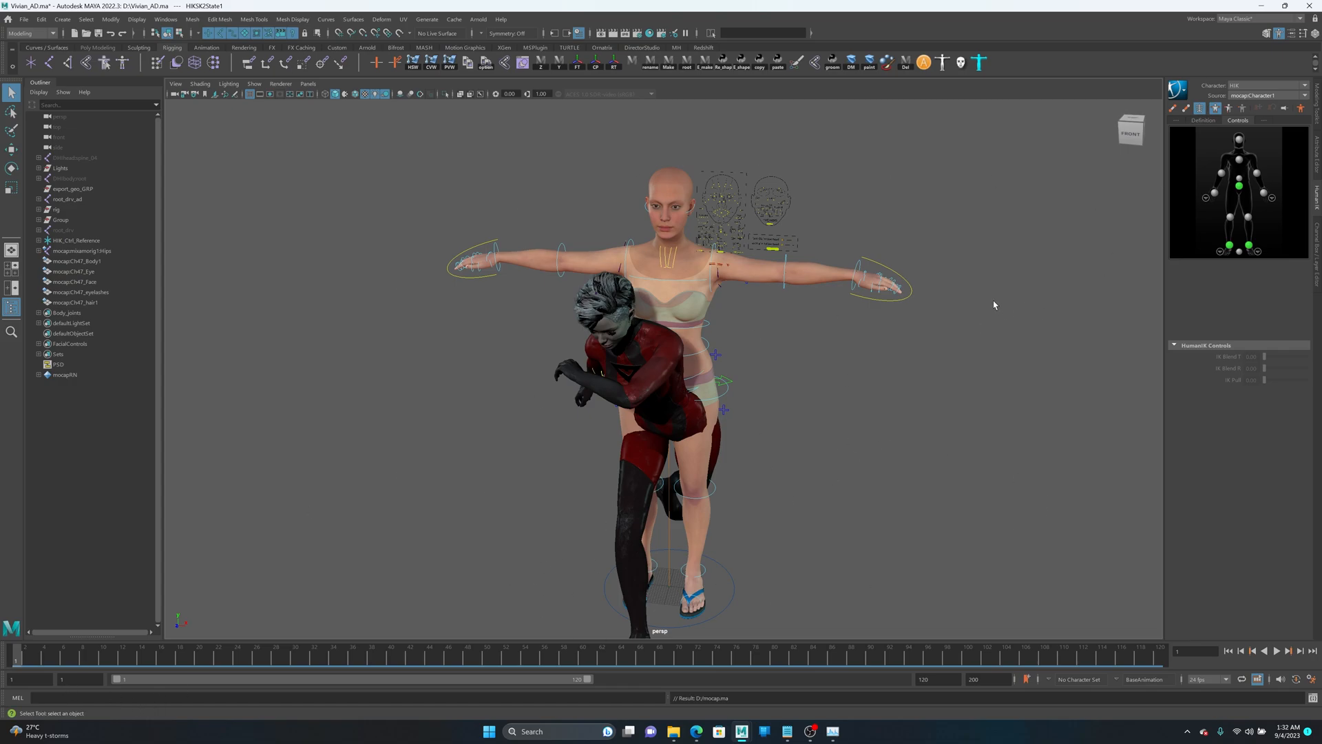
mouse_move(676, 419)
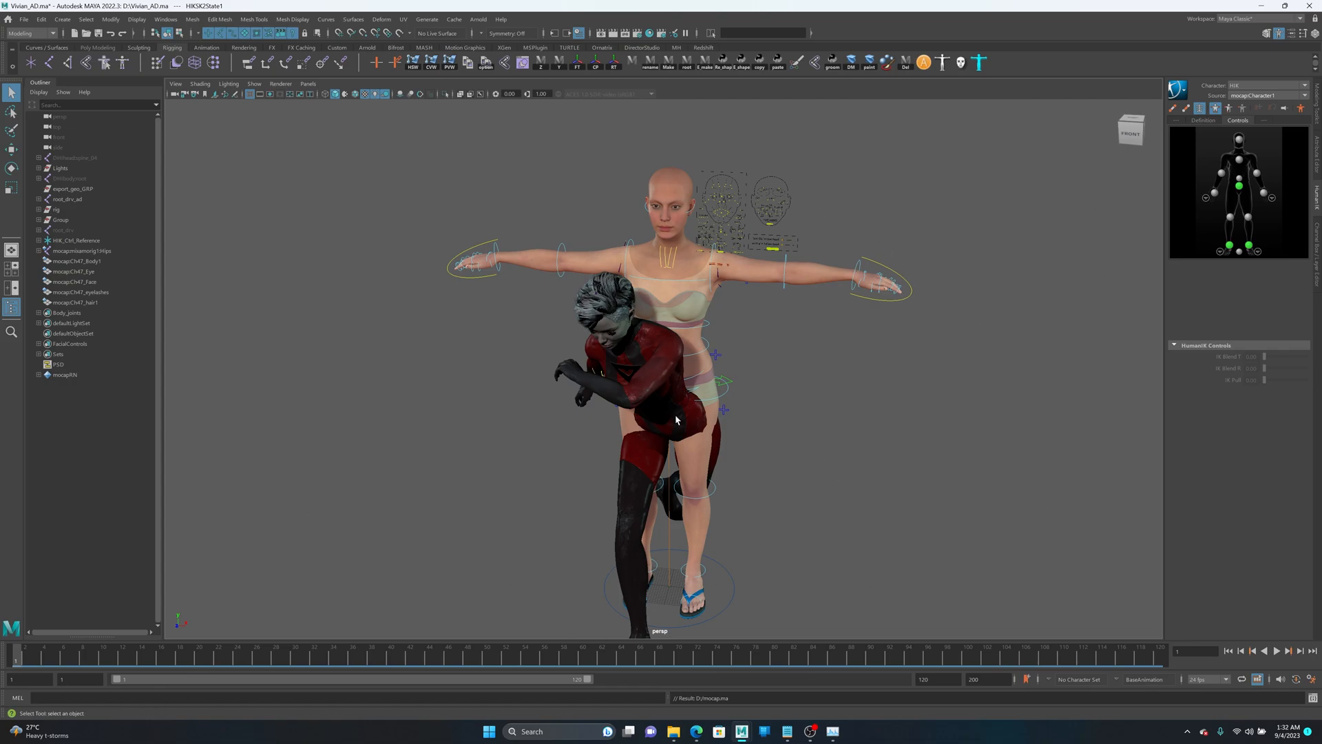
mouse_move(645, 424)
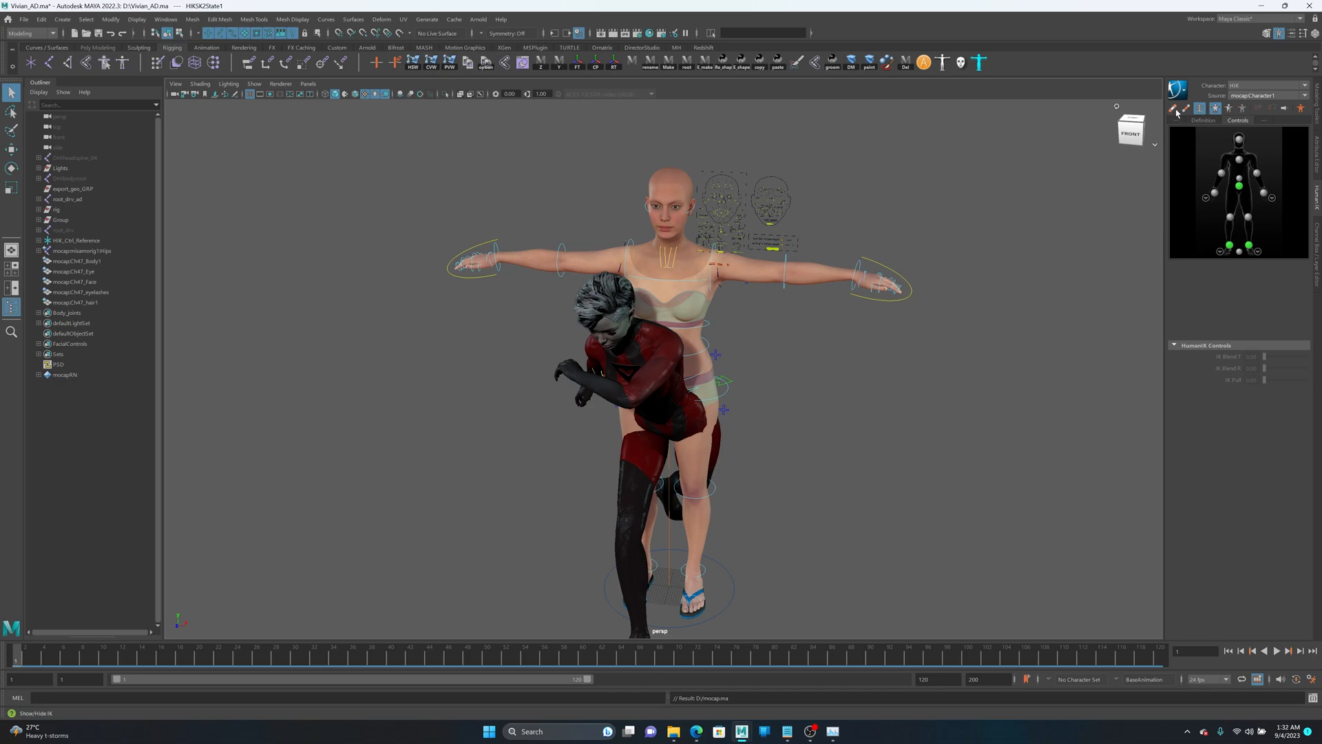
left_click(1175, 108)
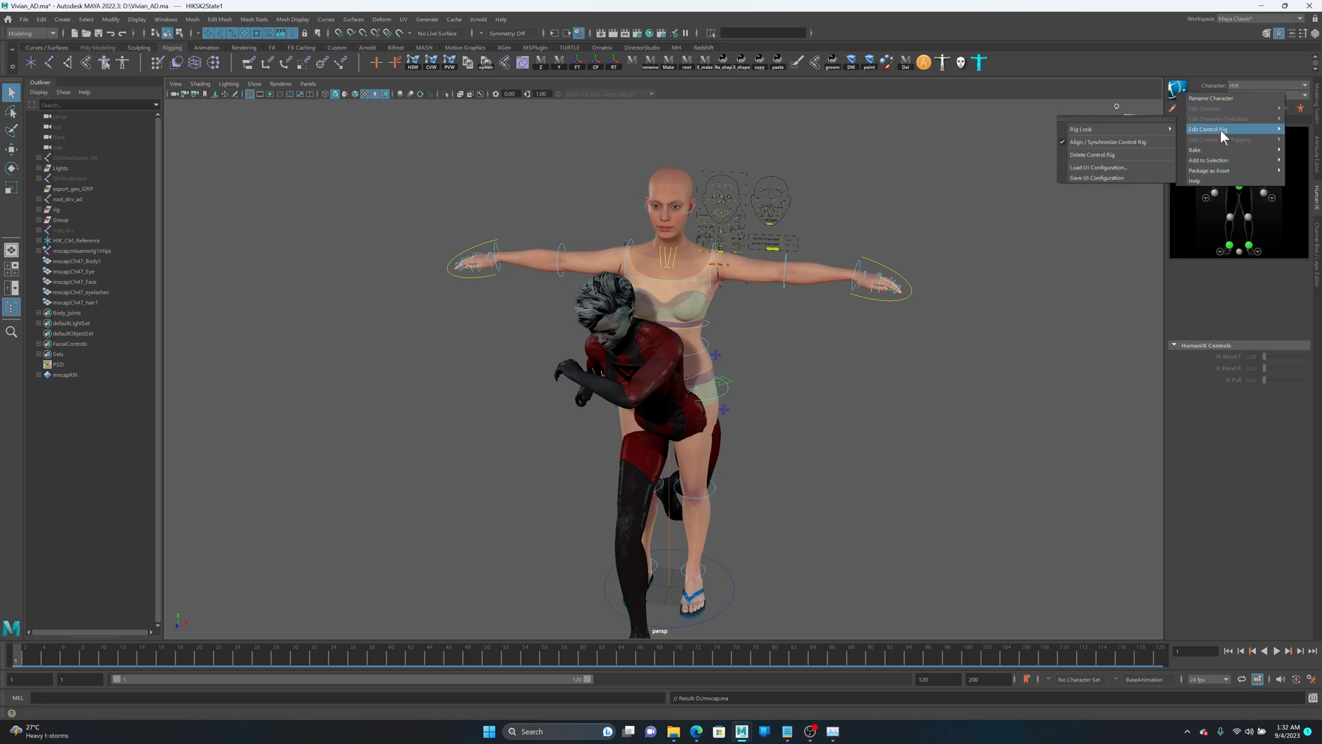
mouse_move(1195, 150)
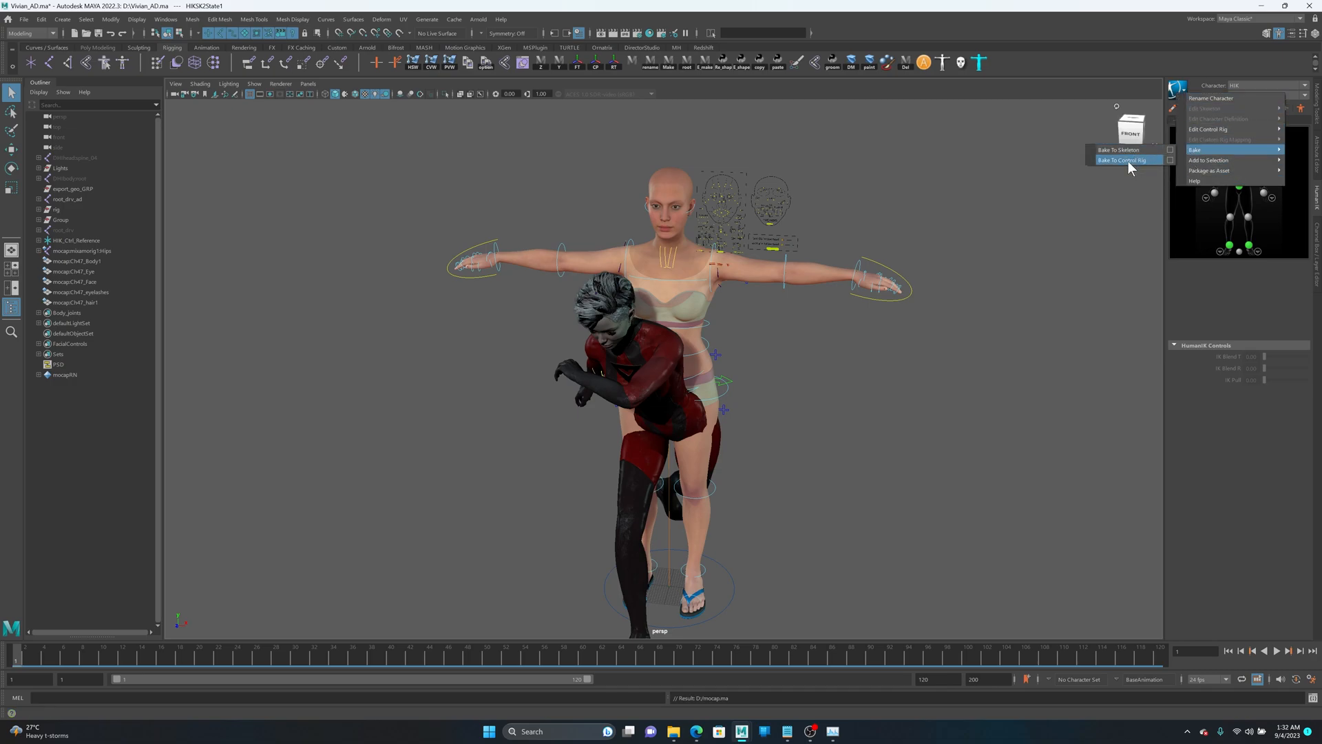
left_click(1123, 160)
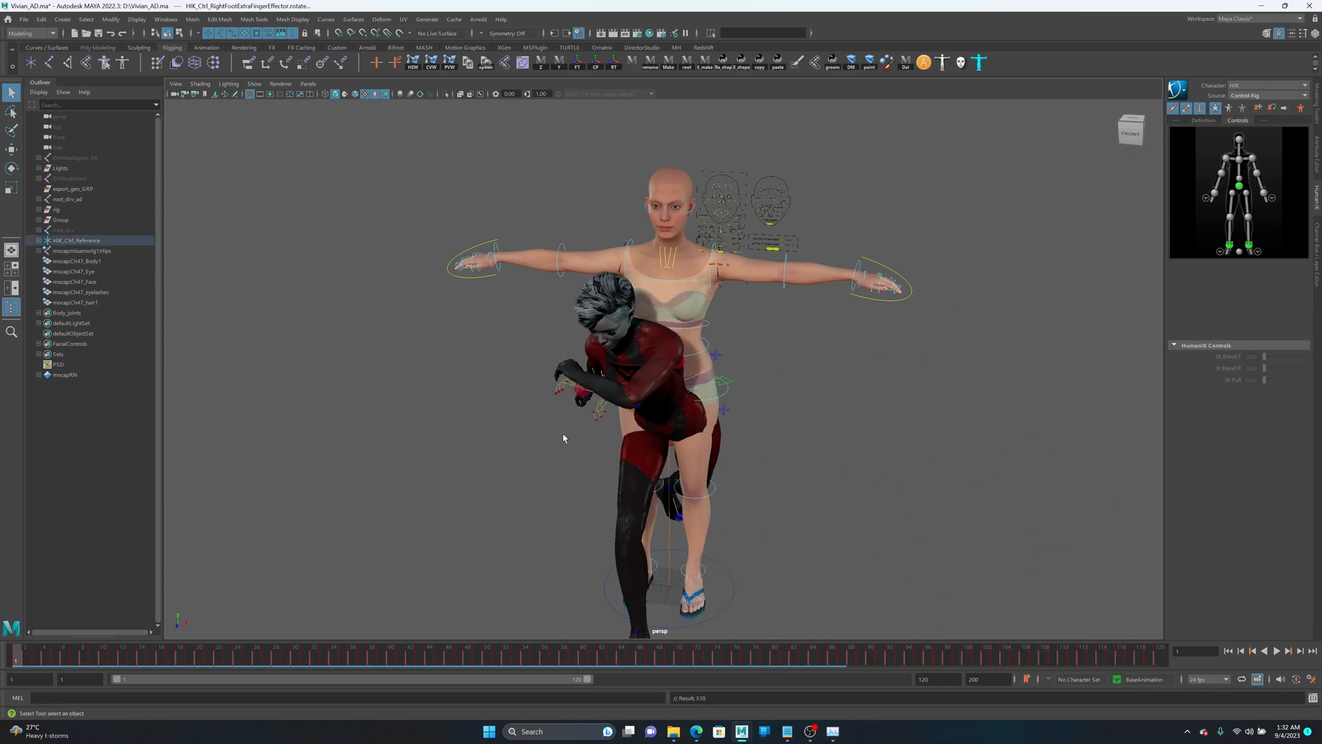
Switch to the AD character, set its source to HIK, and restore the Maya window
left_click(1304, 95)
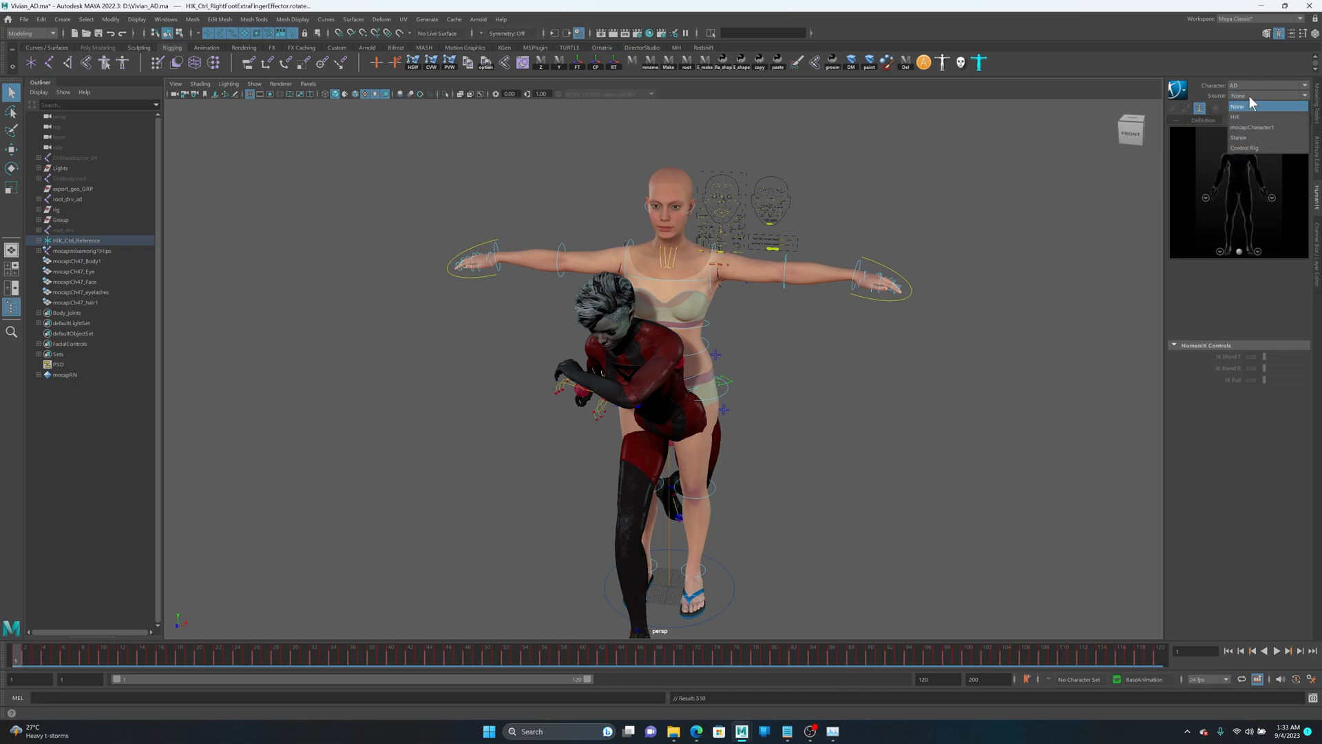
left_click(1237, 116)
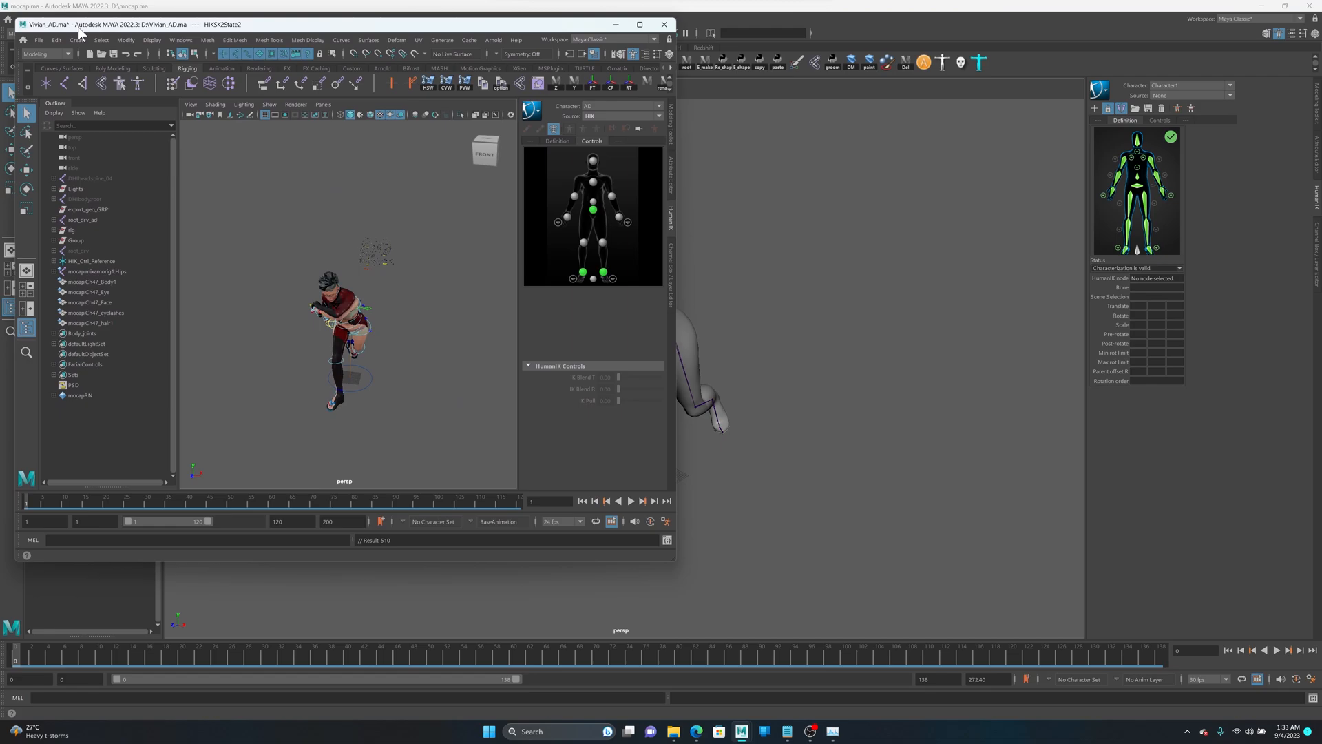
left_click(39, 19)
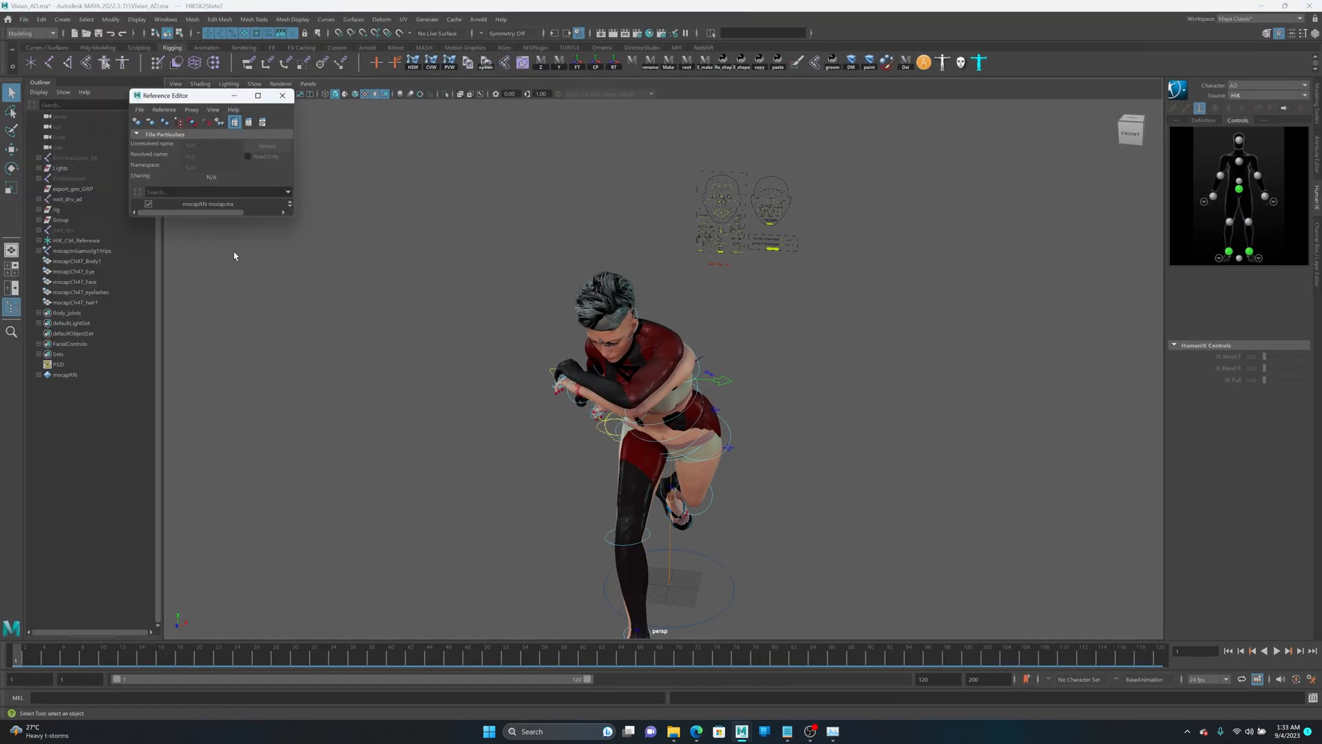
Remove the mocapRN reference (mocap.ma) from the scene via the Reference Editor
left_click(210, 204)
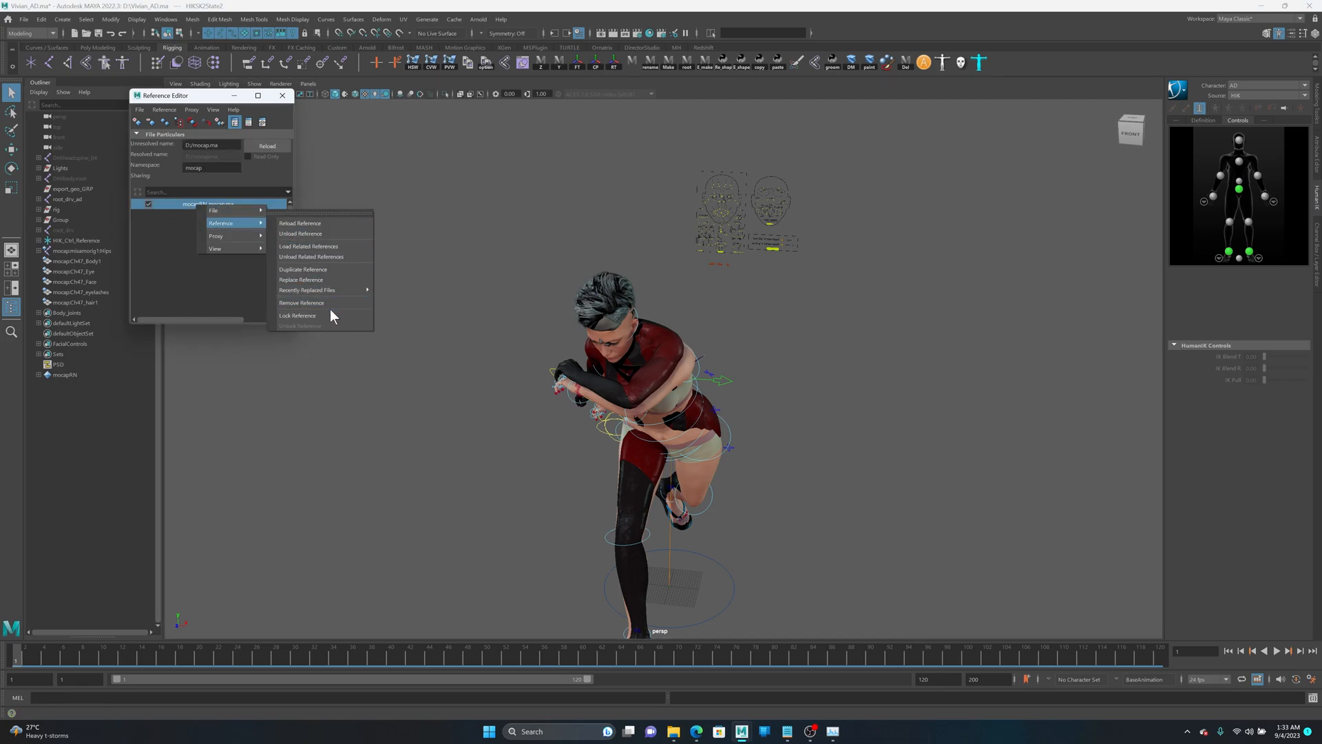
left_click(301, 303)
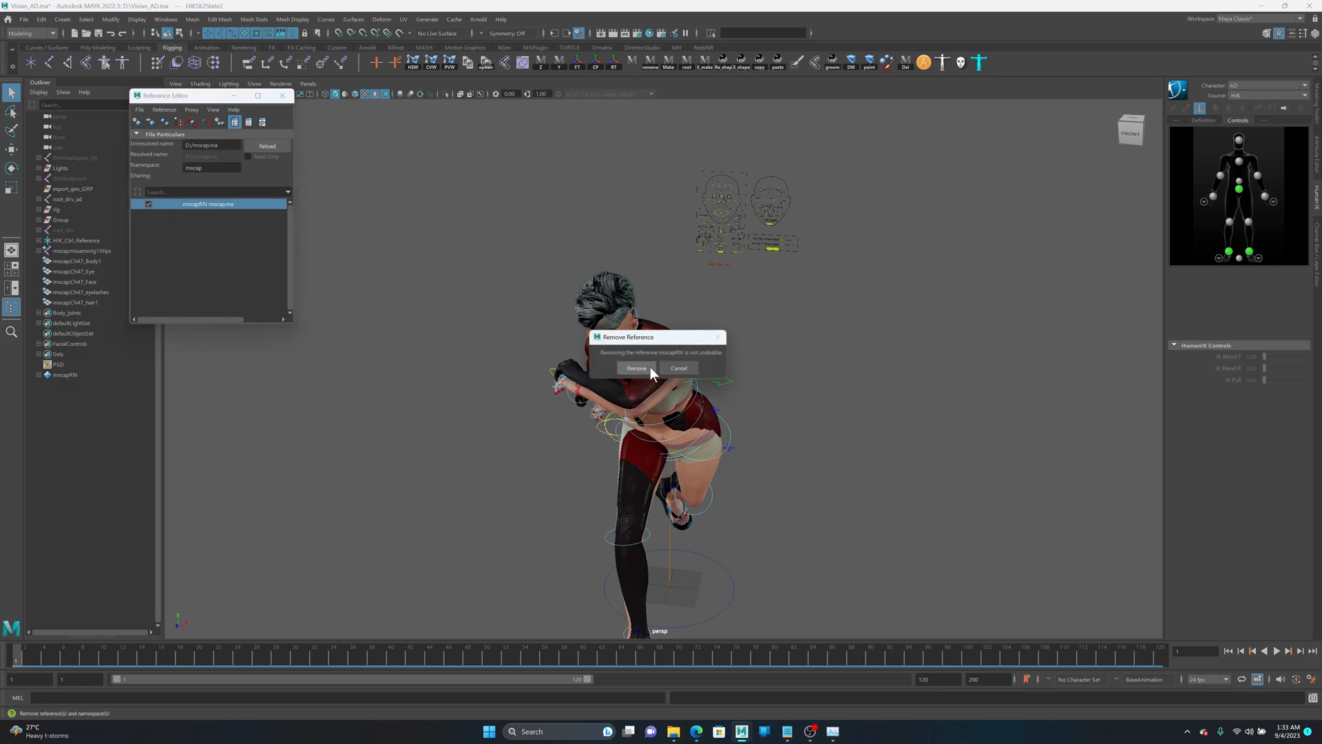
left_click(636, 368)
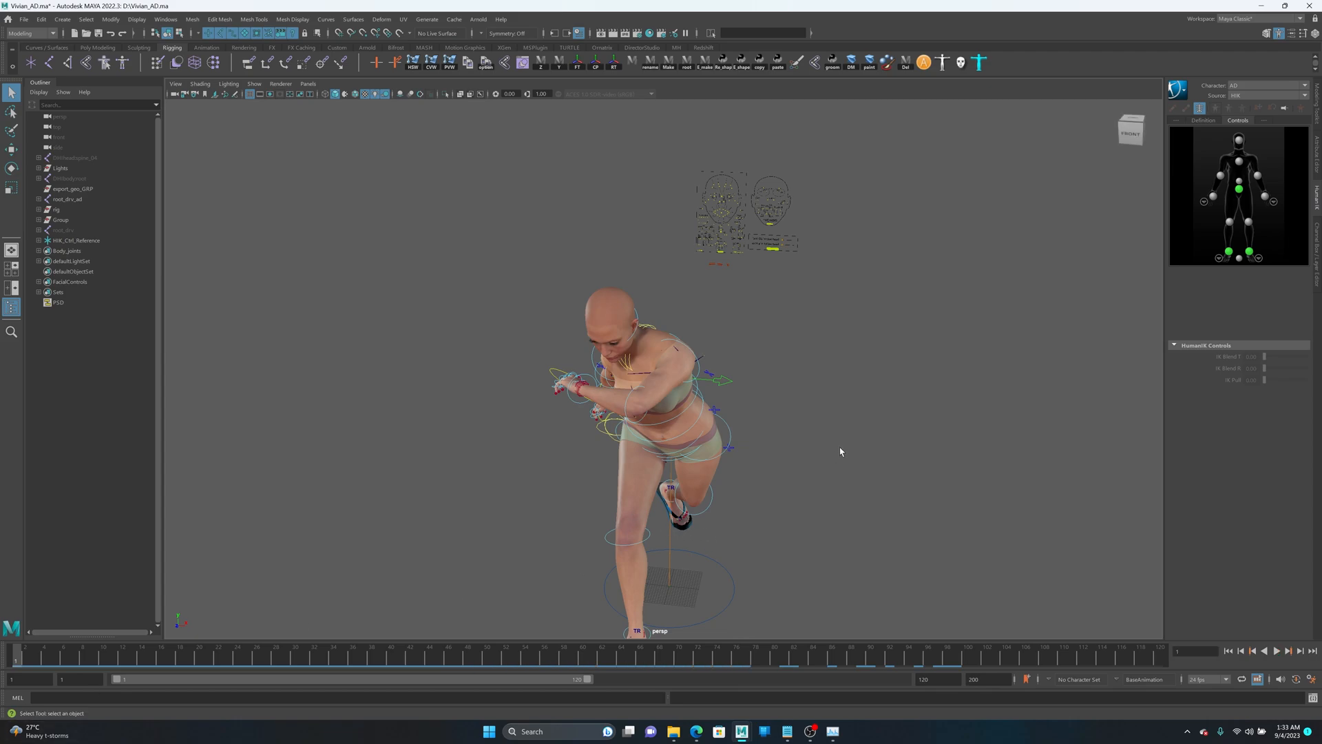
left_click(1274, 650)
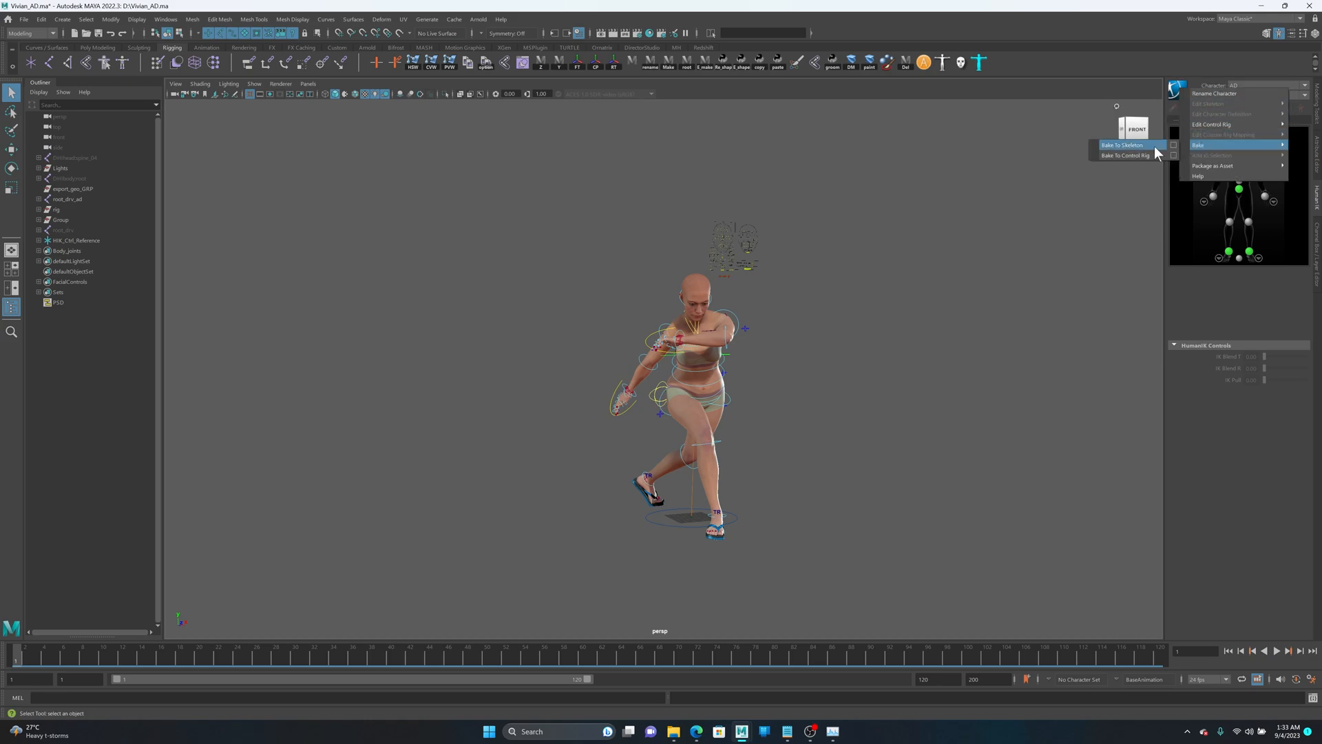
Bake the AD character's retargeted motion to its skeleton
left_click(1124, 144)
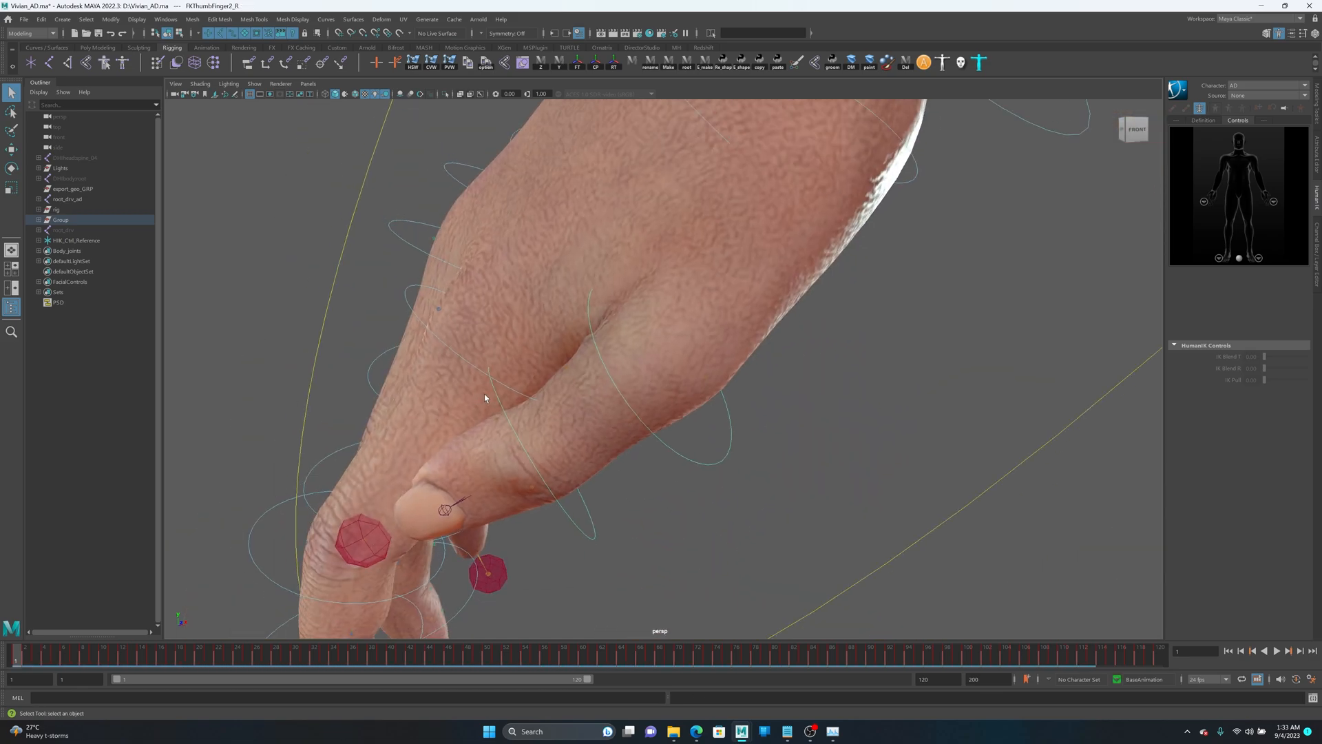
Orbit to the right hand and rotate the FK thumb control into a new pose
left_click_drag(443, 507, 664, 296)
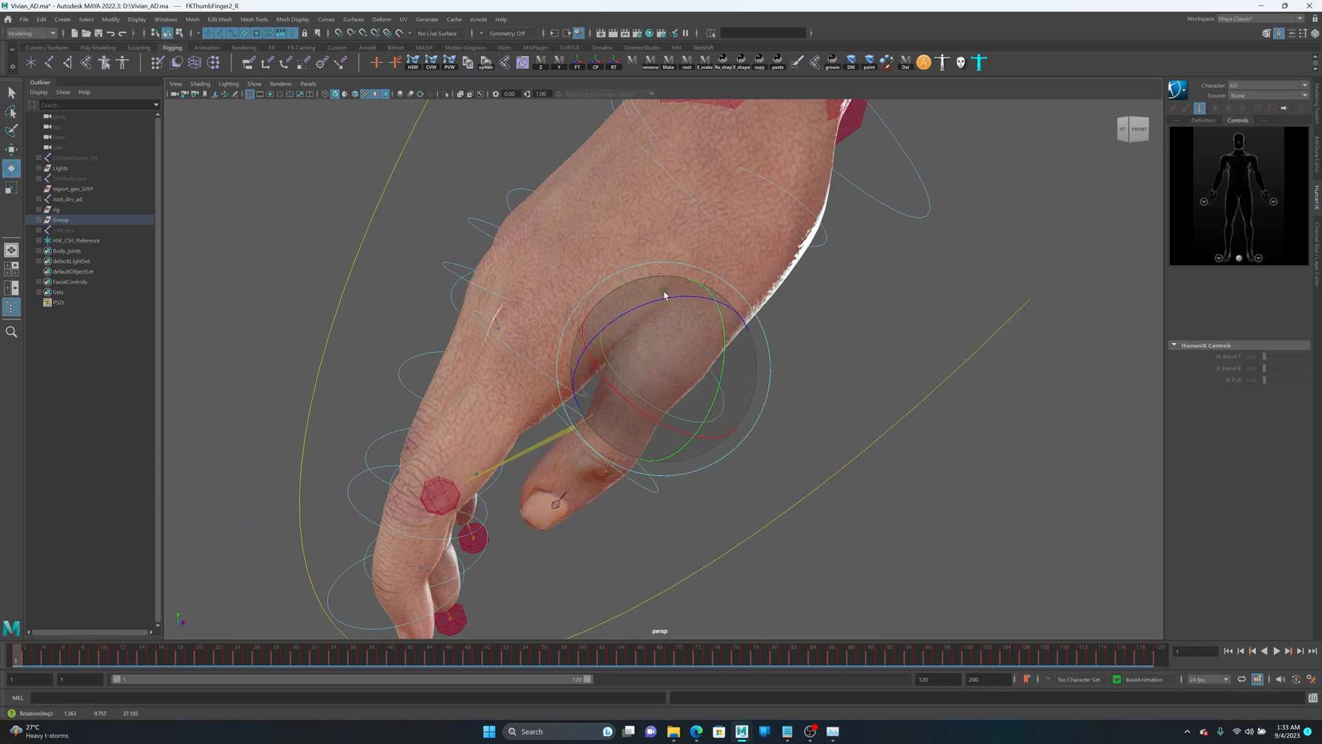
left_click_drag(665, 296, 645, 342)
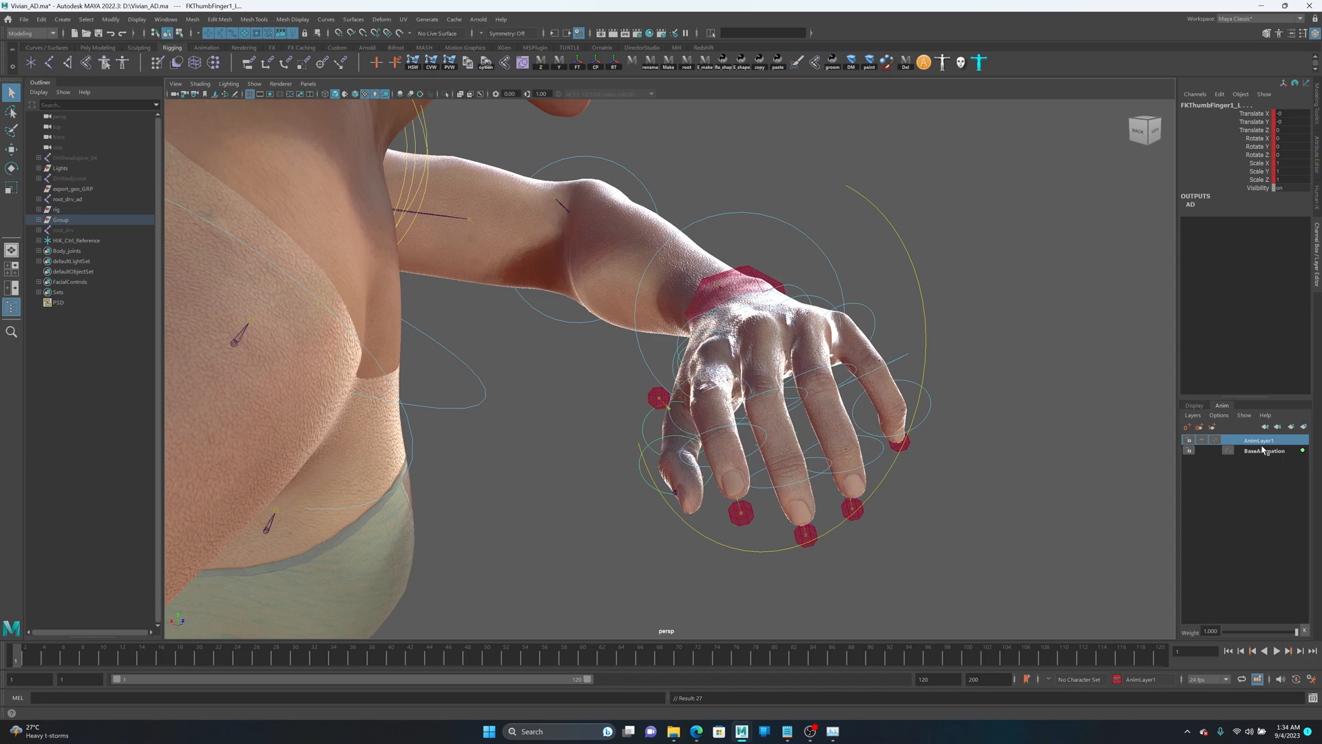
Select AnimLayer1 in the Anim layer editor and make it the active layer
left_click(1258, 440)
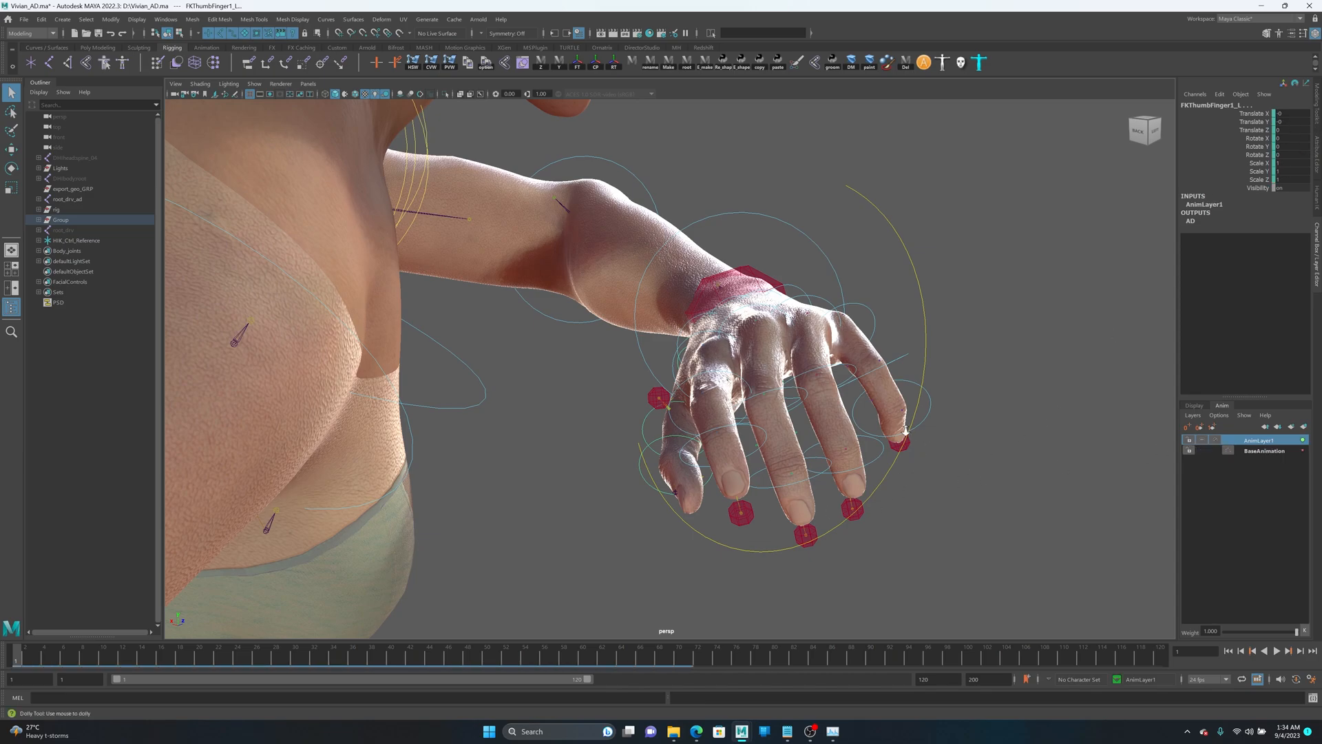
left_click(1289, 650)
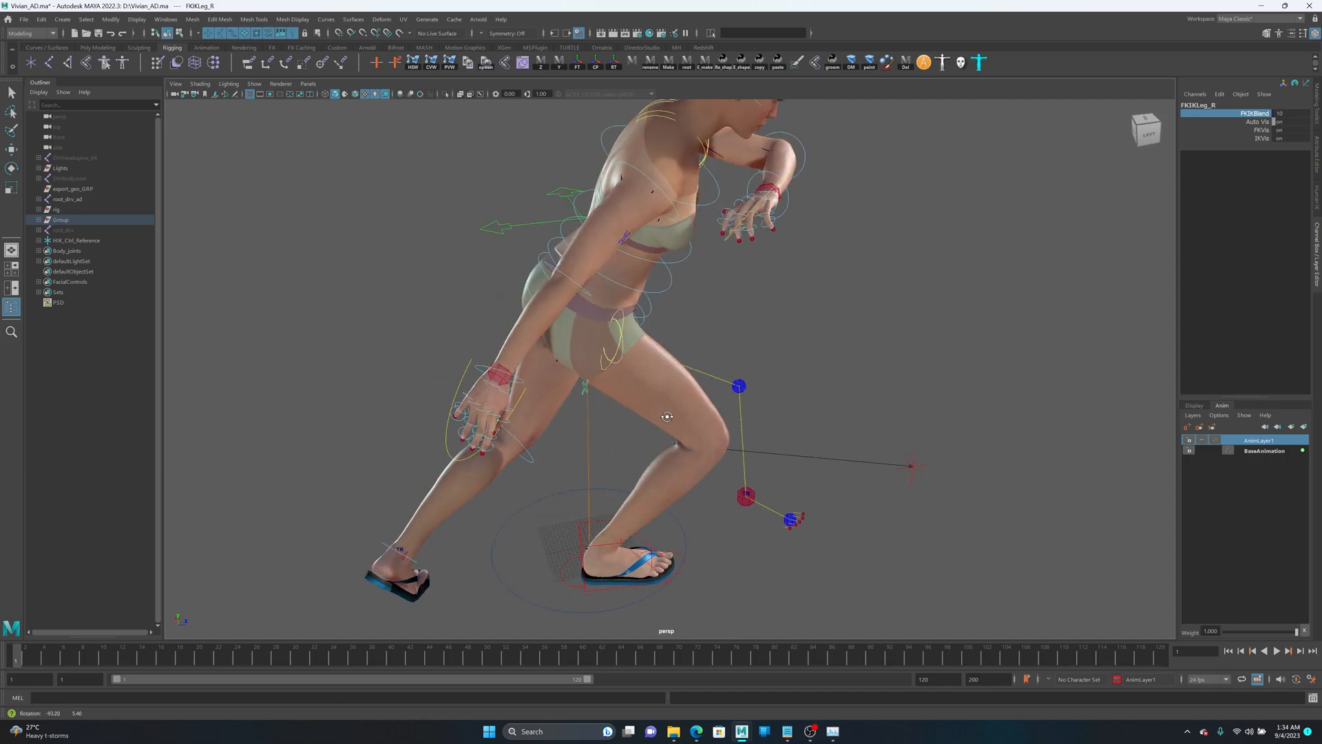
left_click_drag(666, 417, 623, 514)
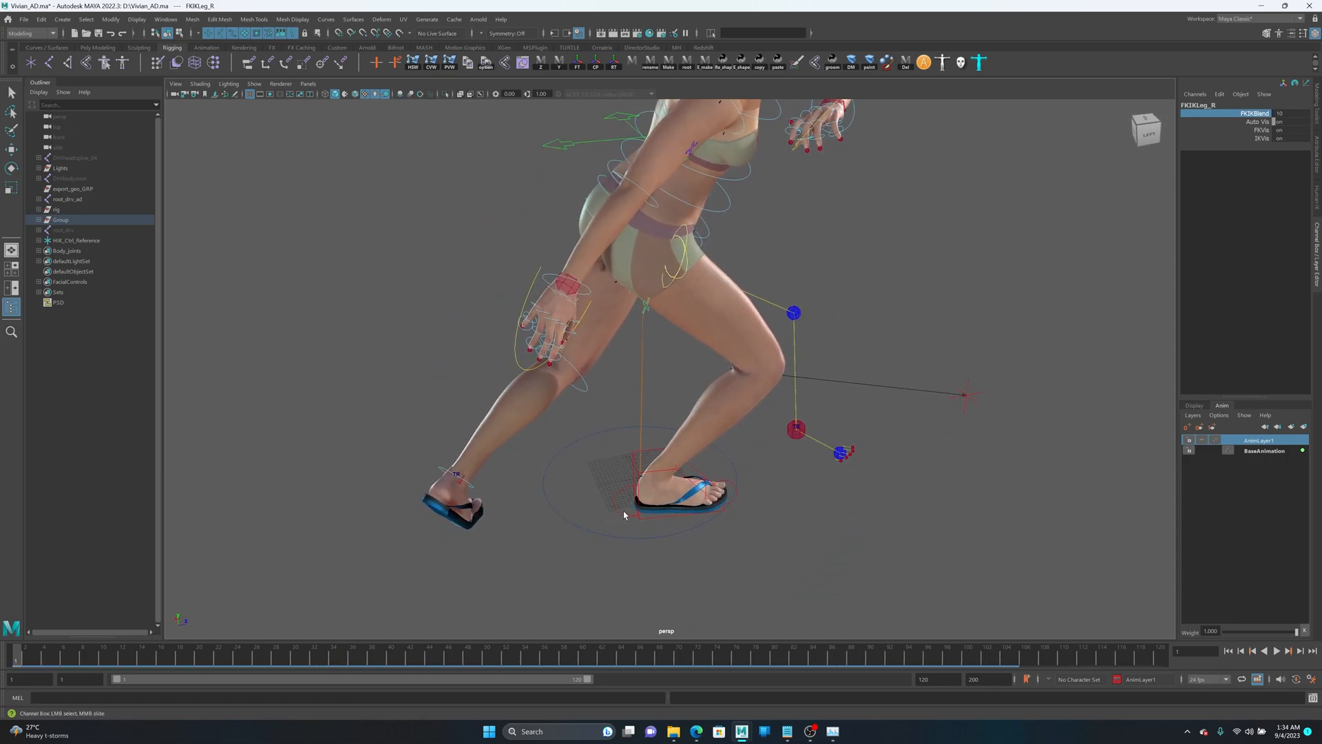